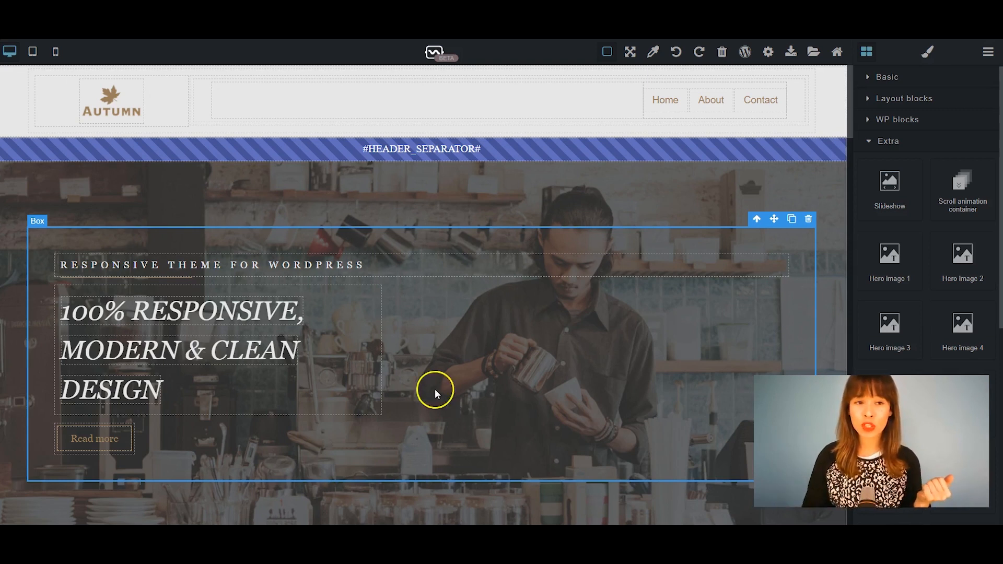
pyautogui.moveTo(857, 102)
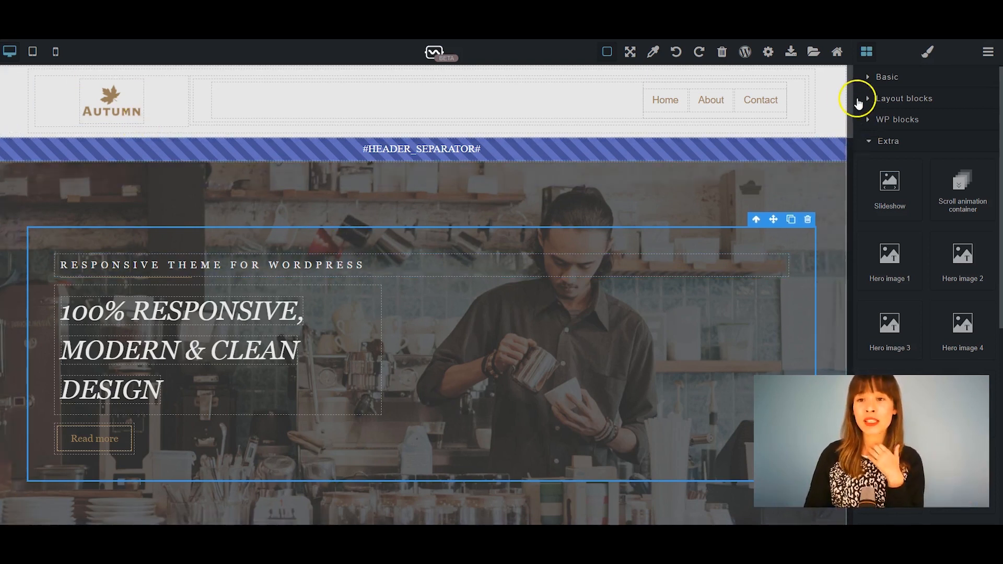
pyautogui.moveTo(791, 52)
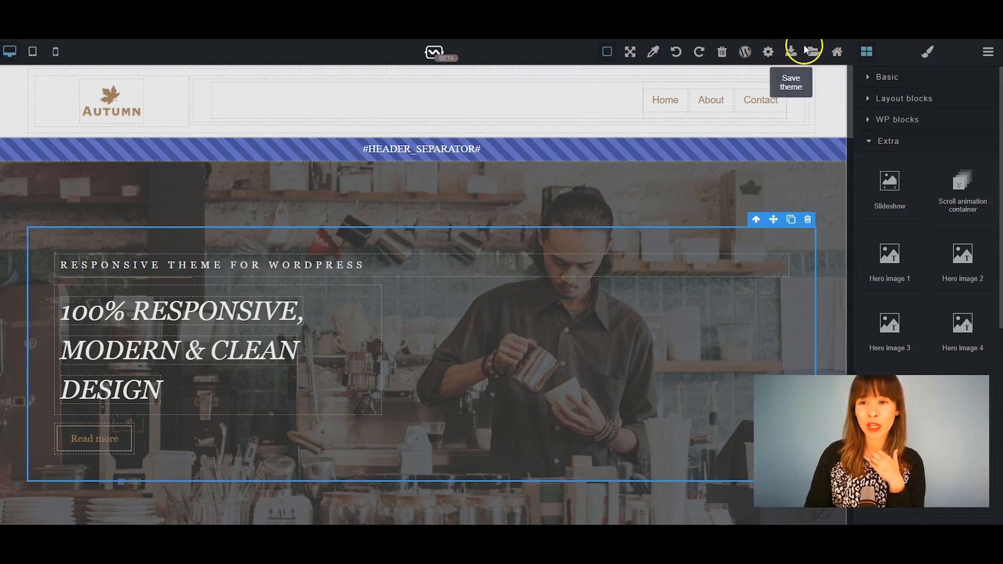
# - Place the Slideshow block (id tg-slider) below the header separator on the Autumn page
pyautogui.click(803, 52)
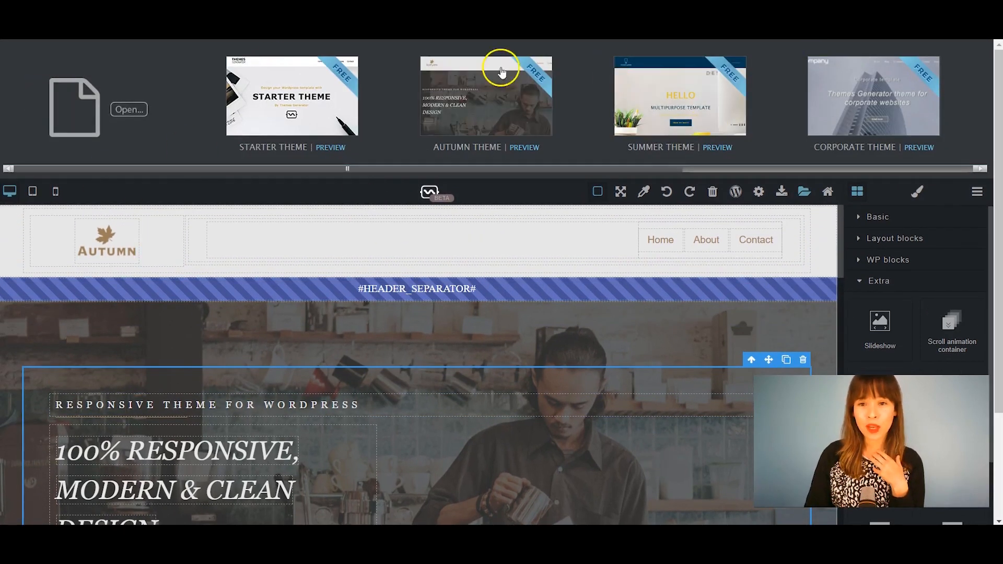
pyautogui.moveTo(600, 299)
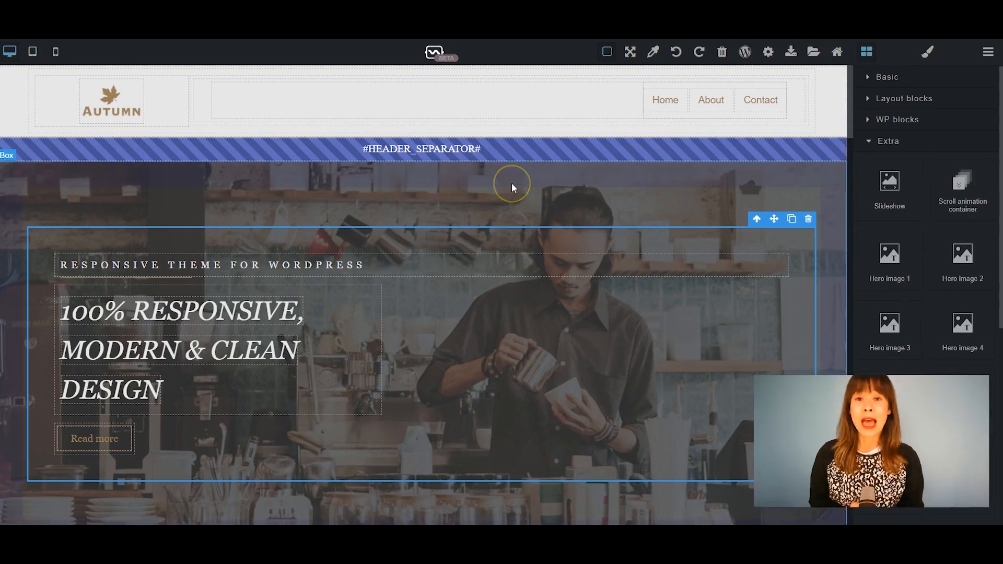
pyautogui.moveTo(823, 186)
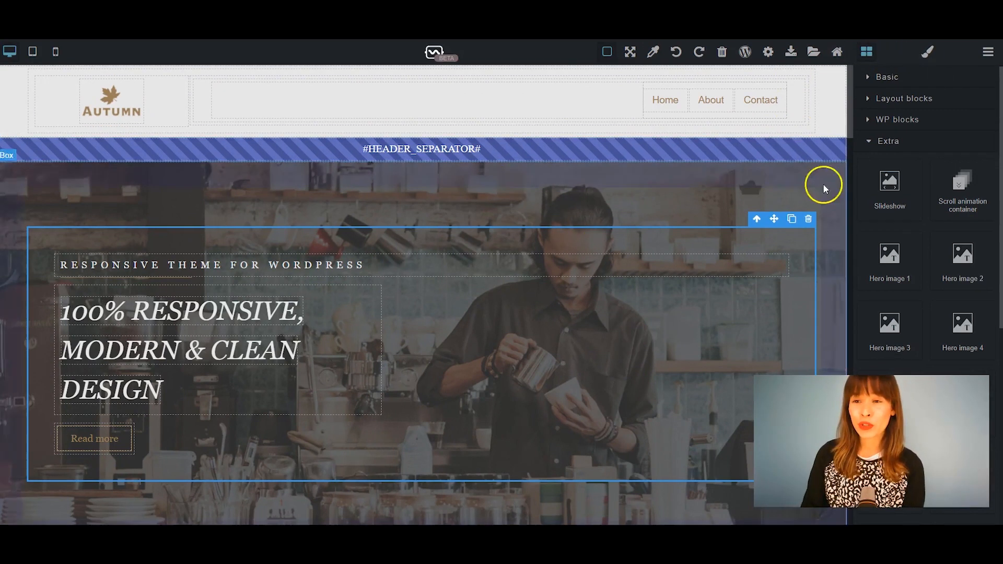
pyautogui.moveTo(592, 215)
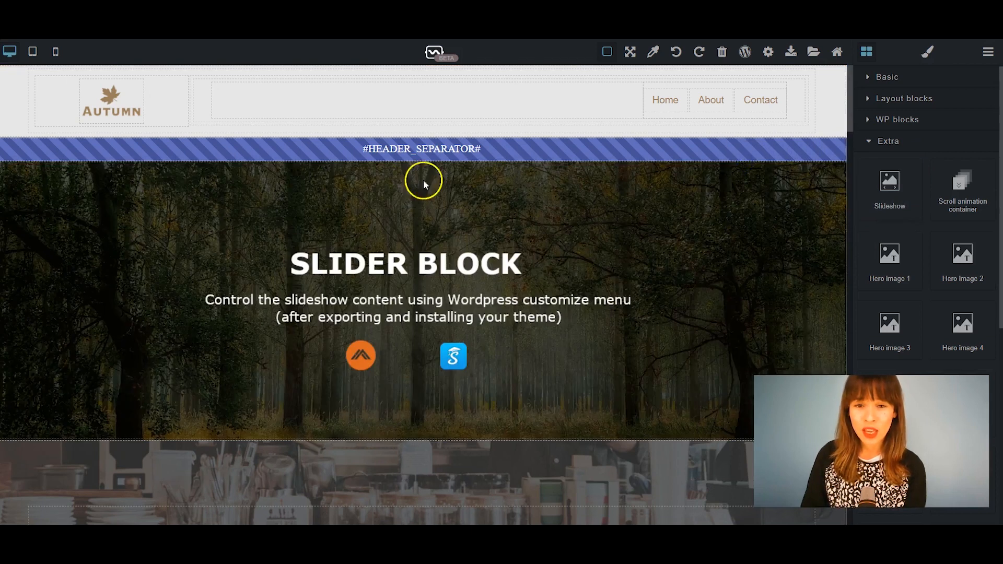
pyautogui.moveTo(413, 159)
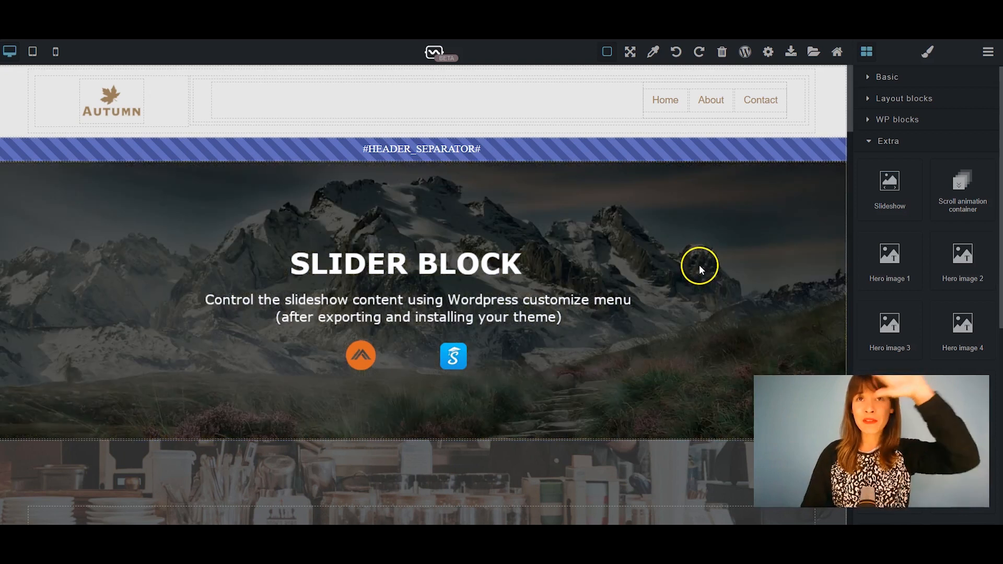
pyautogui.scroll(-3)
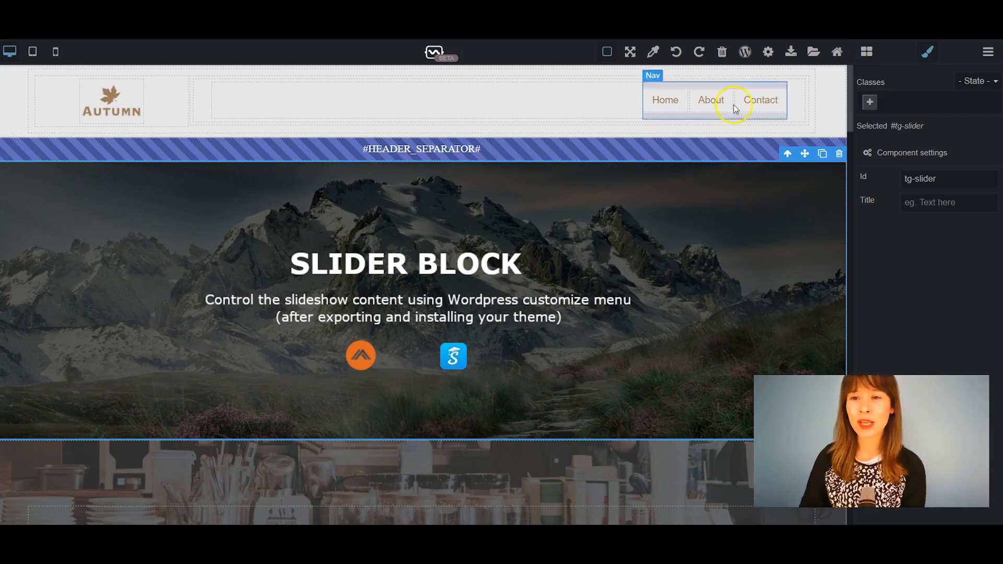
pyautogui.moveTo(744, 52)
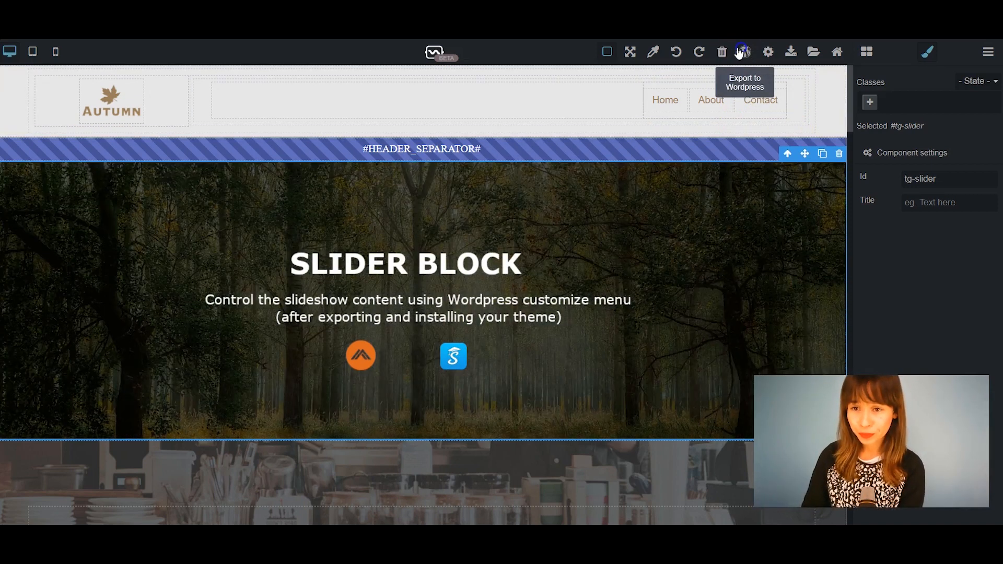
# - Export the Autumn theme as a WordPress template zip via Export WP Template
pyautogui.click(744, 52)
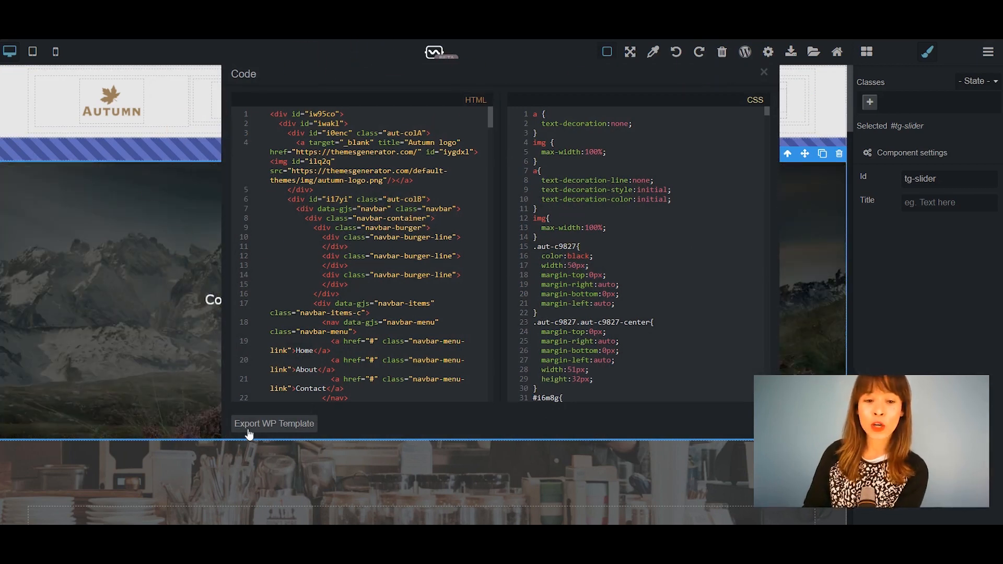
pyautogui.click(273, 423)
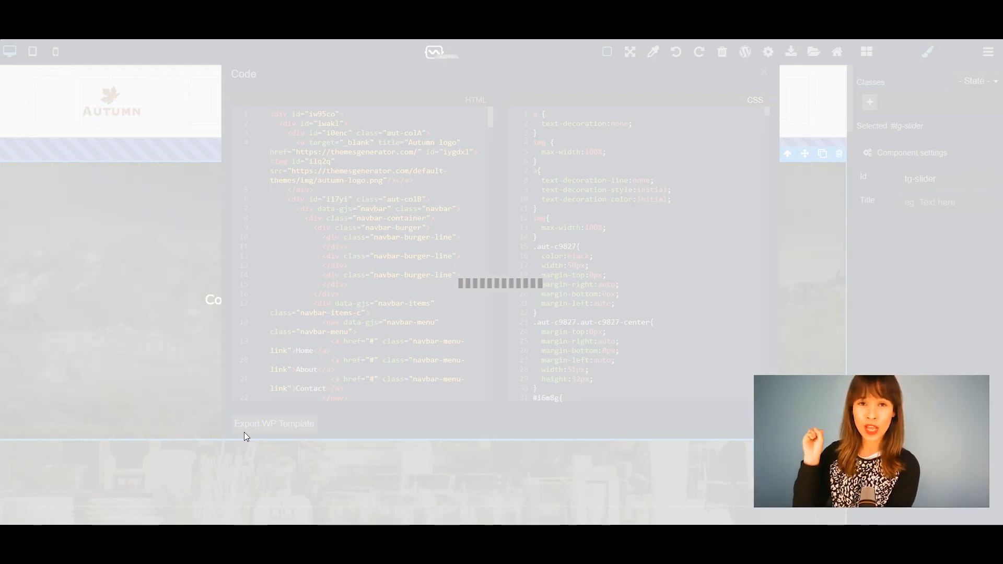
pyautogui.click(273, 423)
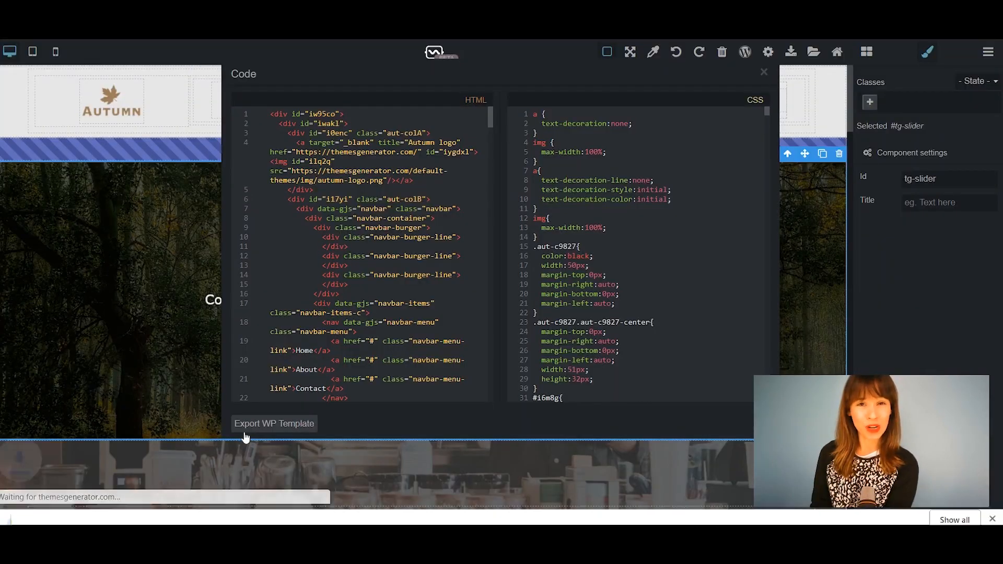
pyautogui.click(274, 423)
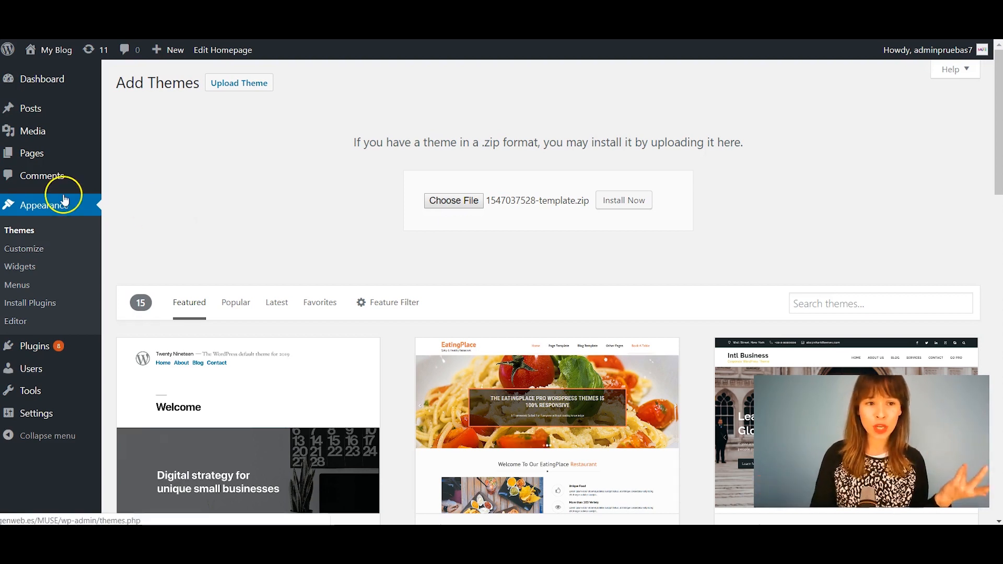
pyautogui.moveTo(202, 194)
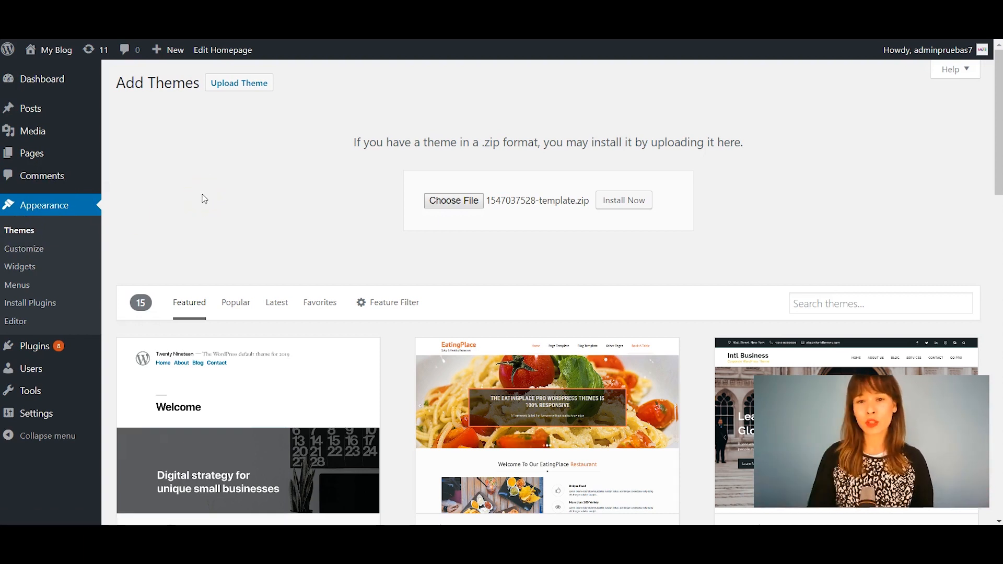
pyautogui.moveTo(528, 206)
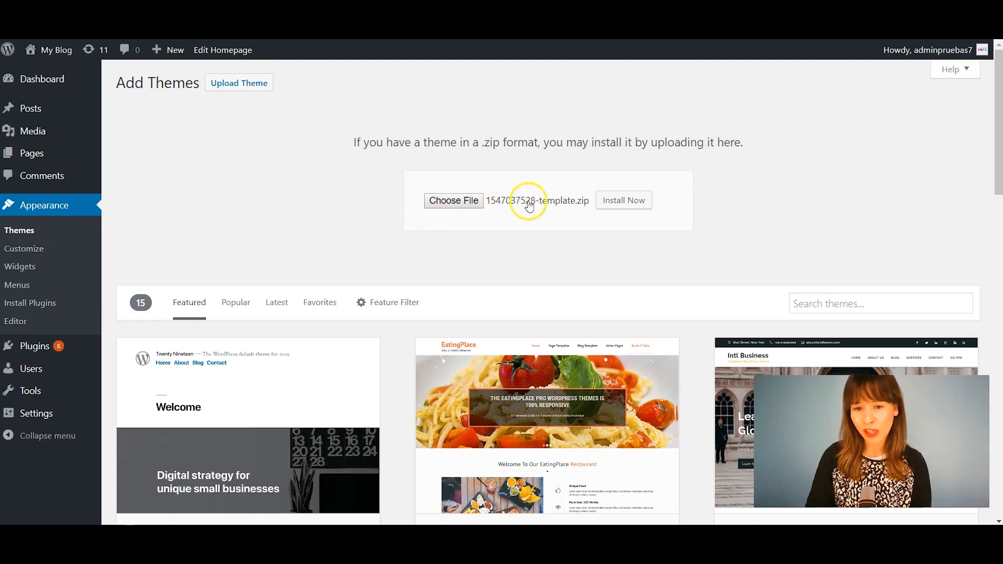
pyautogui.moveTo(623, 200)
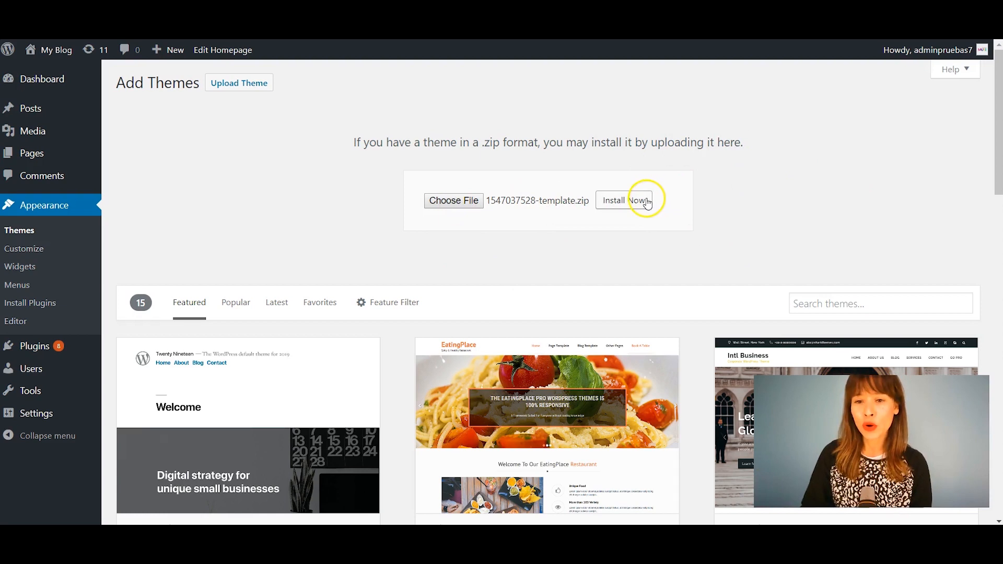
pyautogui.click(622, 199)
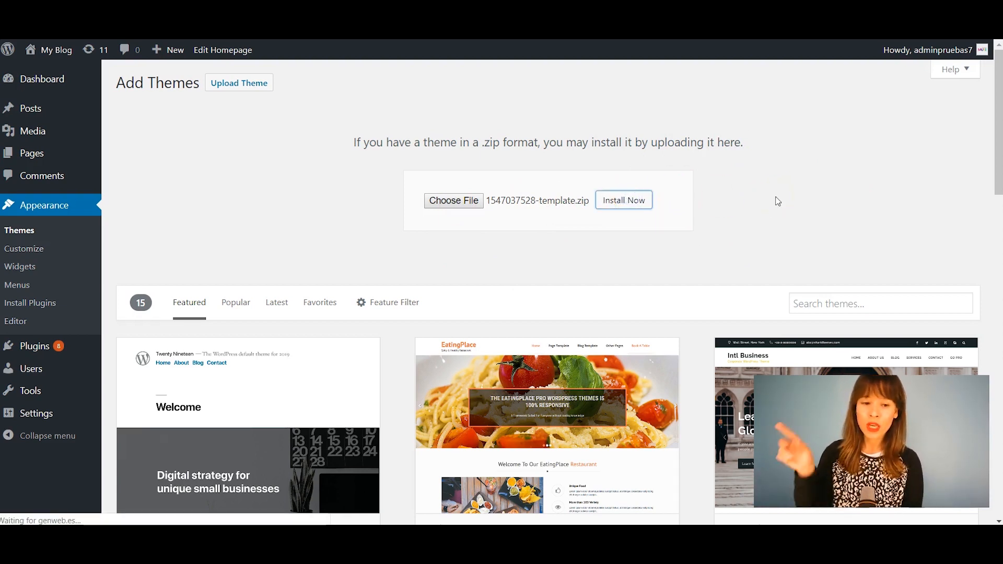
pyautogui.click(623, 199)
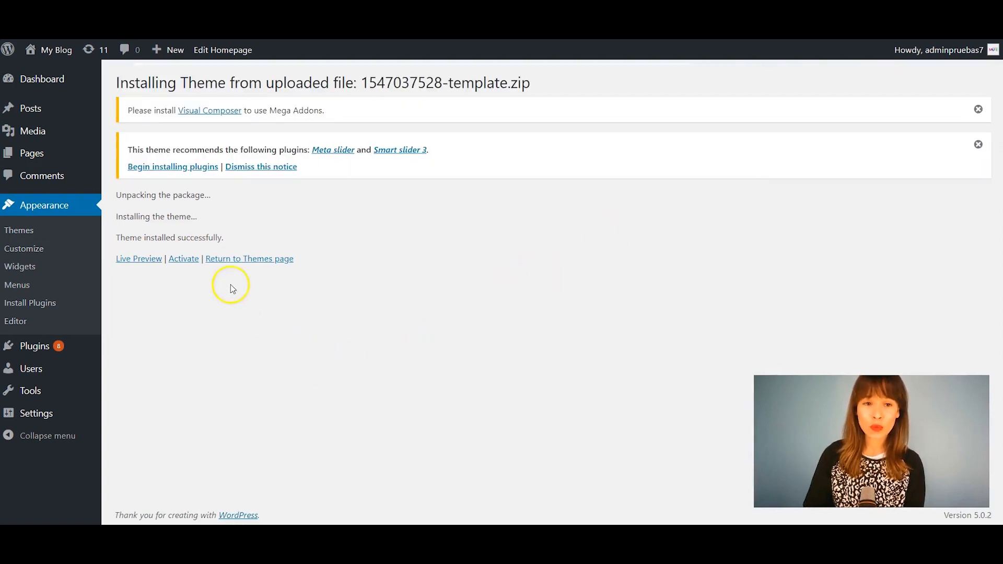
pyautogui.click(183, 258)
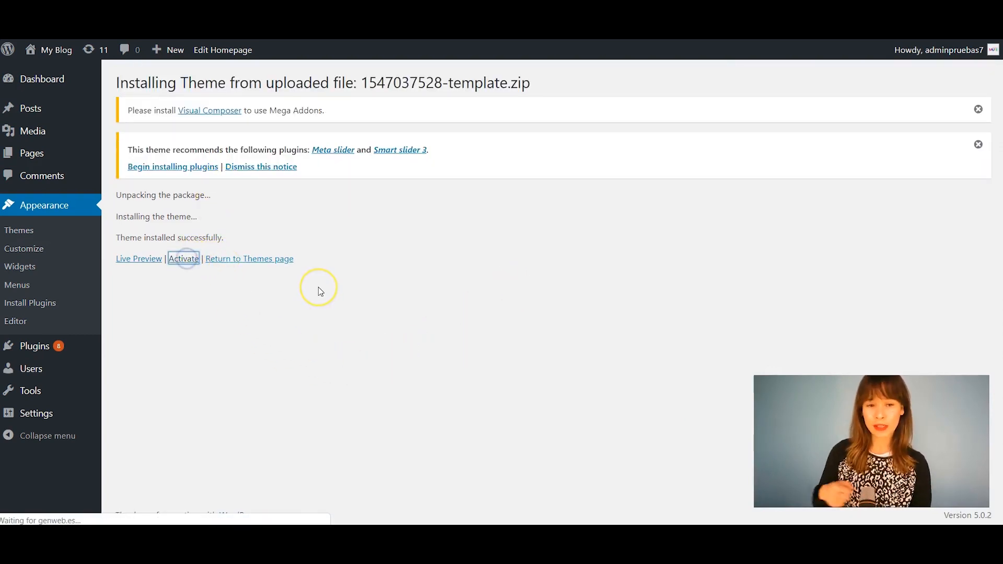
pyautogui.click(184, 258)
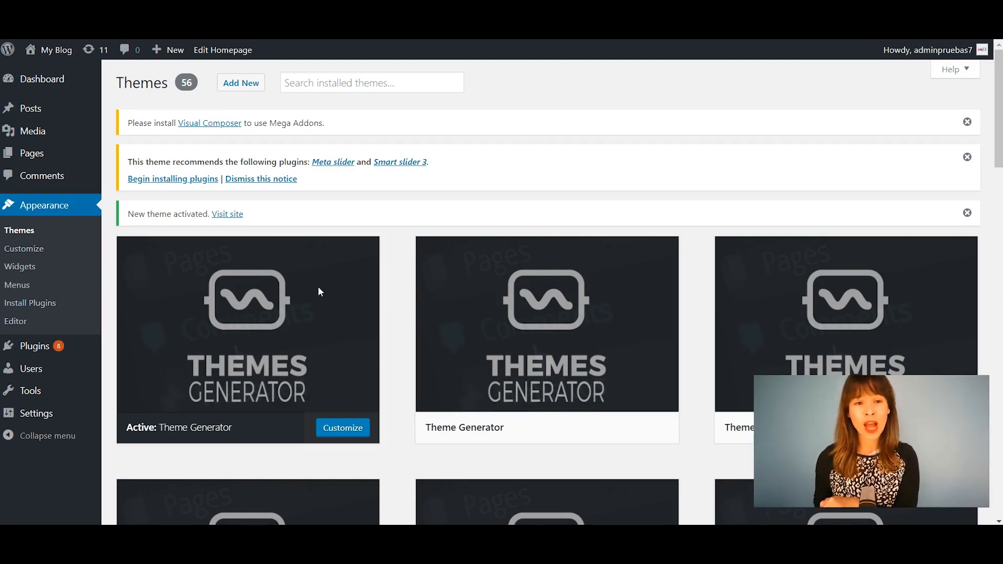
pyautogui.moveTo(151, 154)
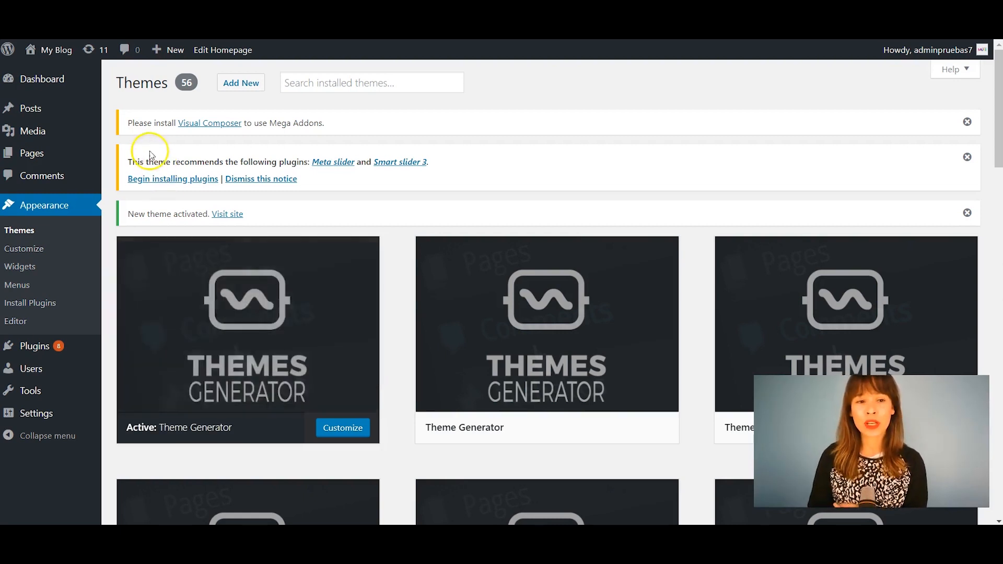
pyautogui.moveTo(204, 160)
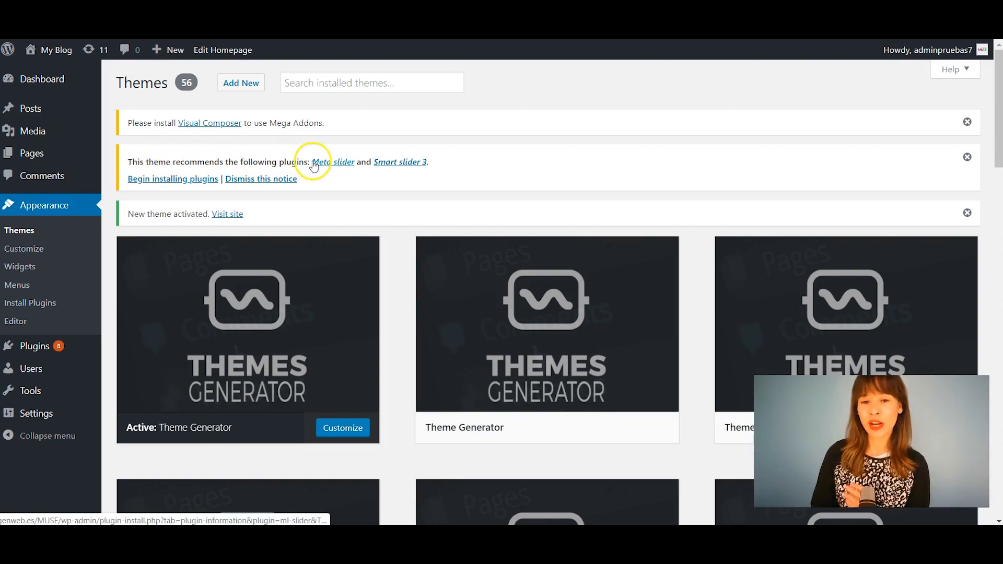
pyautogui.moveTo(429, 208)
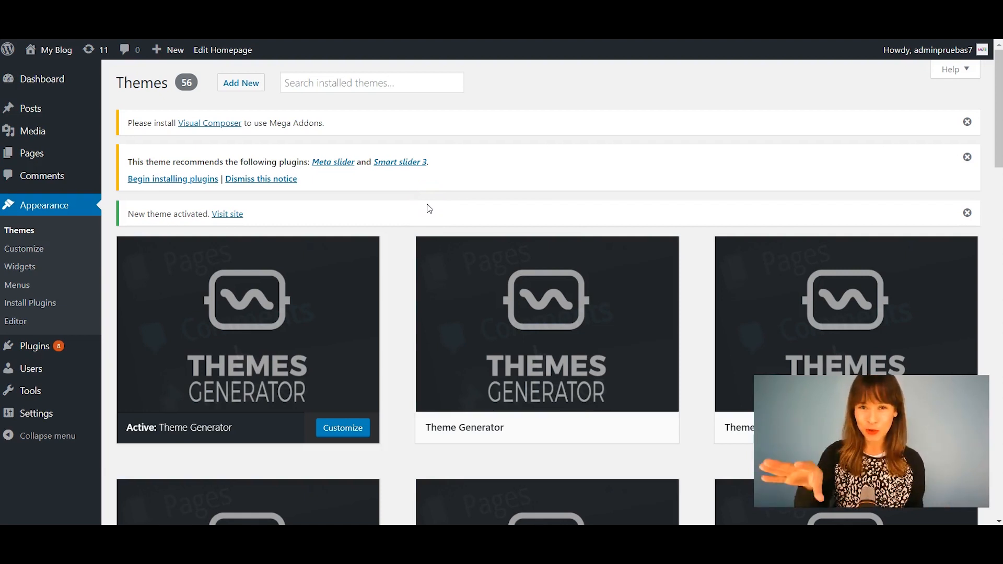
pyautogui.moveTo(414, 212)
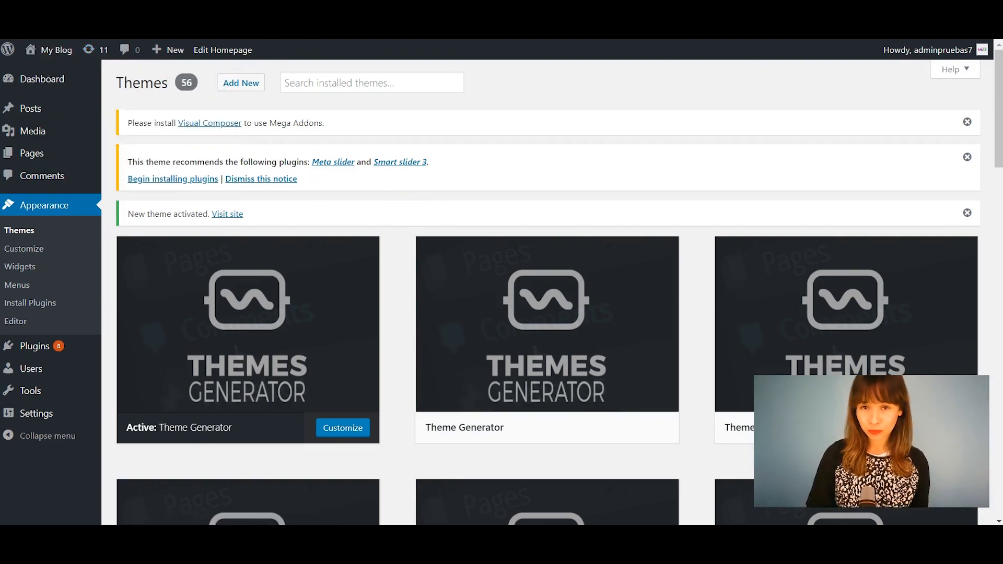
# - Review the Theme Generator activation notice and head to Plugins > Add New
pyautogui.click(227, 214)
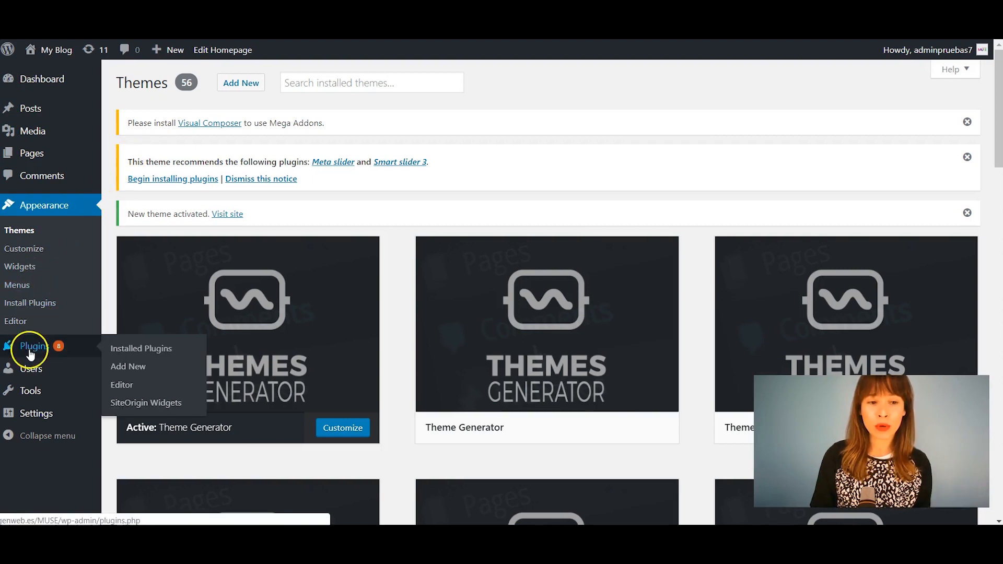
pyautogui.moveTo(138, 358)
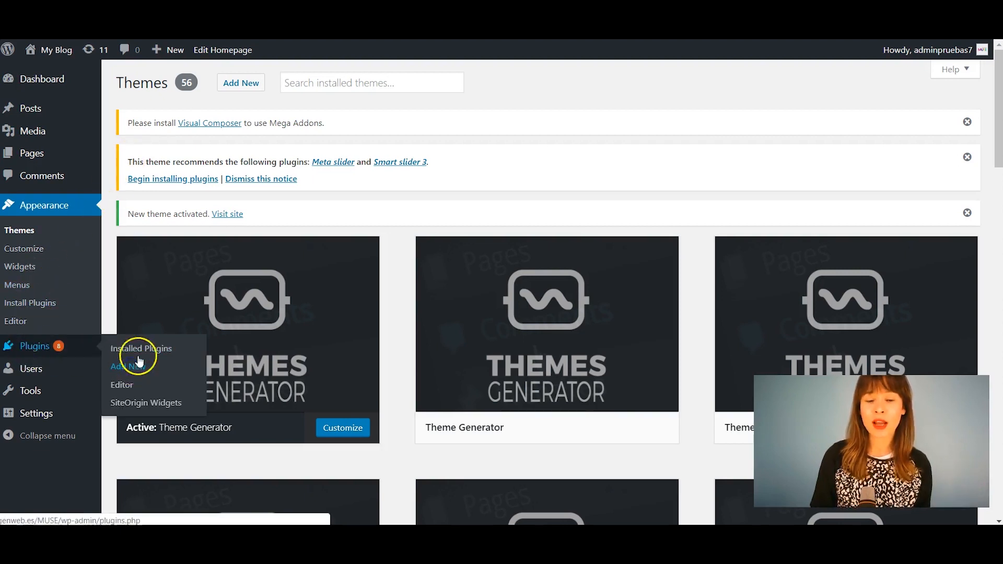
pyautogui.click(43, 78)
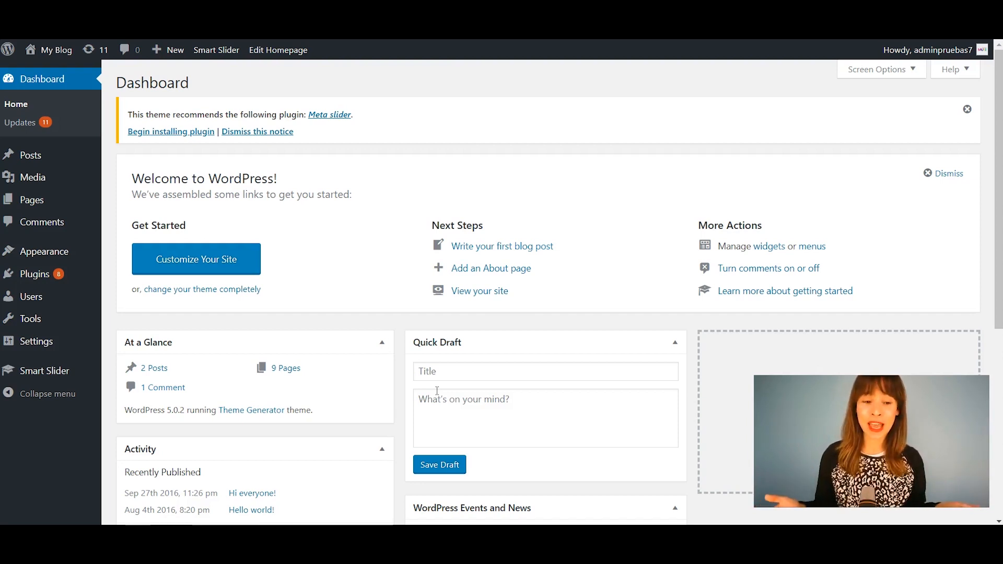
pyautogui.moveTo(60, 178)
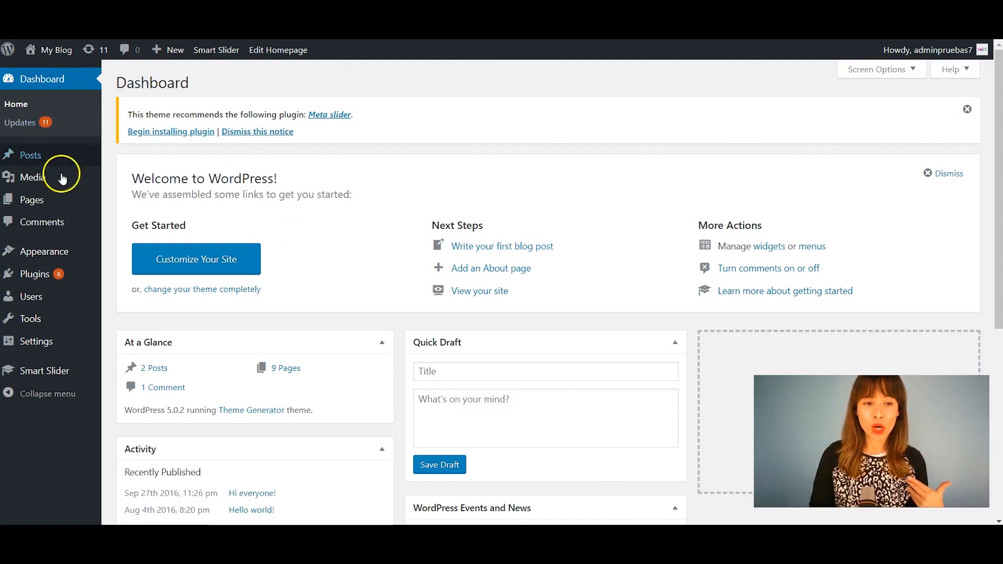
pyautogui.moveTo(67, 380)
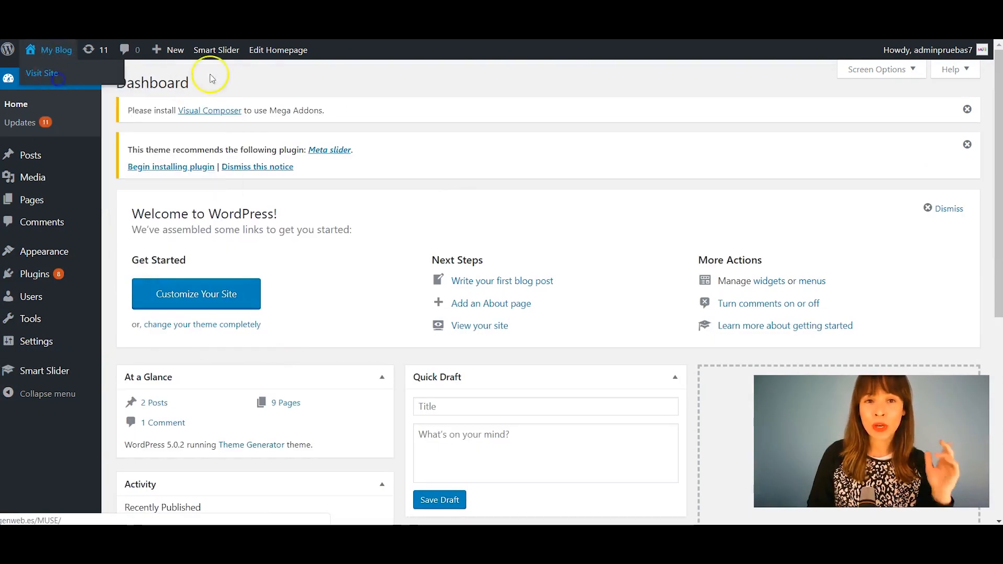
# - View the live site and follow the slider notice's Customize link into the Sliders section
pyautogui.click(42, 73)
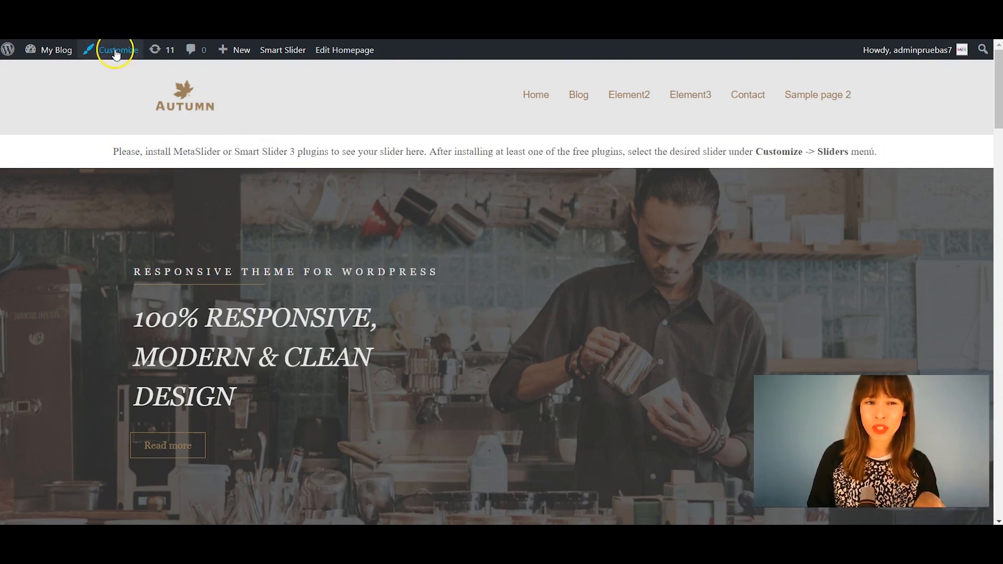
pyautogui.click(116, 50)
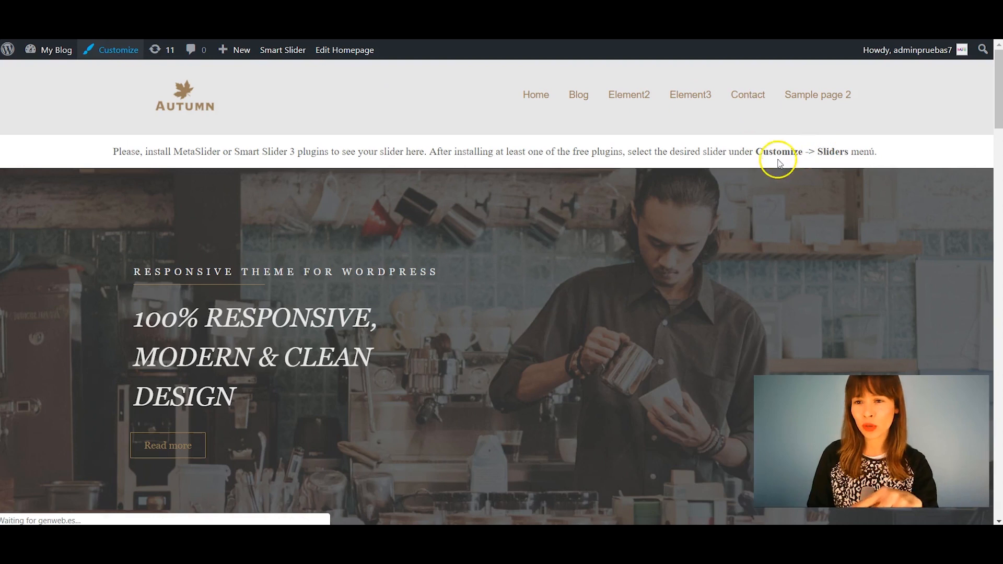
pyautogui.click(117, 50)
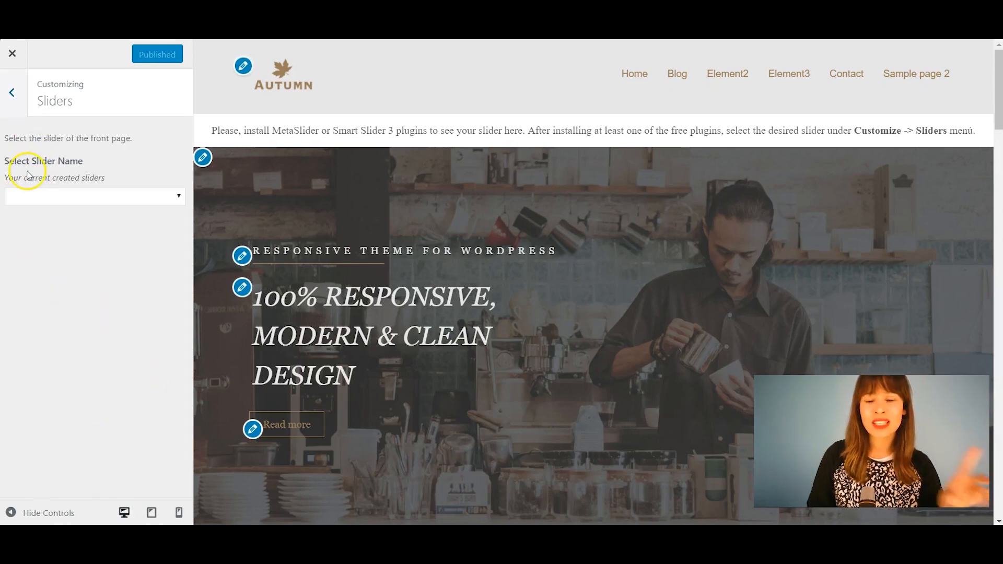
pyautogui.moveTo(88, 155)
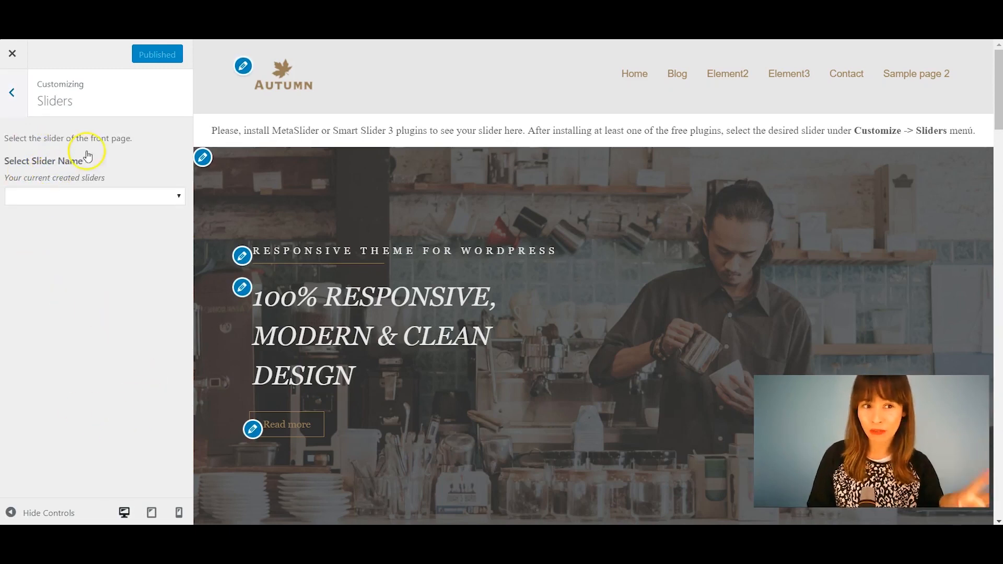
pyautogui.moveTo(119, 201)
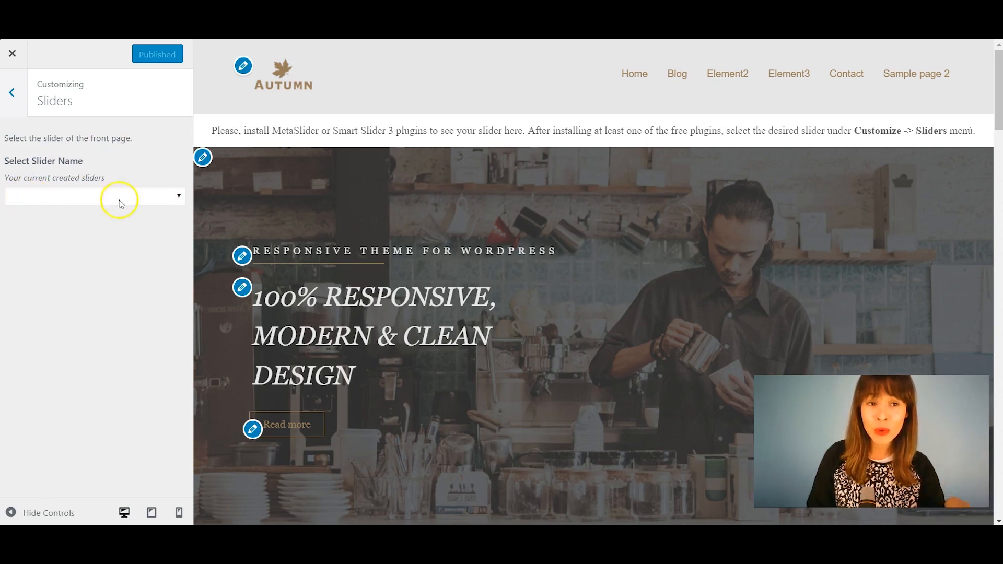
pyautogui.moveTo(415, 141)
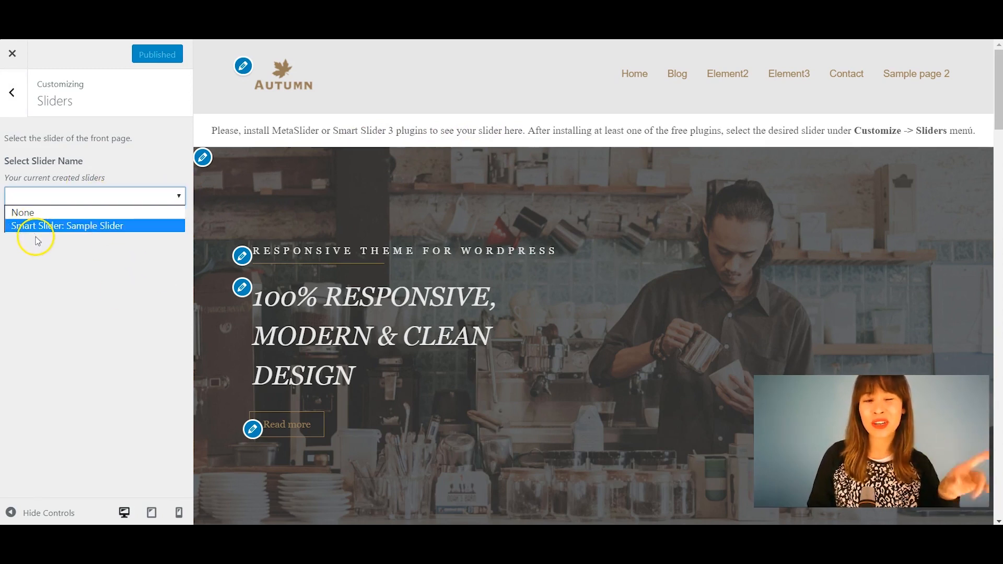
# - Choose 'Smart Slider: Sample Slider' as the front-page slider and preview its slides
pyautogui.click(67, 226)
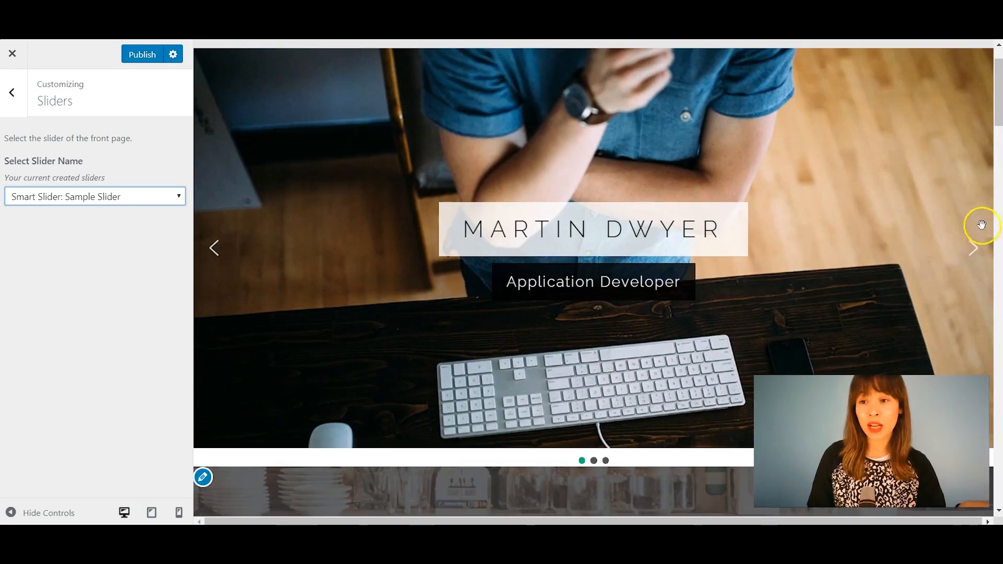
pyautogui.click(972, 249)
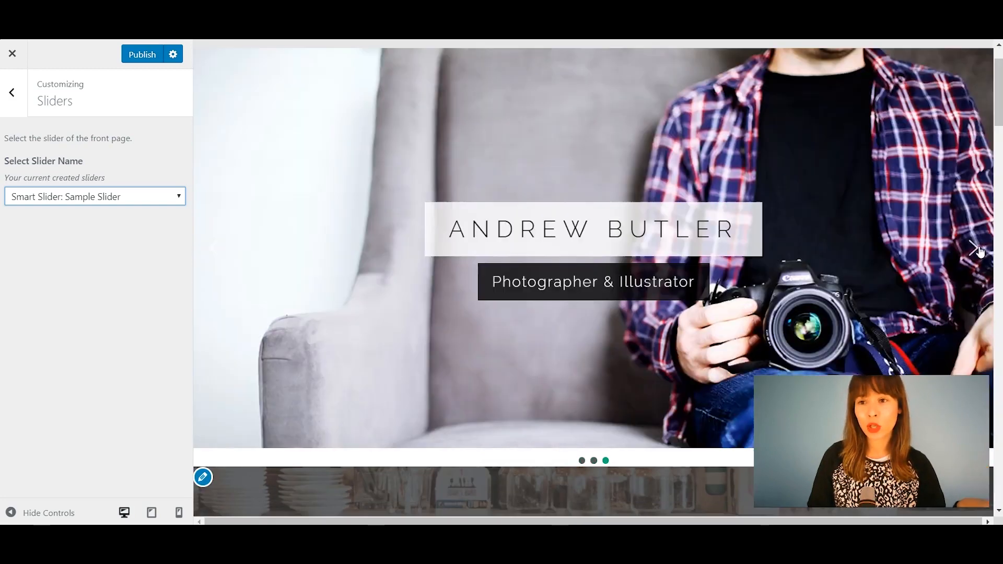
pyautogui.scroll(-3)
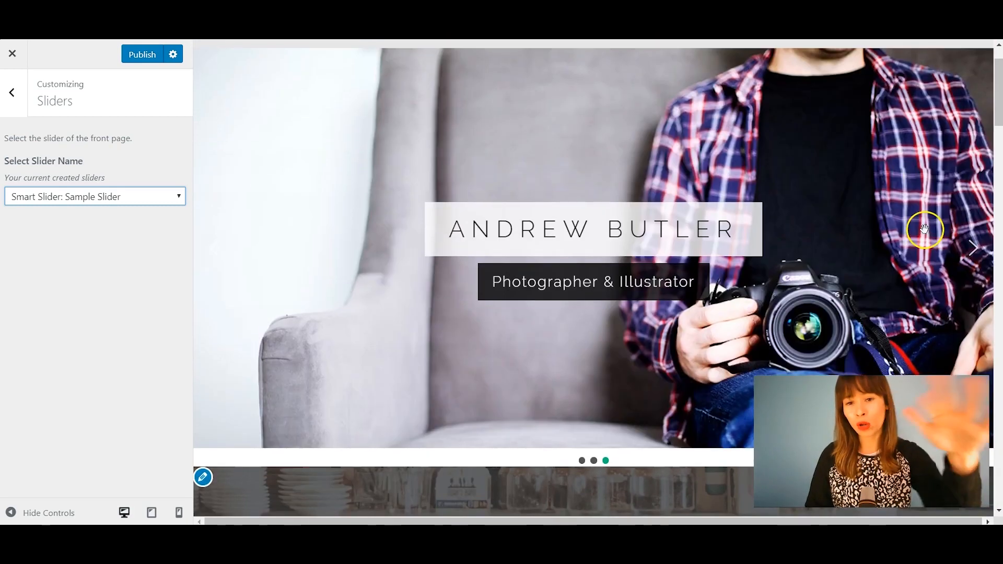
pyautogui.scroll(3)
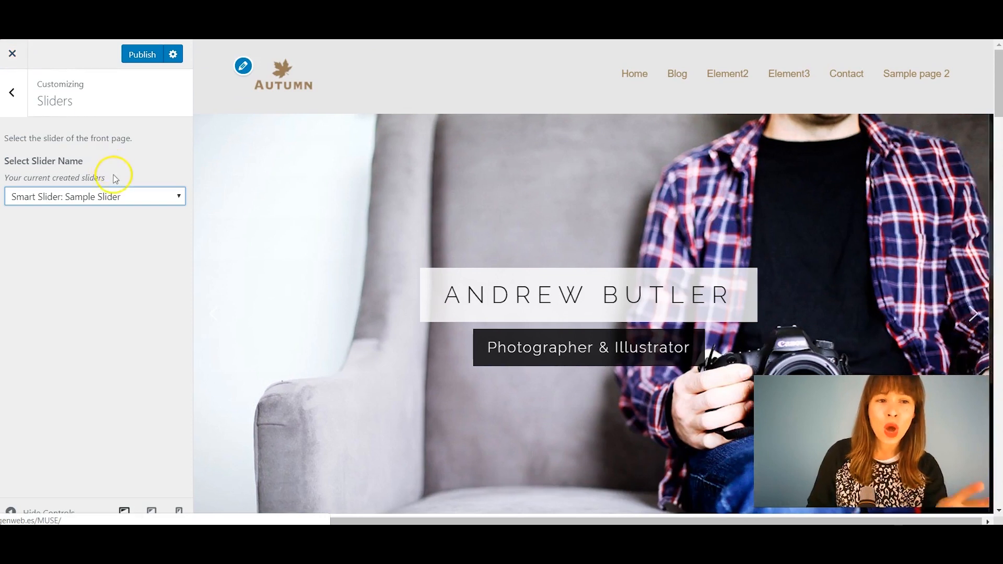
# - Close the Customizer and discard the unpublished slider choice
pyautogui.click(12, 54)
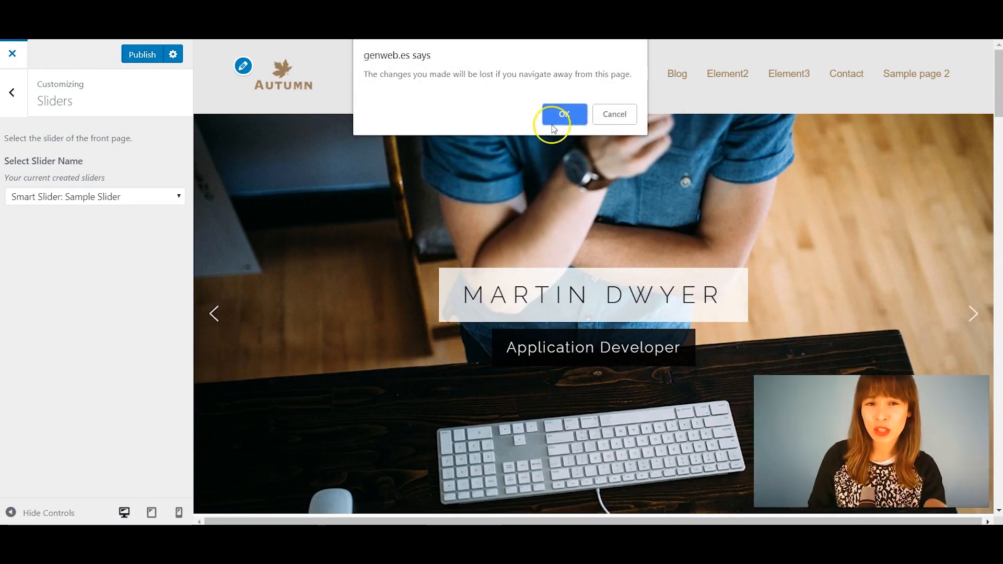
pyautogui.click(562, 114)
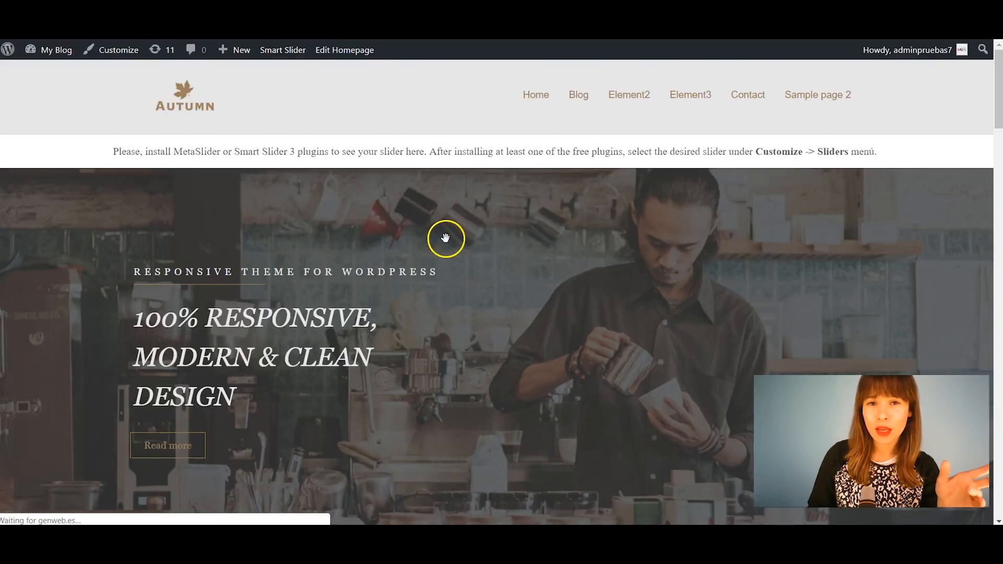
pyautogui.moveTo(832, 125)
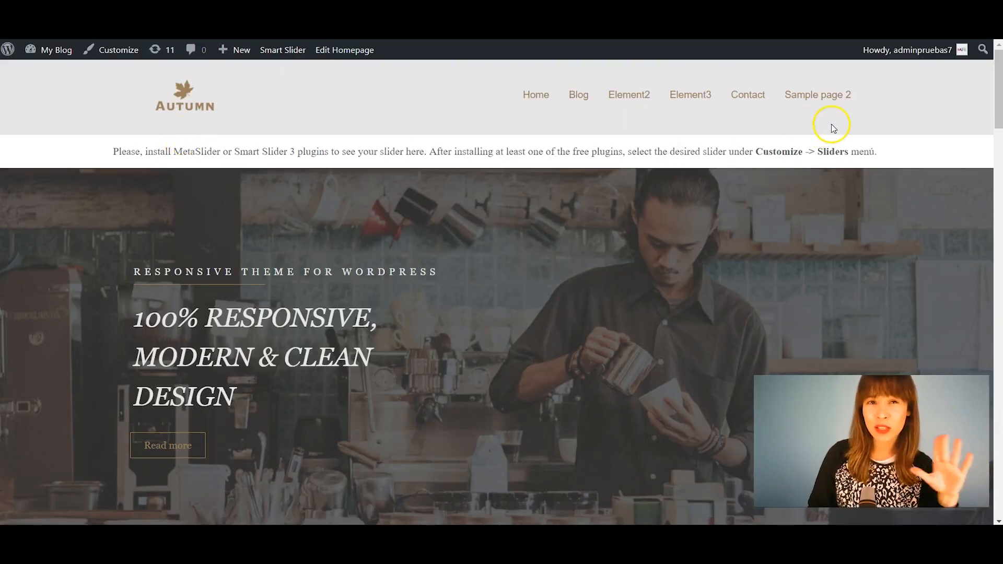
pyautogui.moveTo(734, 124)
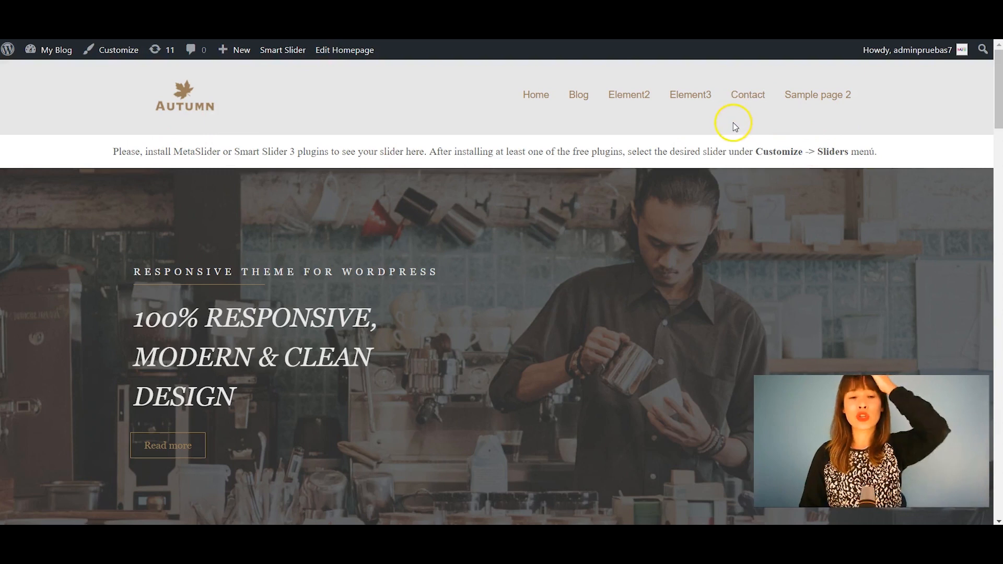
pyautogui.moveTo(727, 126)
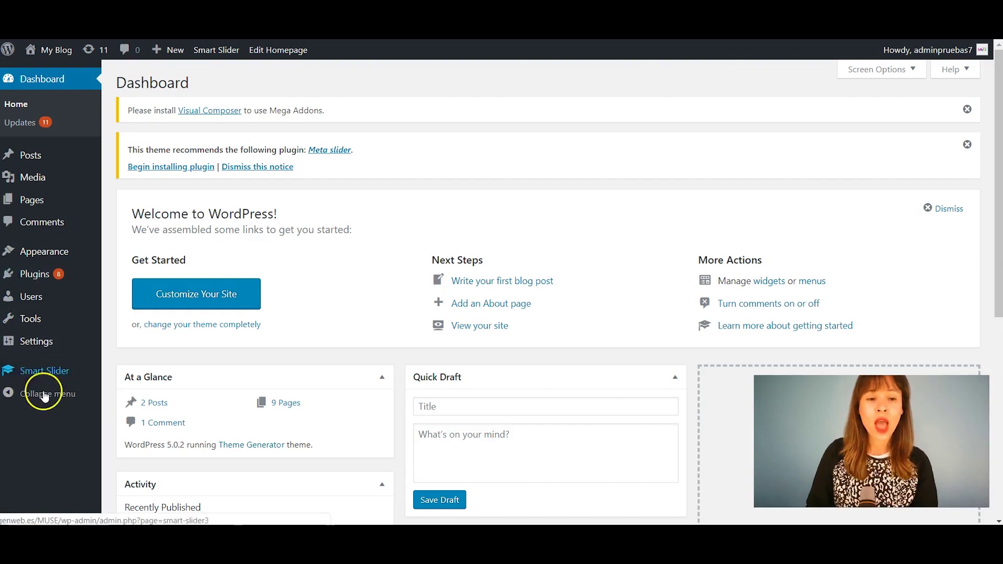
pyautogui.moveTo(45, 371)
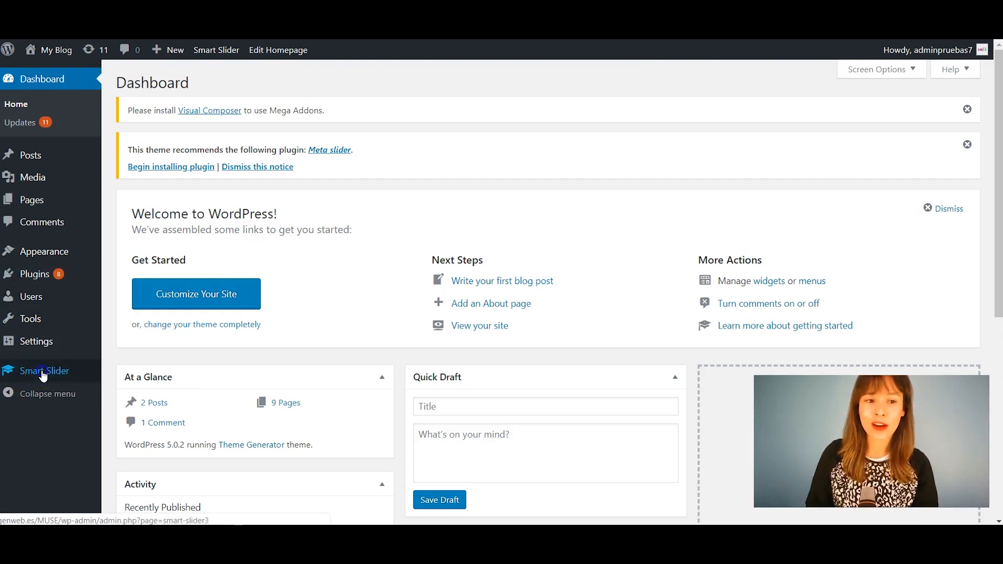
# - Open the Smart Slider dashboard from the admin sidebar and reach the slider tiles
pyautogui.click(45, 371)
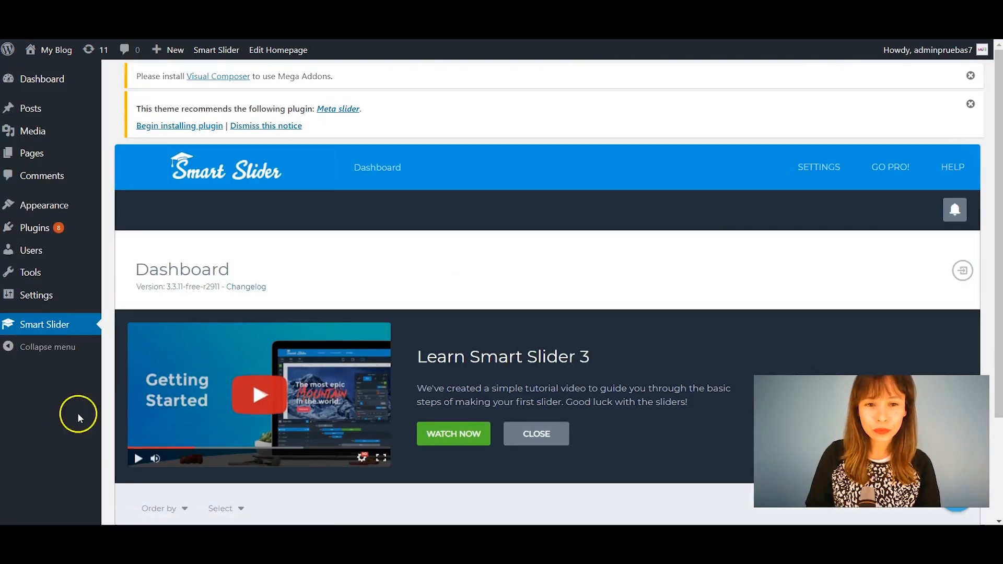
pyautogui.moveTo(681, 182)
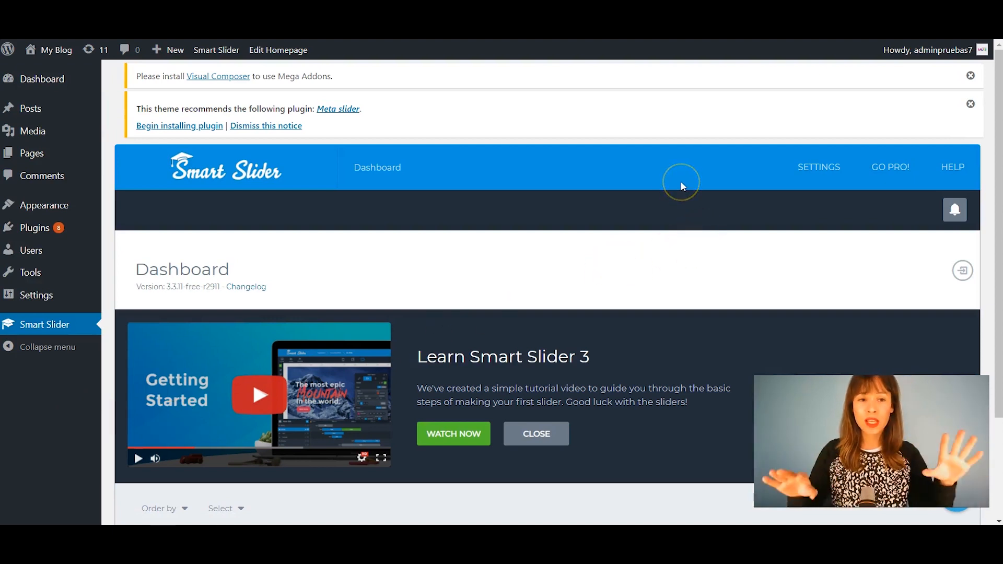
pyautogui.moveTo(681, 186)
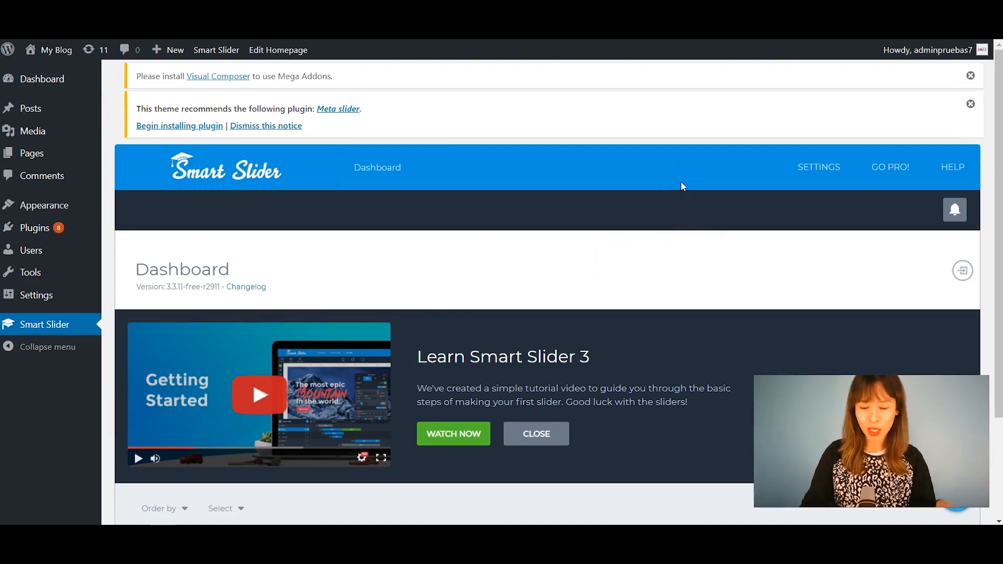
pyautogui.scroll(-3)
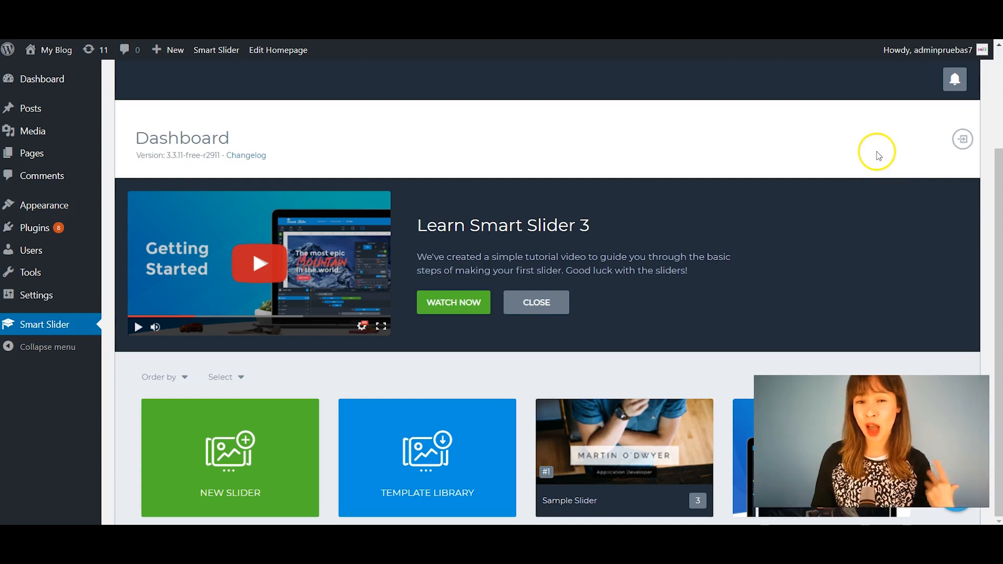
pyautogui.moveTo(340, 394)
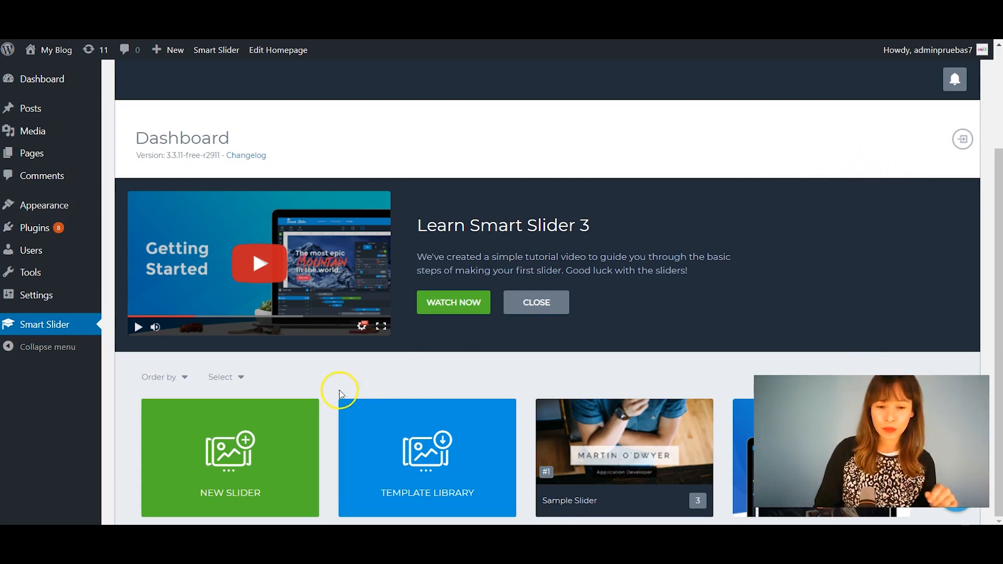
pyautogui.moveTo(238, 413)
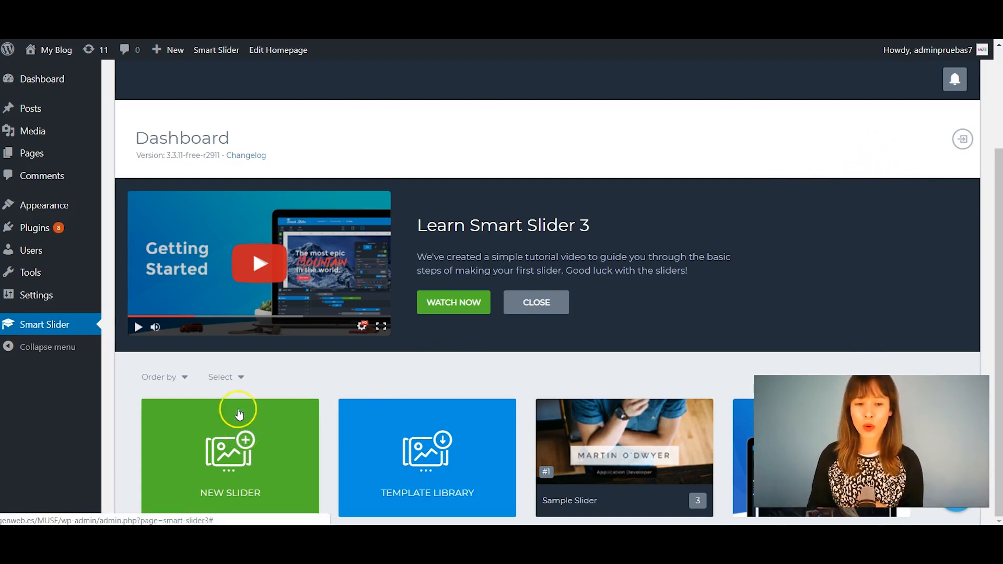
pyautogui.moveTo(278, 414)
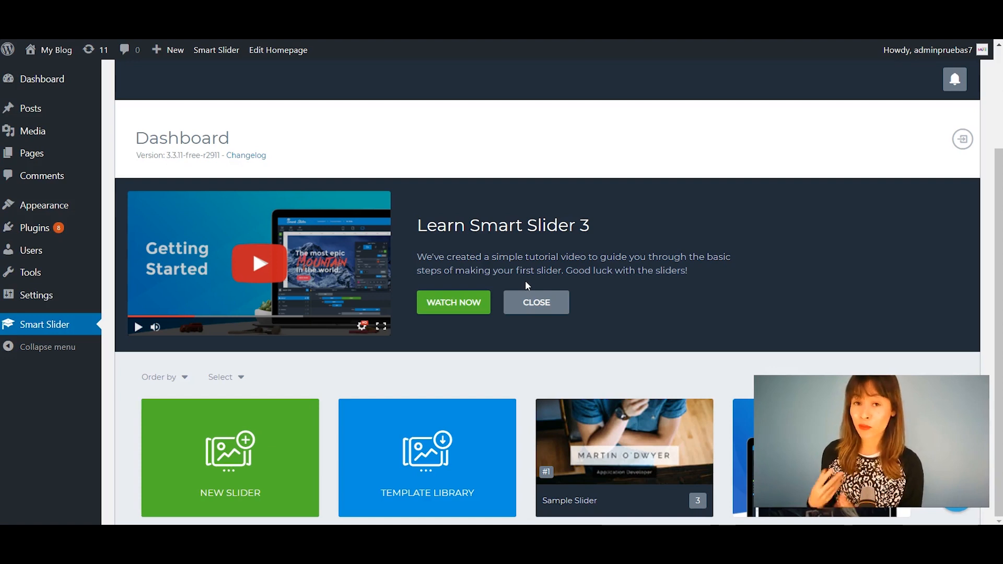
pyautogui.moveTo(470, 273)
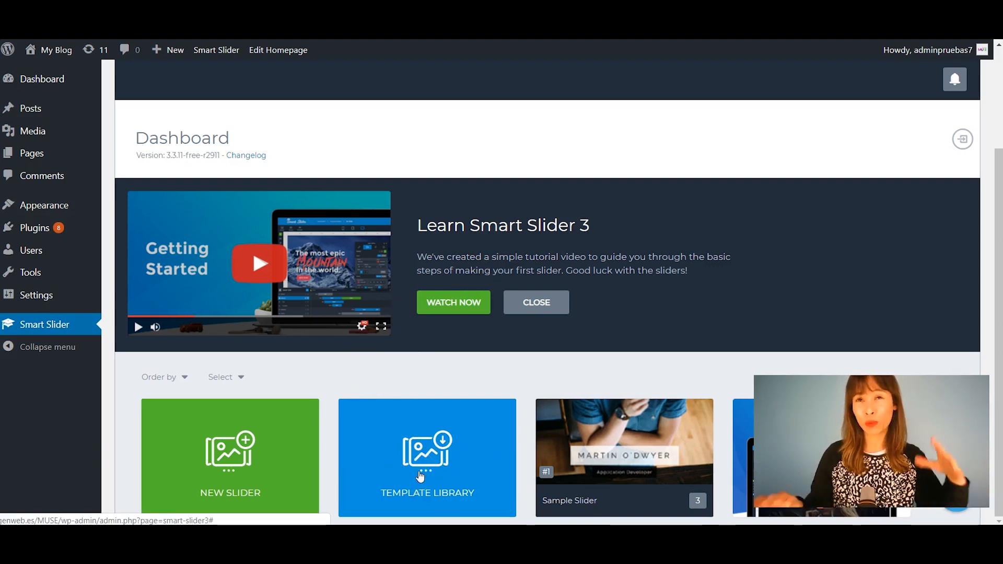
# - Browse the Example Sliders template library filtered to Free templates
pyautogui.click(426, 458)
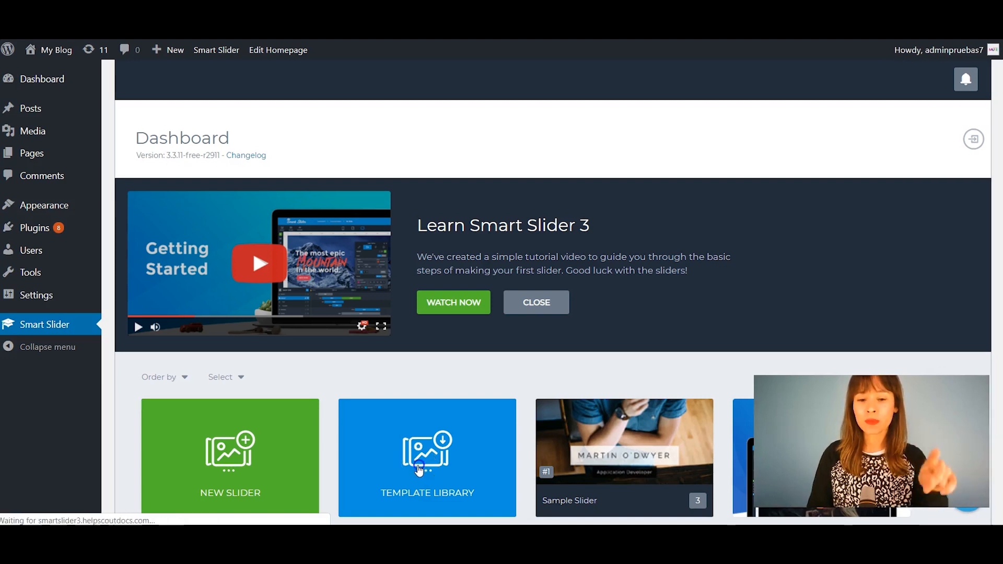
pyautogui.click(426, 458)
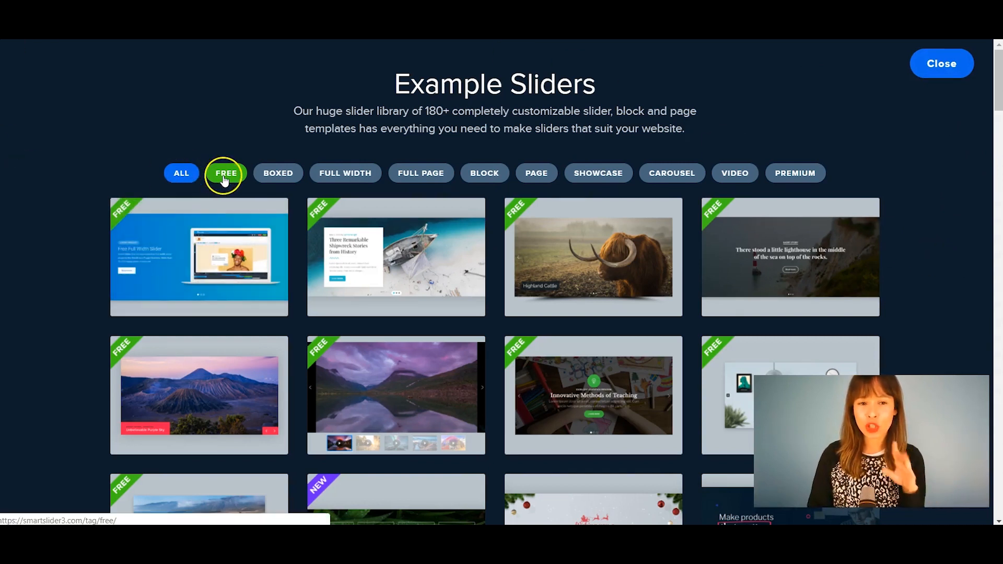
pyautogui.click(226, 172)
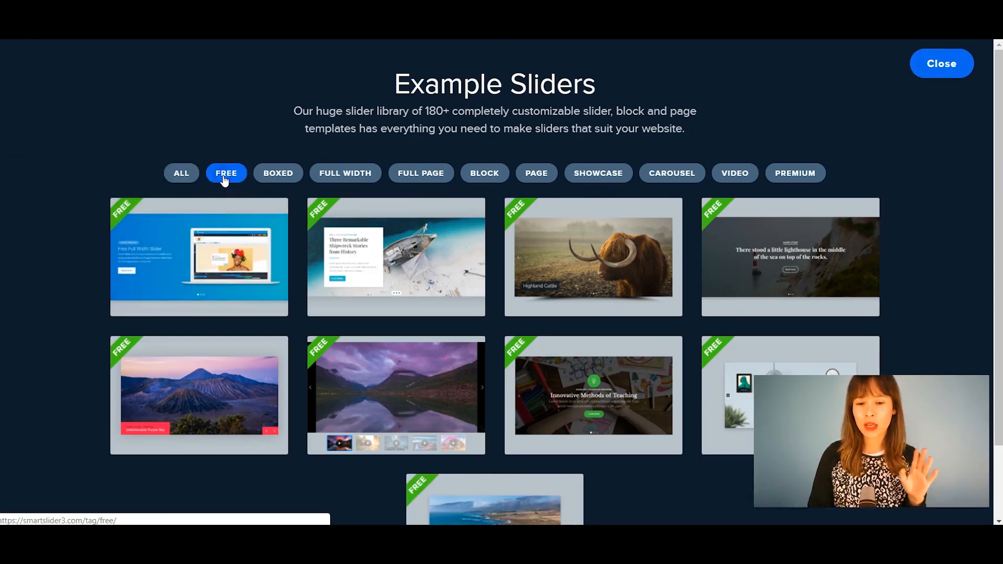
pyautogui.scroll(-3)
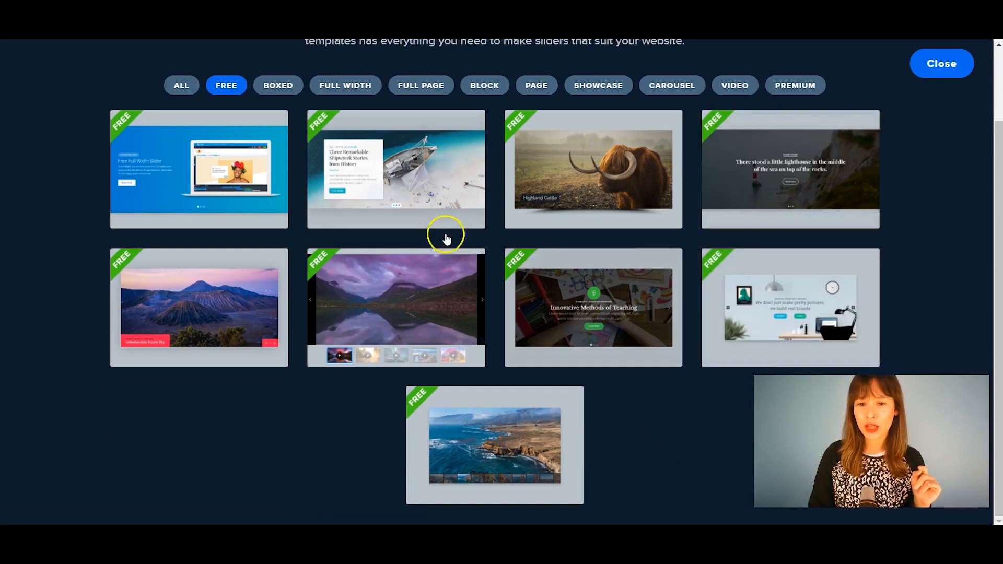
pyautogui.scroll(3)
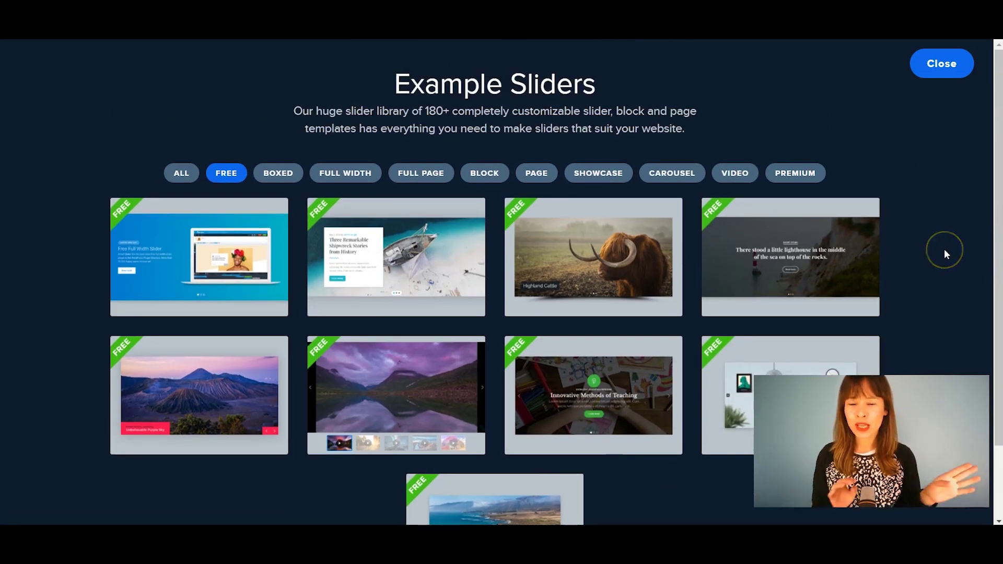
pyautogui.moveTo(946, 253)
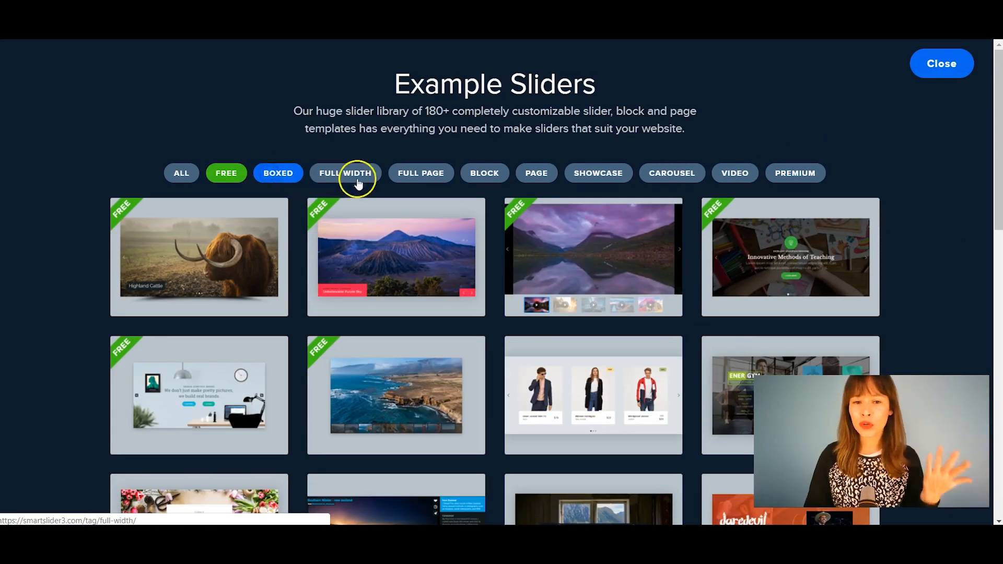
pyautogui.scroll(-3)
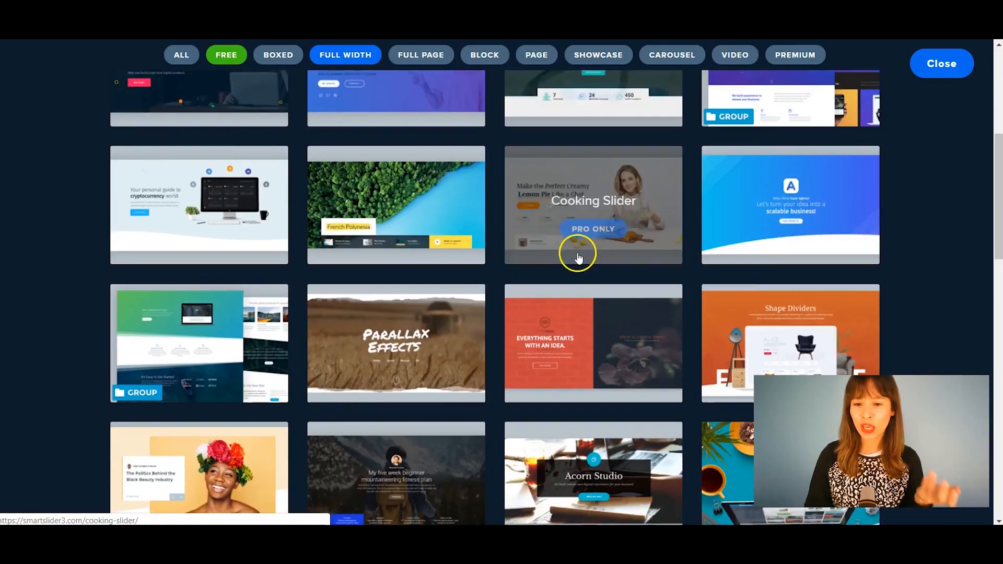
pyautogui.scroll(3)
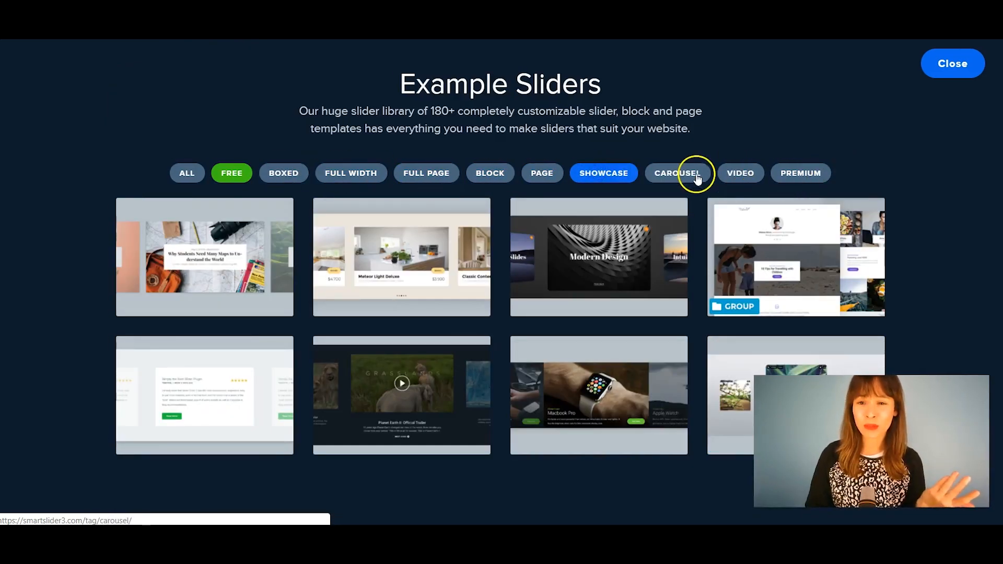
# - Try the Carousel filter, then return to the Free templates and locate Free Layer Slider
pyautogui.click(677, 173)
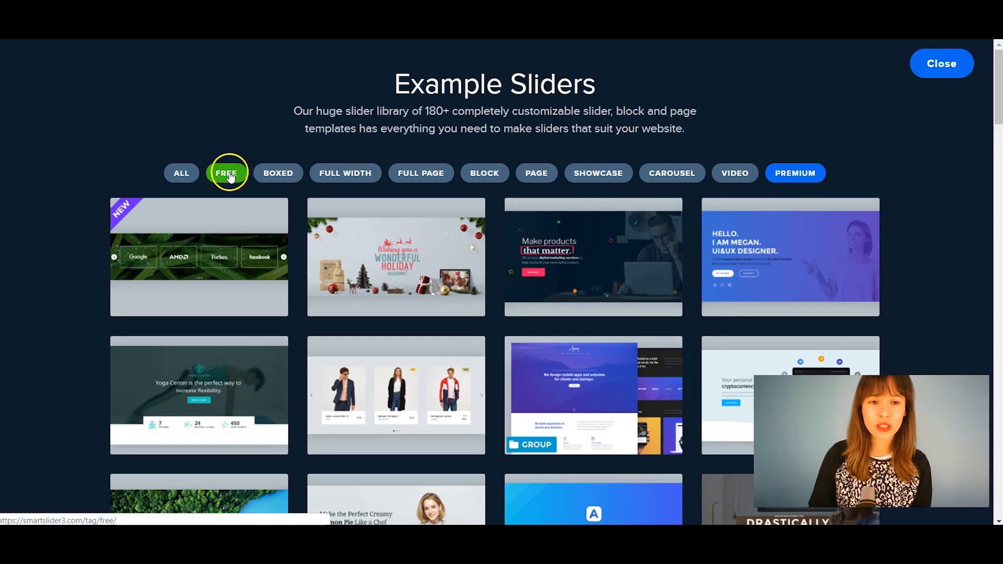
pyautogui.click(226, 173)
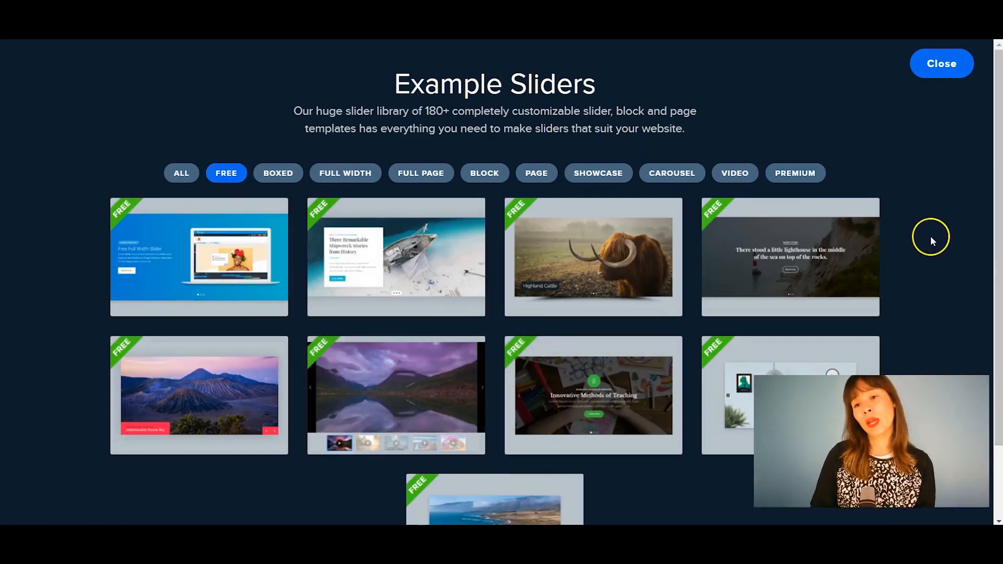
pyautogui.moveTo(929, 242)
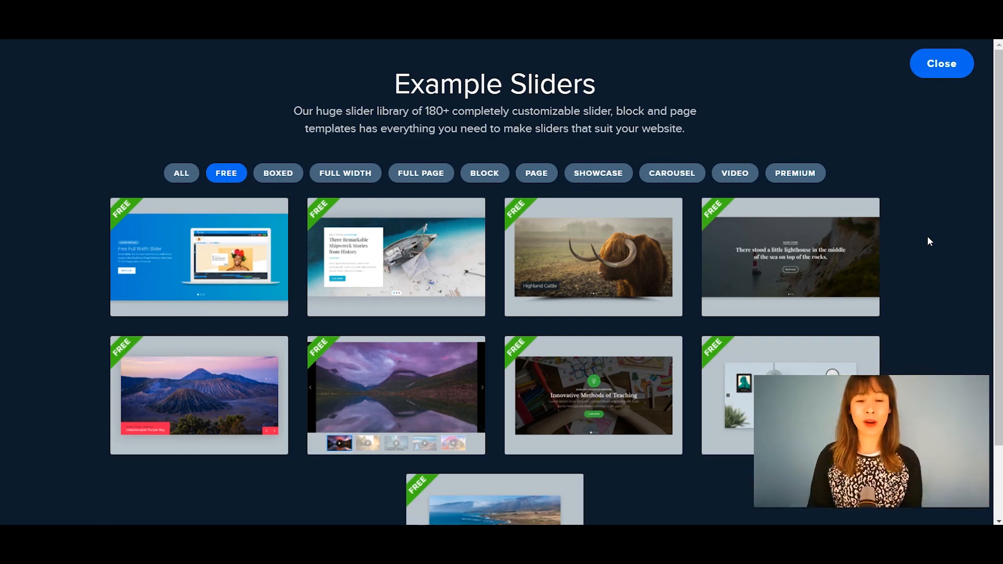
pyautogui.moveTo(925, 224)
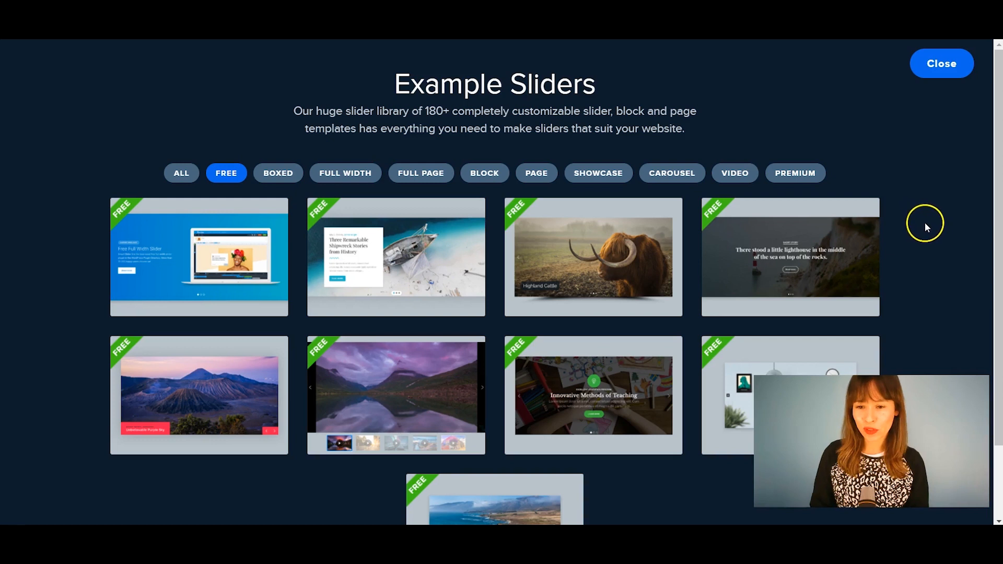
pyautogui.scroll(-3)
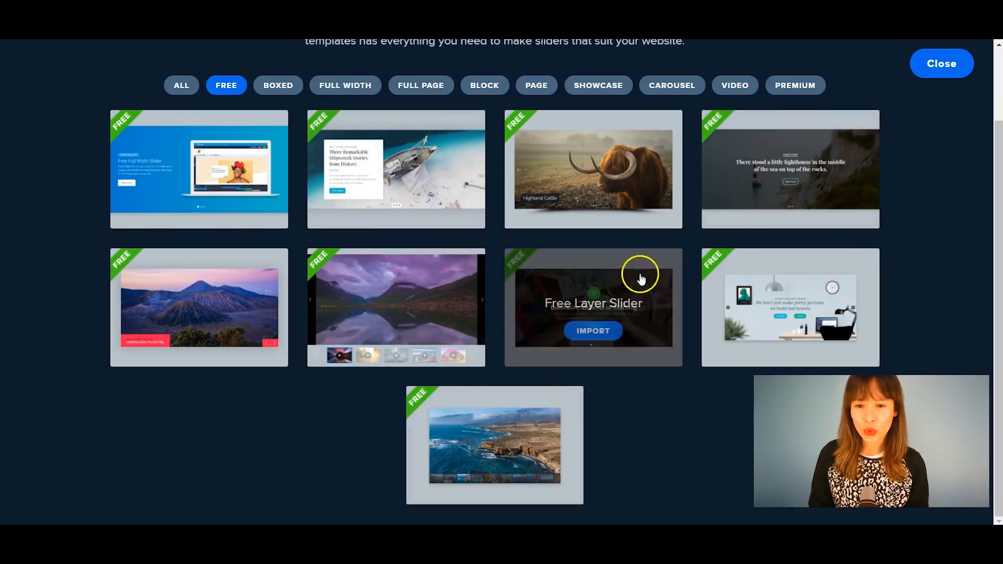
pyautogui.moveTo(530, 288)
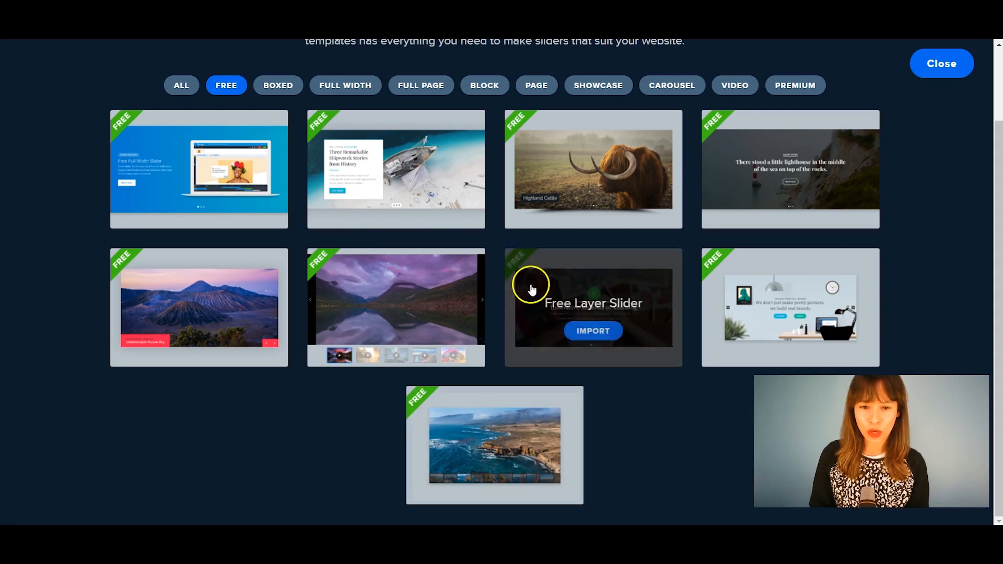
pyautogui.moveTo(591, 211)
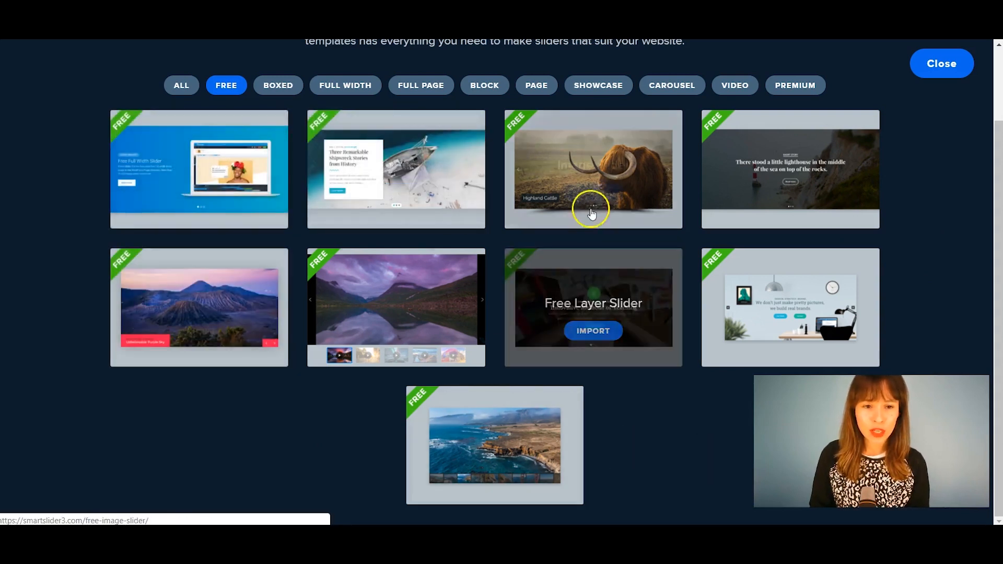
pyautogui.moveTo(198, 154)
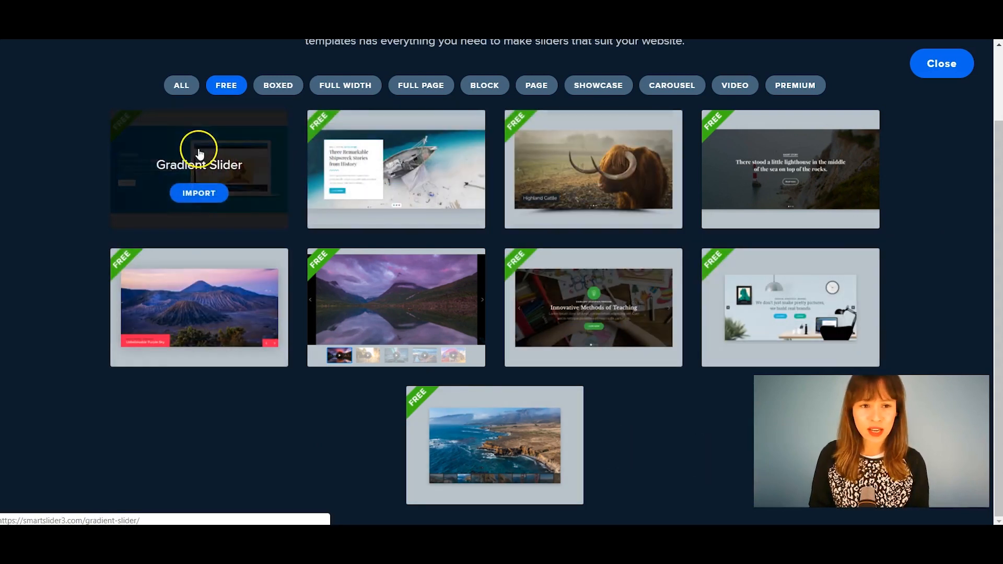
pyautogui.moveTo(593, 331)
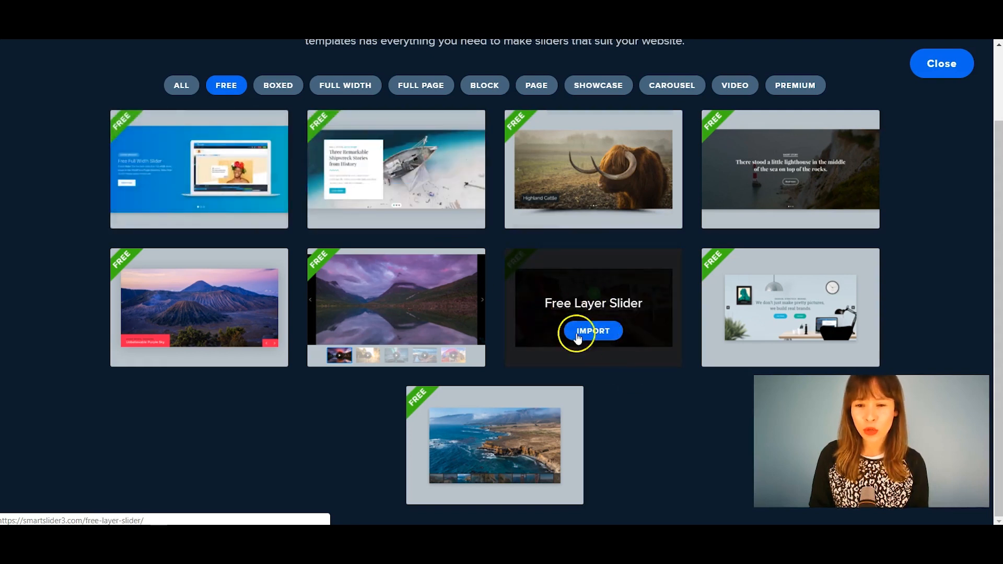
# - Import the Free Layer Slider template and begin renaming it to Themes Generator
pyautogui.click(592, 331)
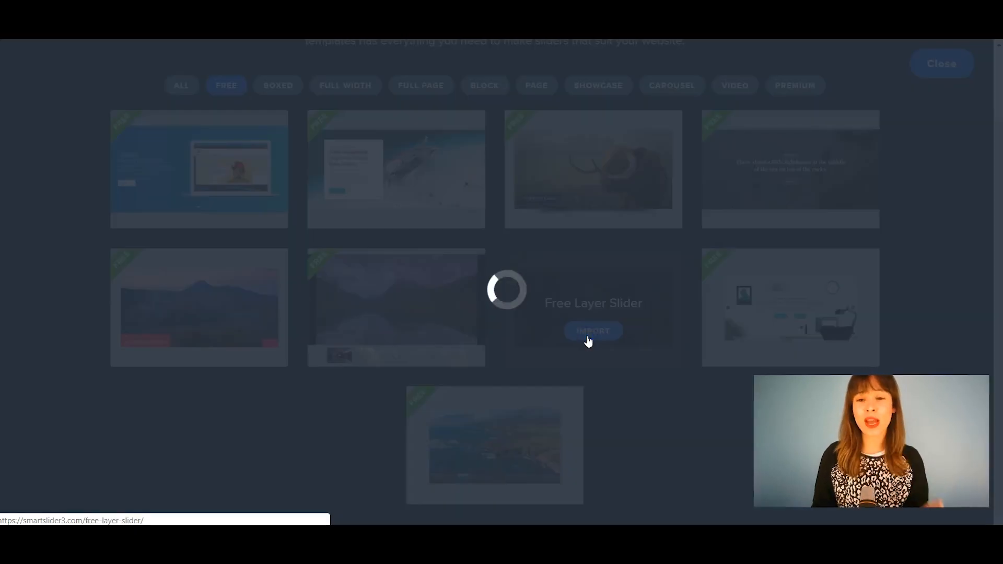
pyautogui.click(591, 331)
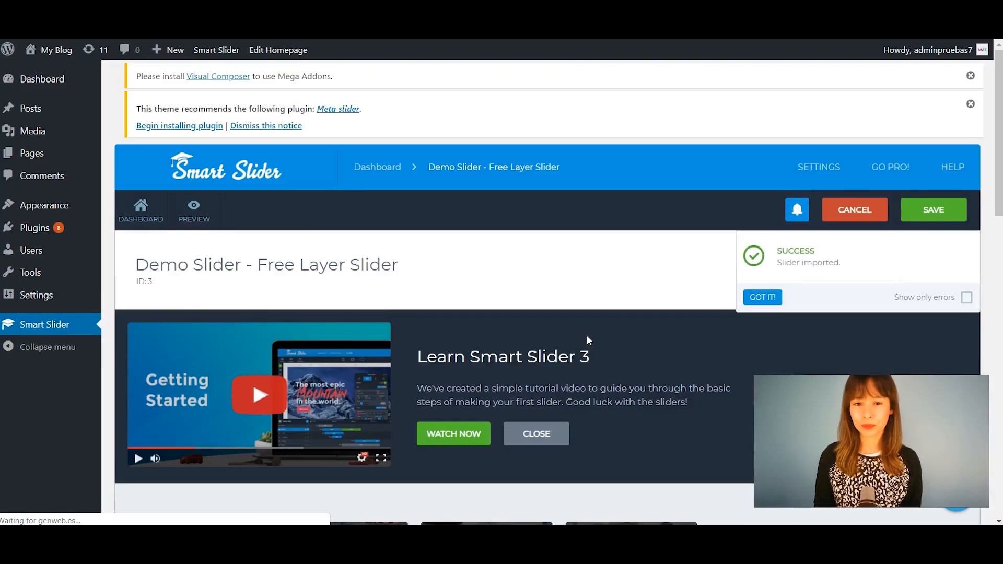
pyautogui.click(761, 297)
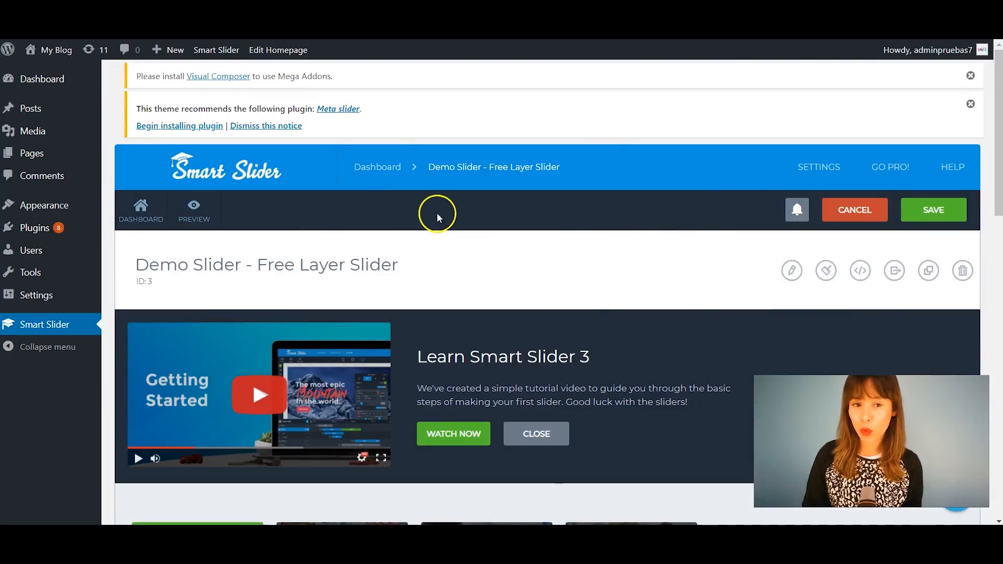
pyautogui.moveTo(401, 265)
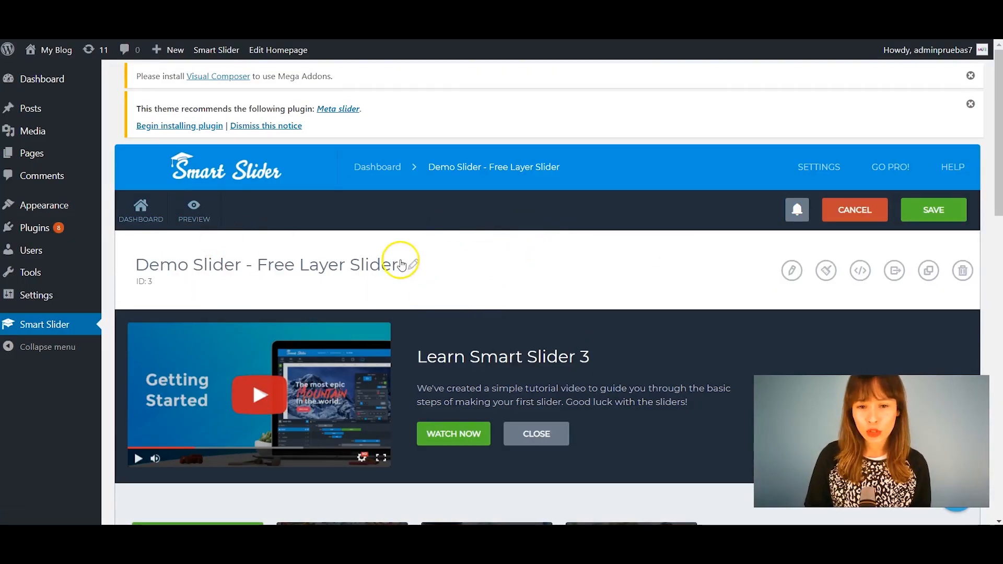
pyautogui.click(791, 269)
pyautogui.write('Themes Generator')
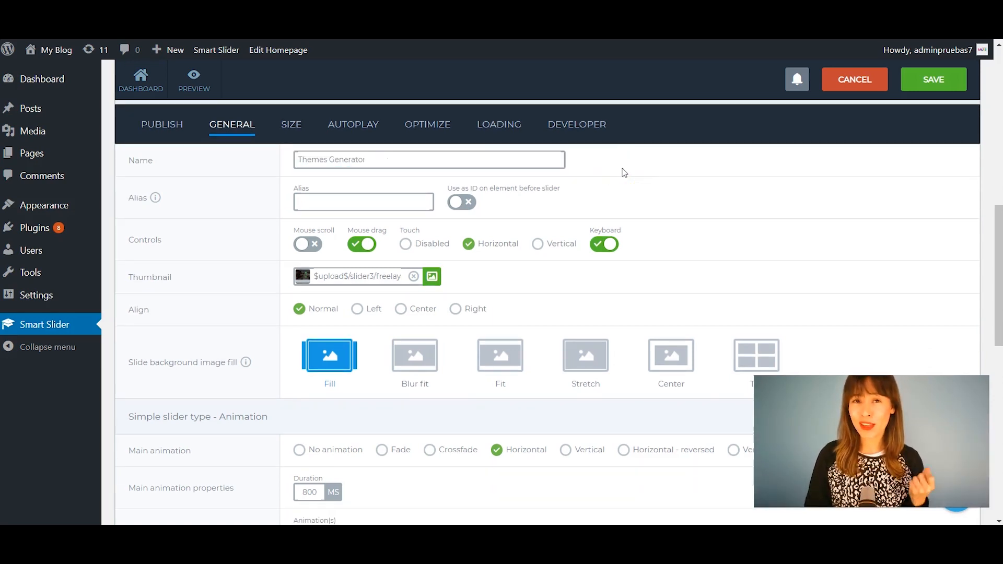
pyautogui.moveTo(589, 167)
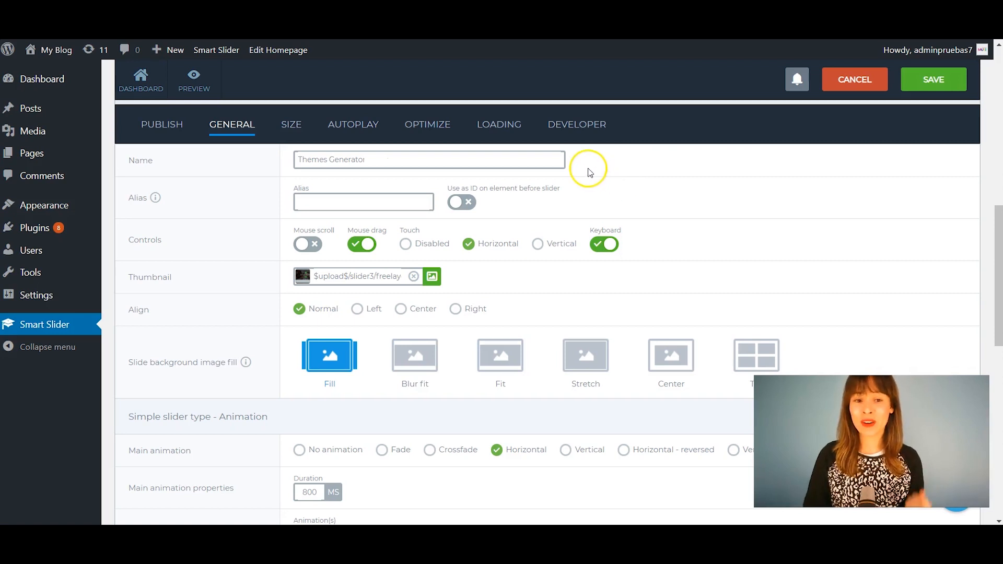
pyautogui.moveTo(589, 164)
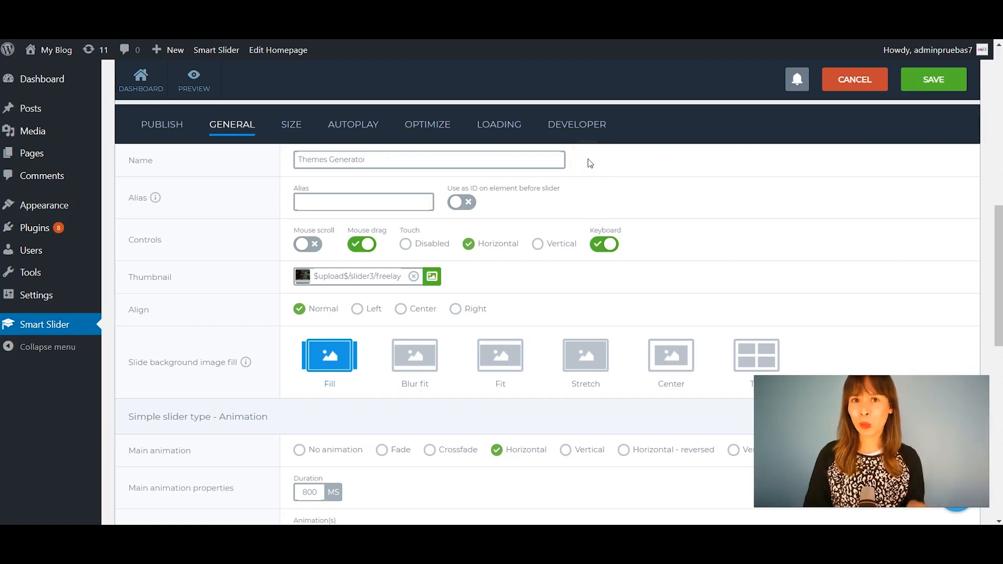
# - Finish the slider name as Themes Generator Slider, reviewing its General and Arrows settings
pyautogui.scroll(-3)
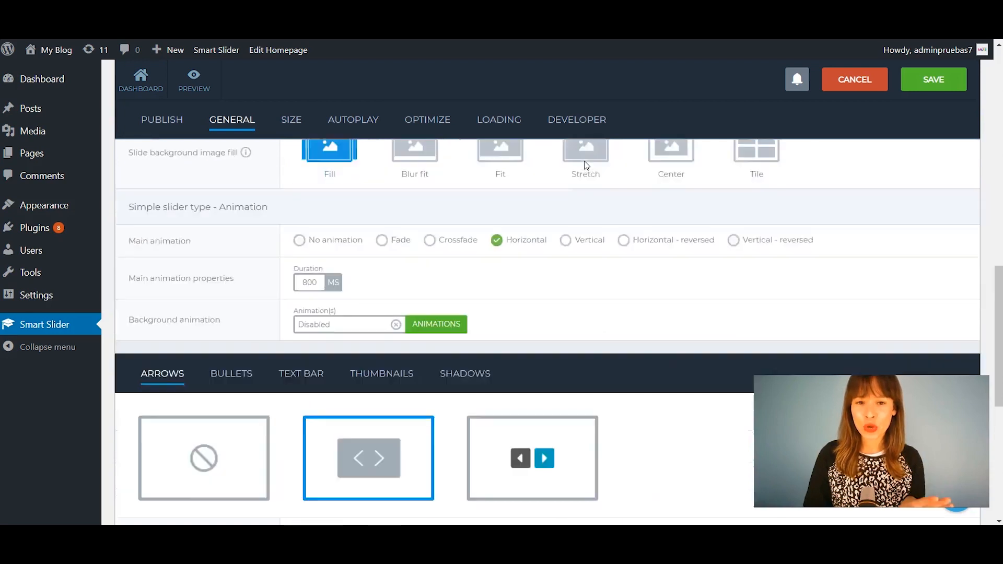
pyautogui.scroll(3)
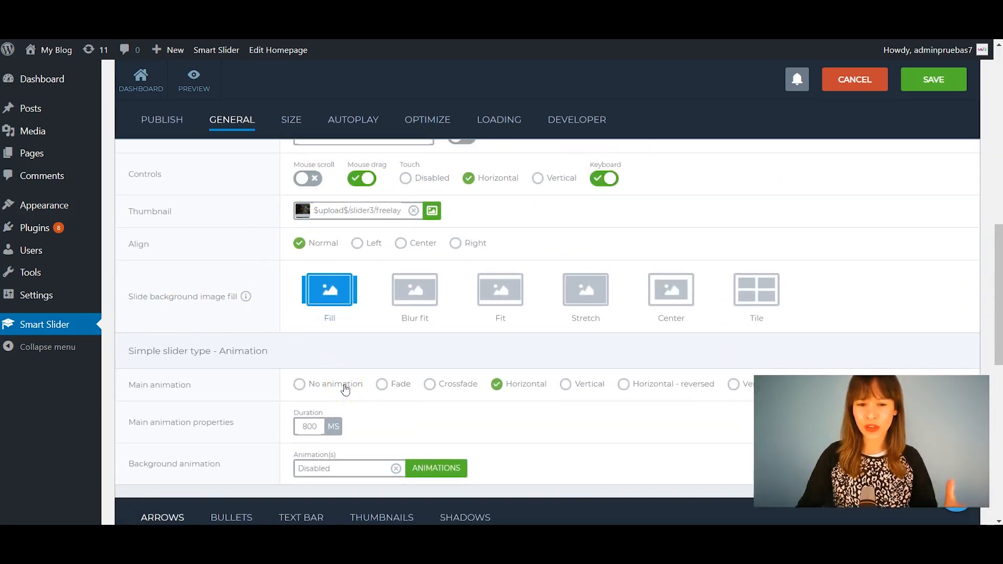
pyautogui.scroll(-3)
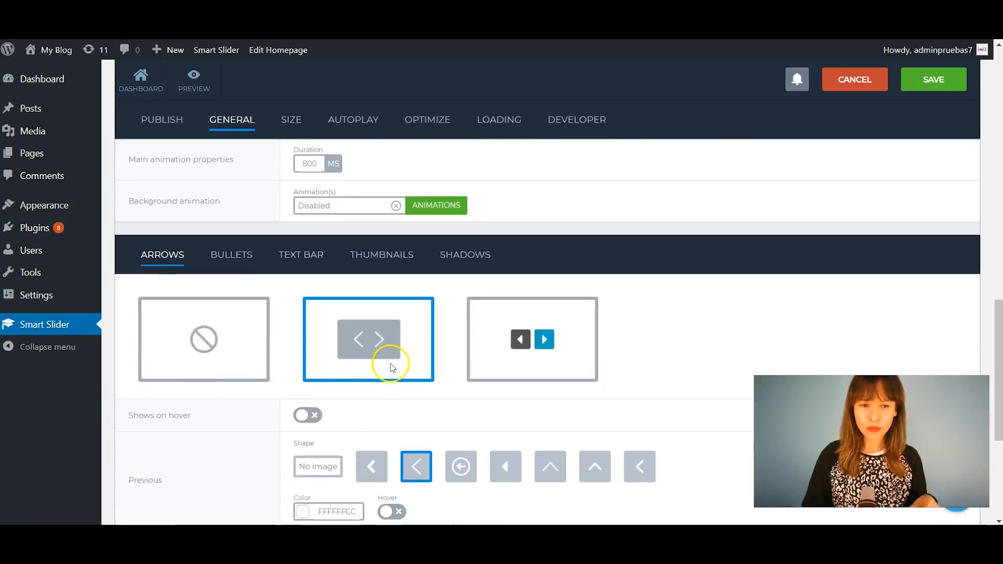
pyautogui.moveTo(296, 291)
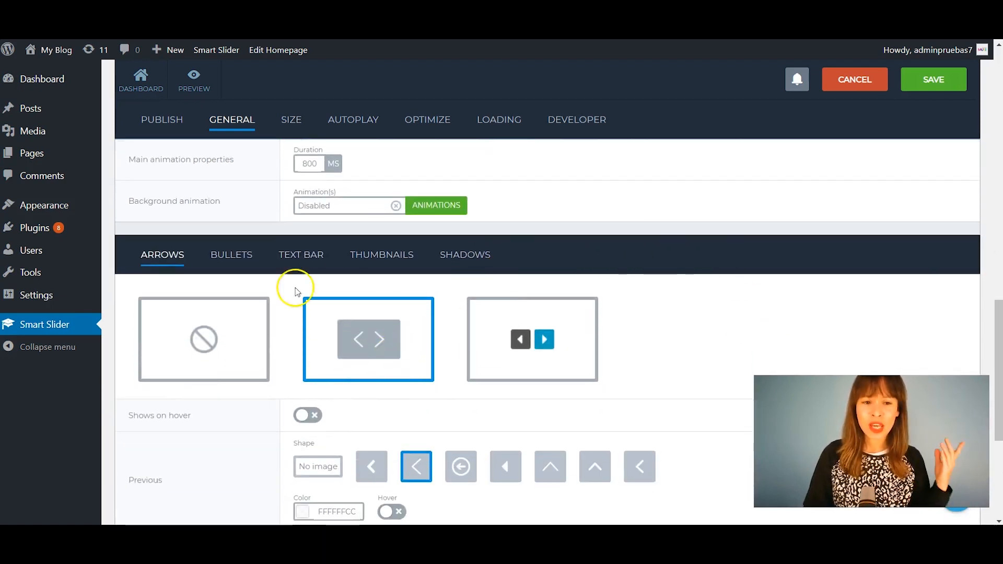
pyautogui.moveTo(738, 244)
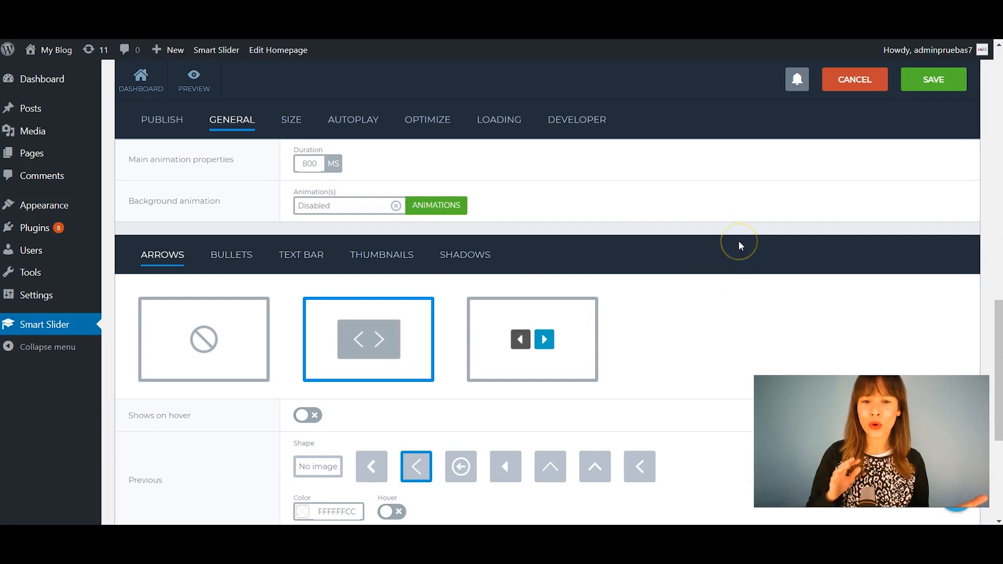
pyautogui.moveTo(723, 238)
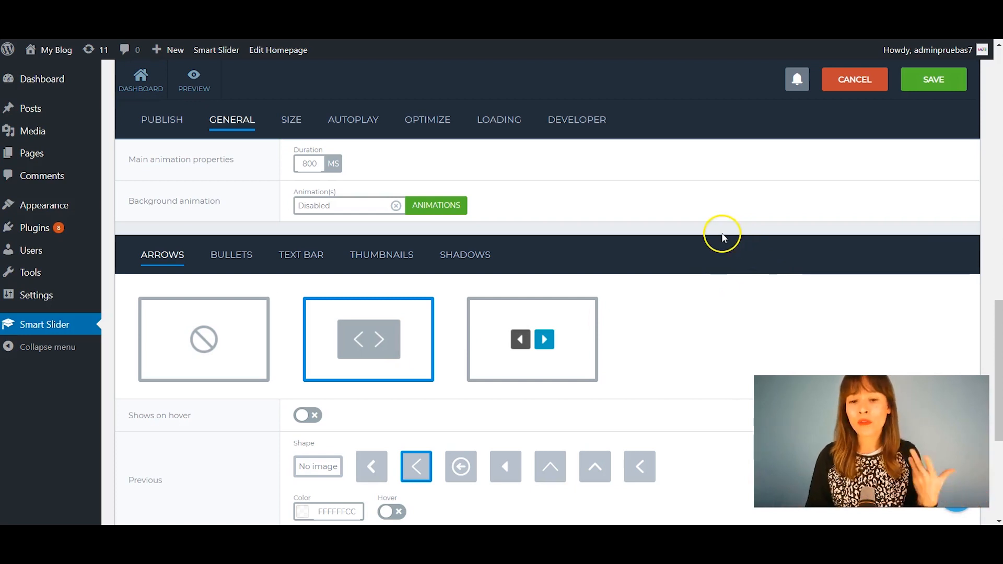
pyautogui.scroll(-3)
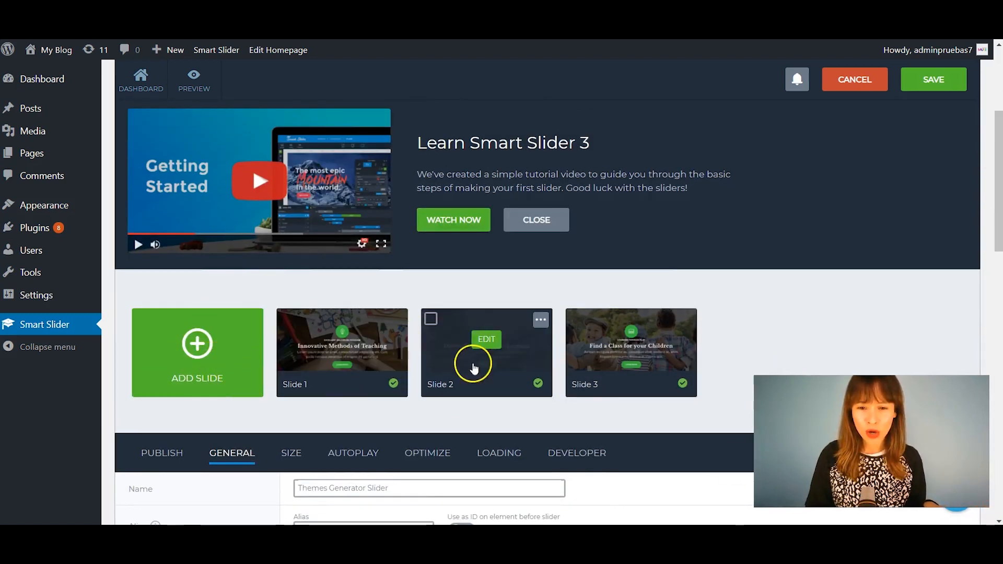
pyautogui.moveTo(413, 328)
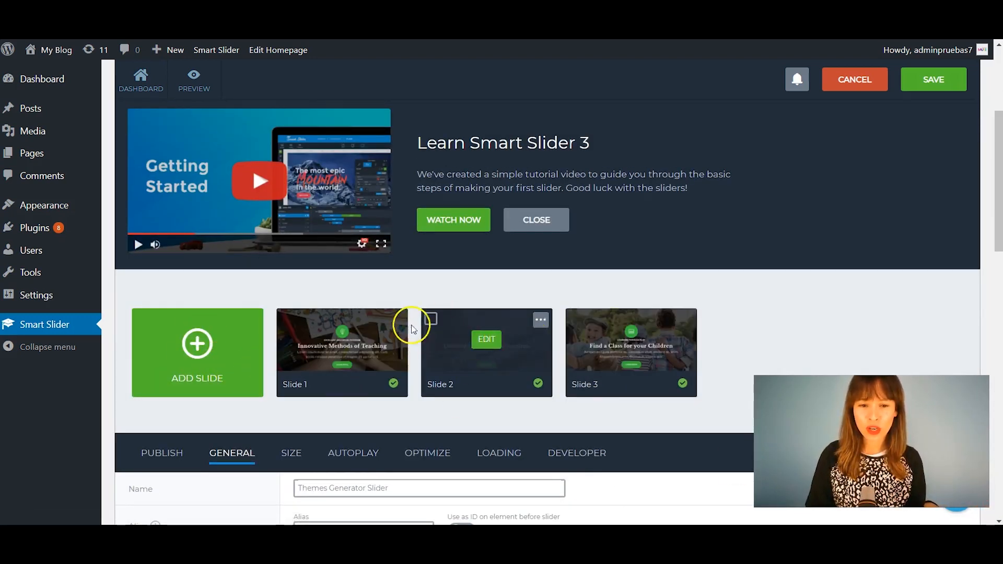
pyautogui.moveTo(176, 349)
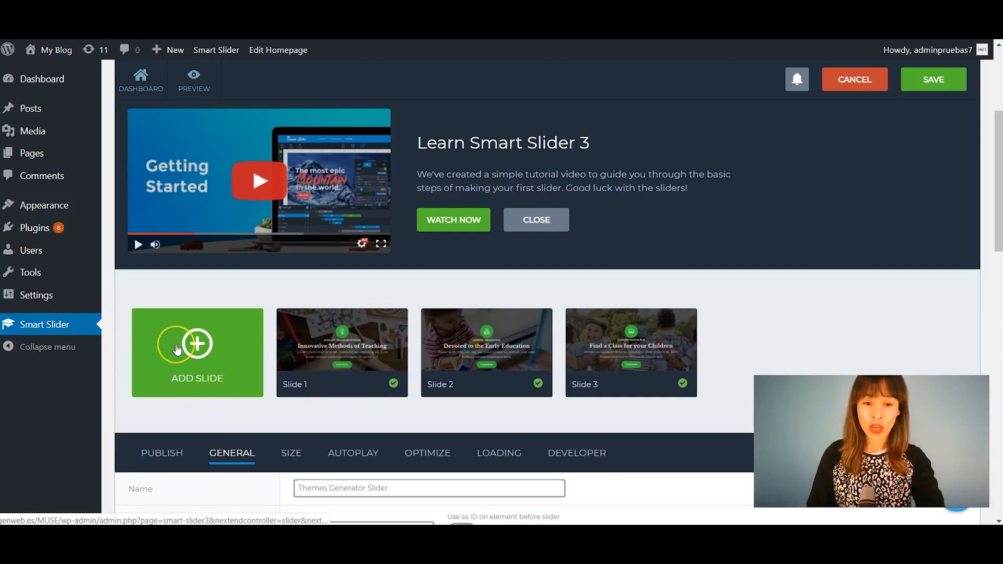
pyautogui.moveTo(383, 356)
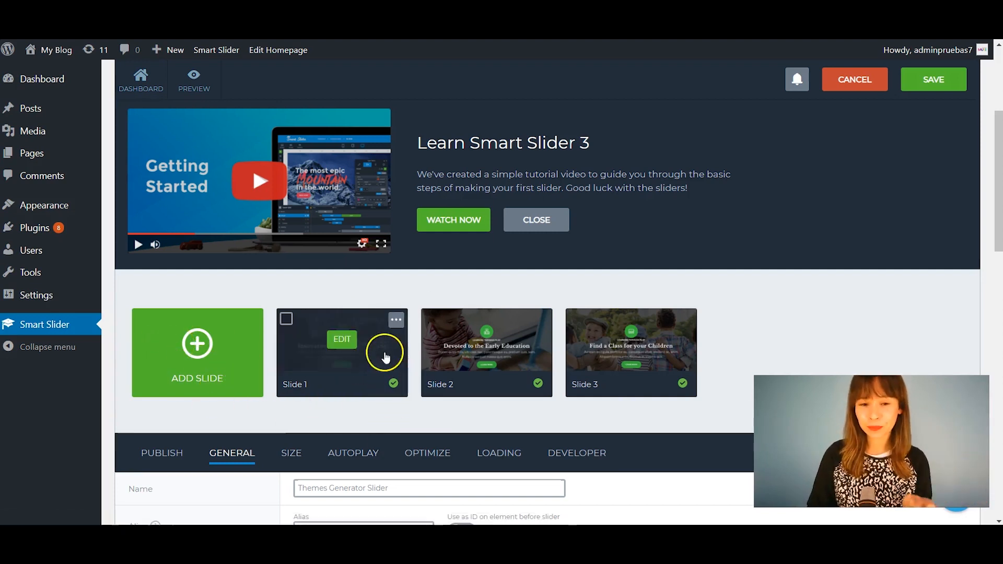
# - Open Slide 1 of the imported slider in the slide editor
pyautogui.click(342, 339)
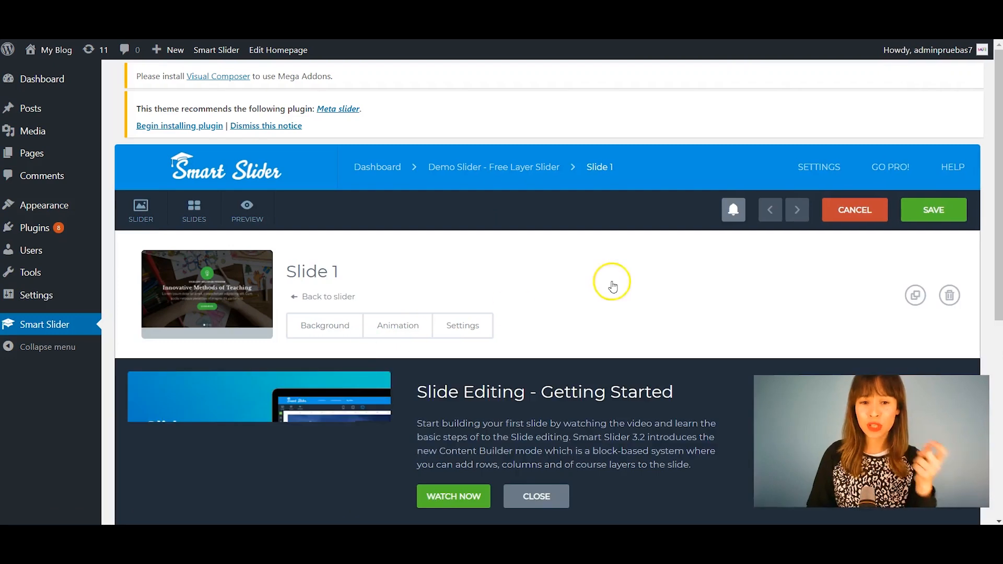
pyautogui.moveTo(684, 266)
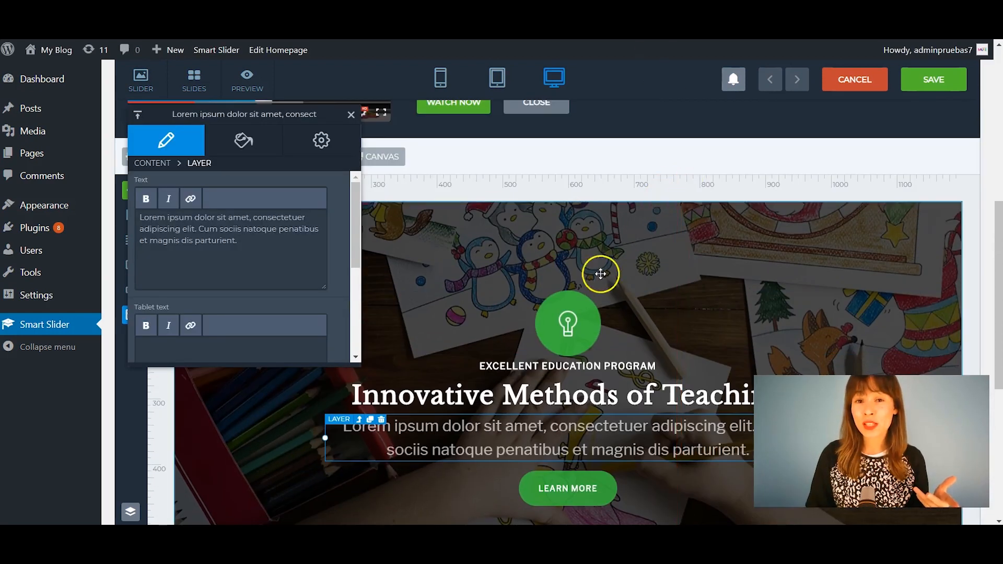
pyautogui.click(351, 114)
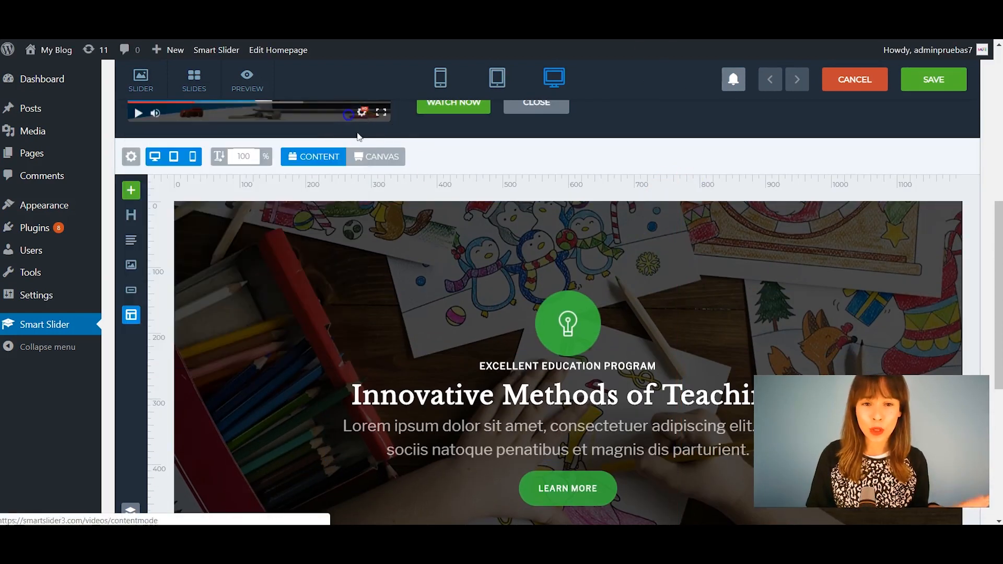
pyautogui.click(448, 79)
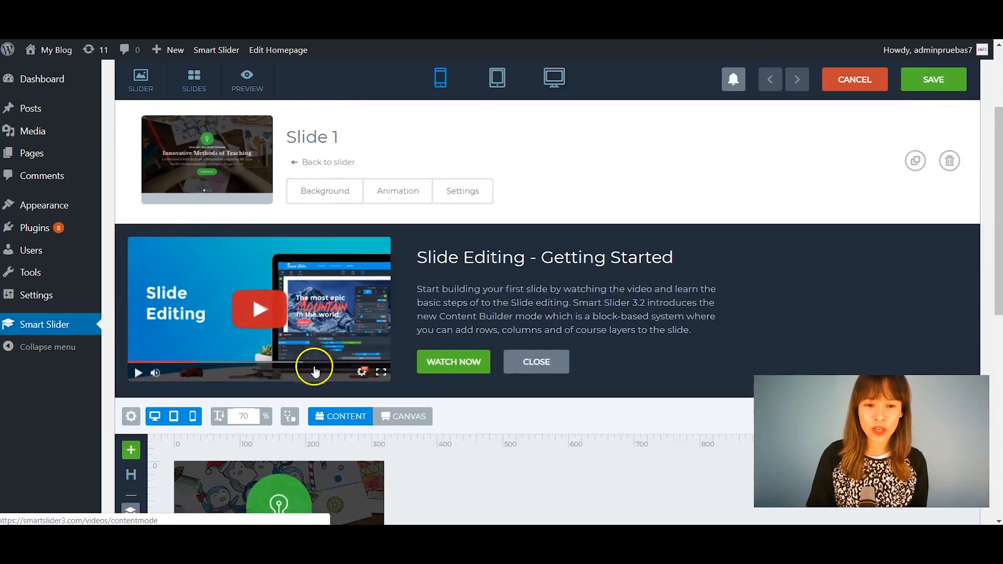
pyautogui.click(553, 79)
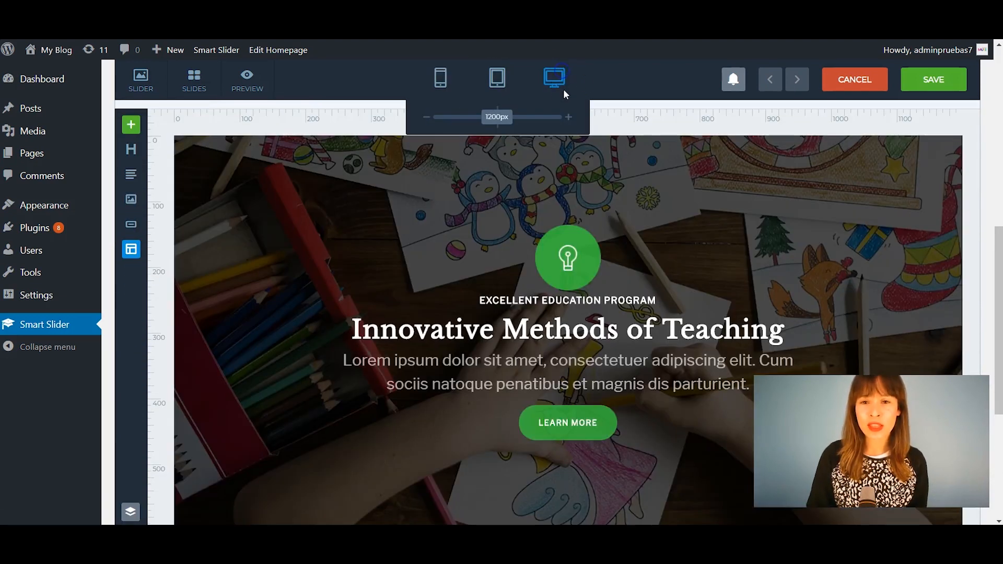
pyautogui.click(440, 78)
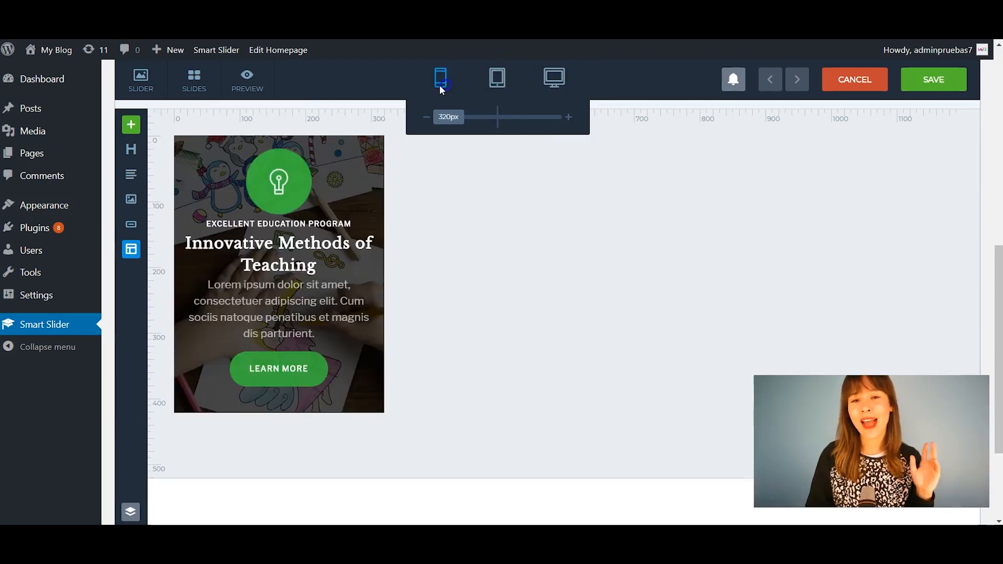
pyautogui.click(278, 309)
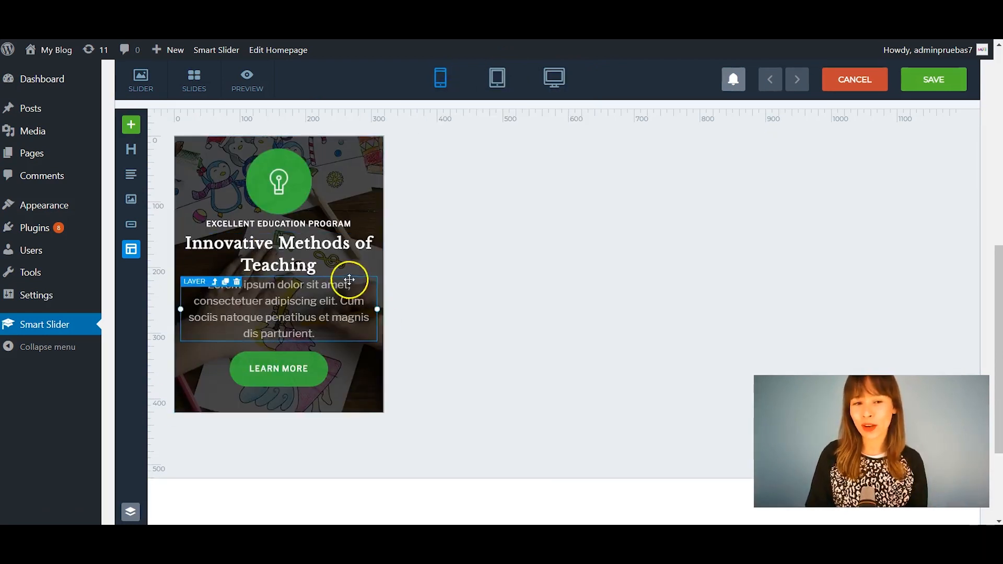
pyautogui.click(554, 78)
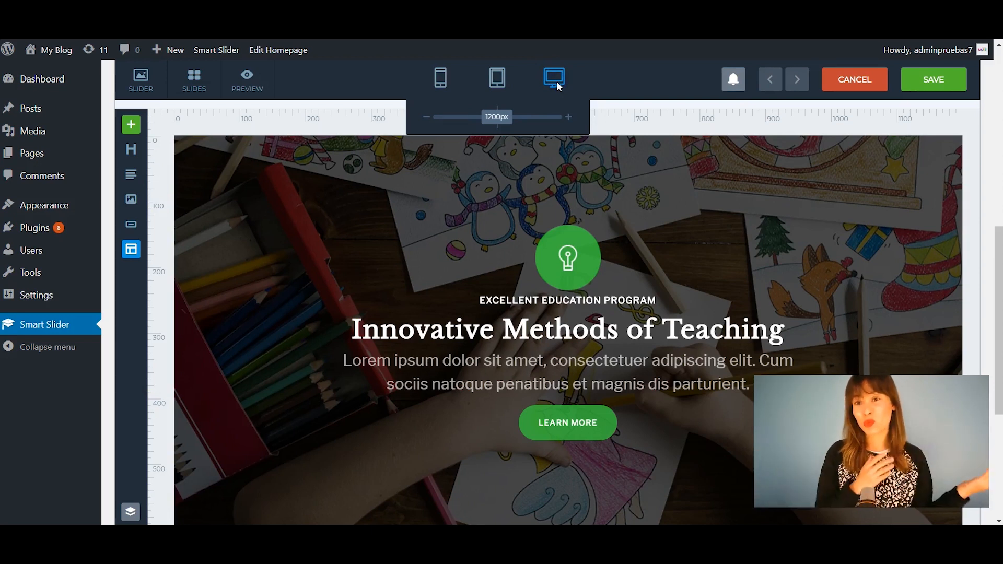
pyautogui.click(565, 329)
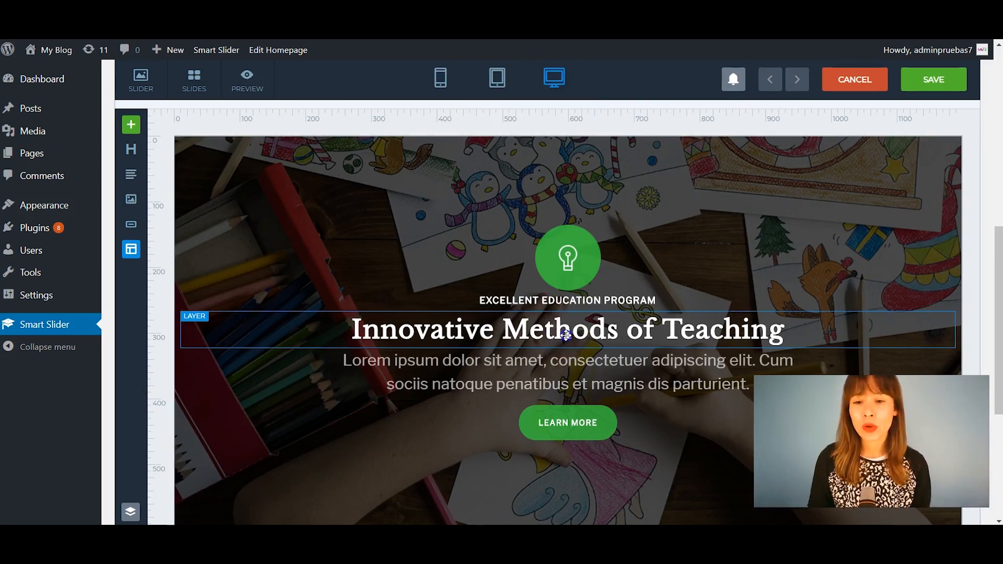
# - Change the heading layer text to "Hey guys! this is our new slideshow"
pyautogui.doubleClick(565, 329)
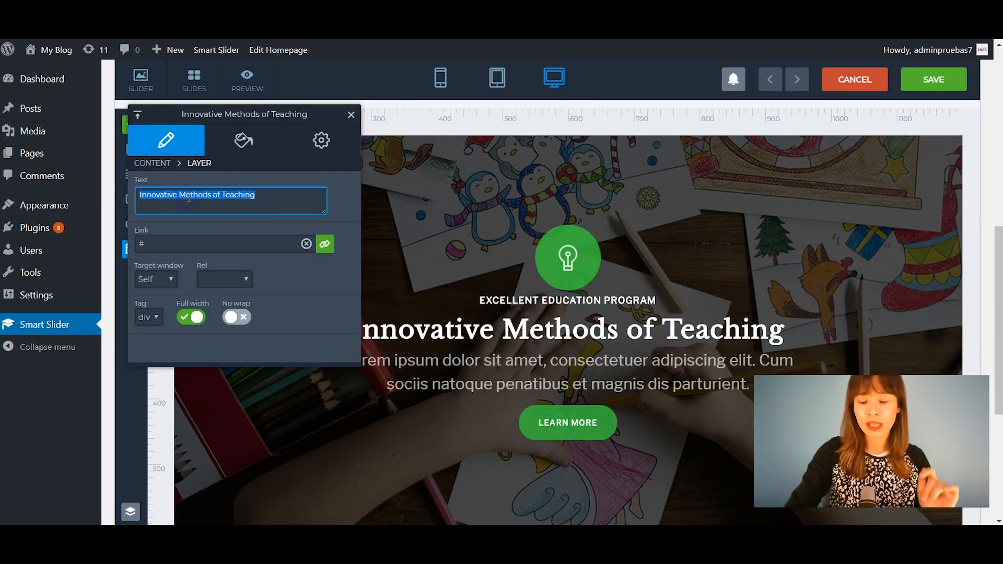
pyautogui.write('Hi')
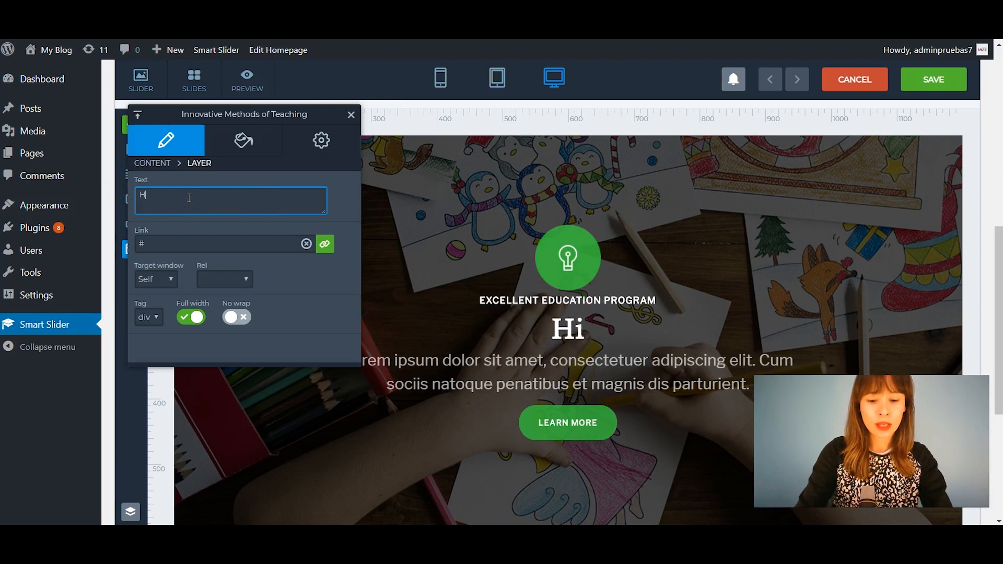
pyautogui.write('Hey h')
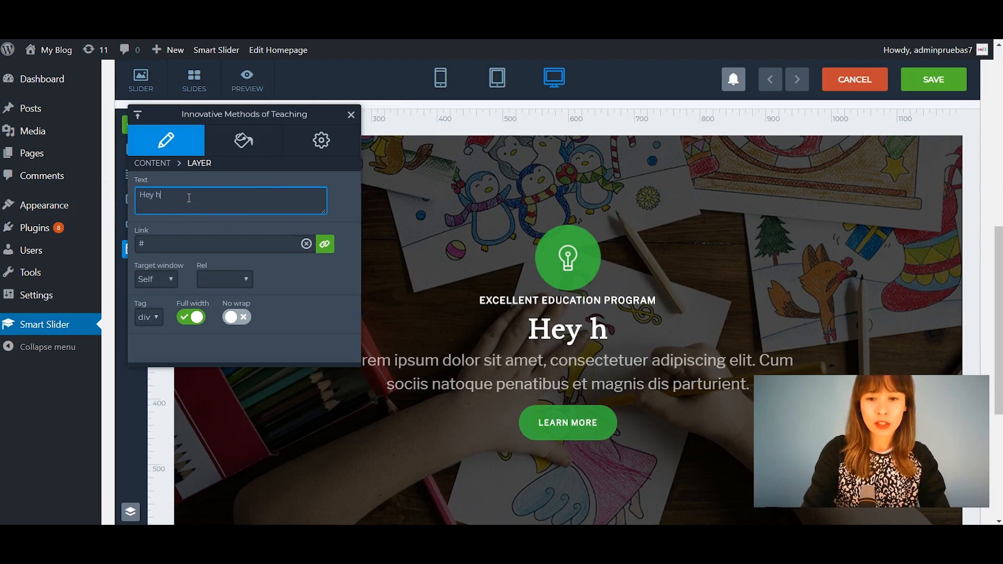
pyautogui.write('guys')
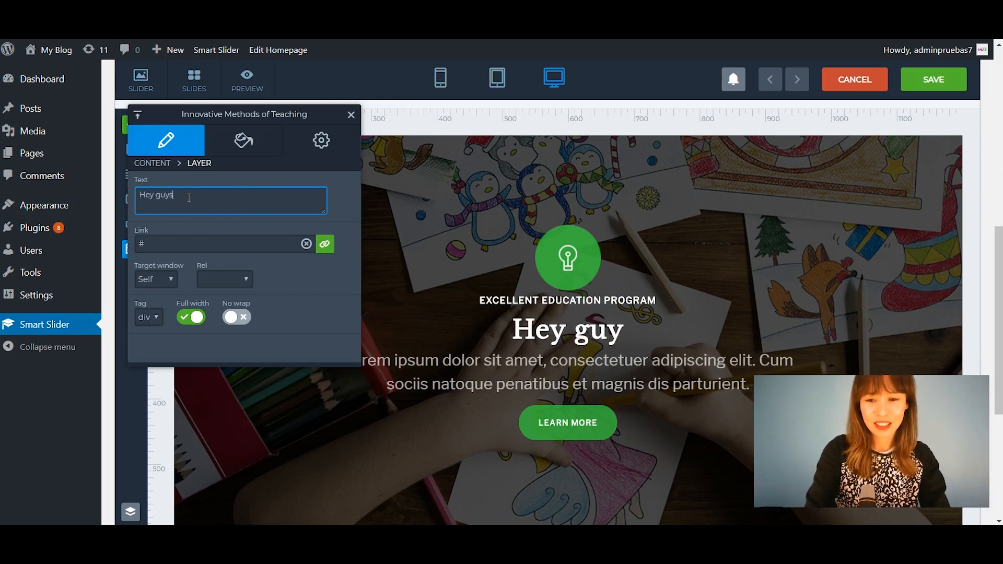
pyautogui.write('! this is')
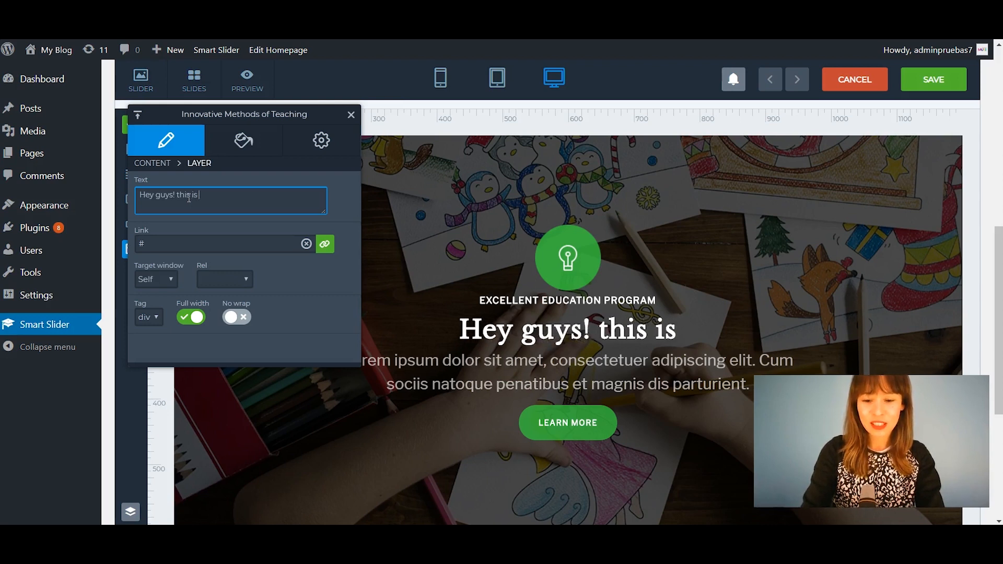
pyautogui.write('our new slid')
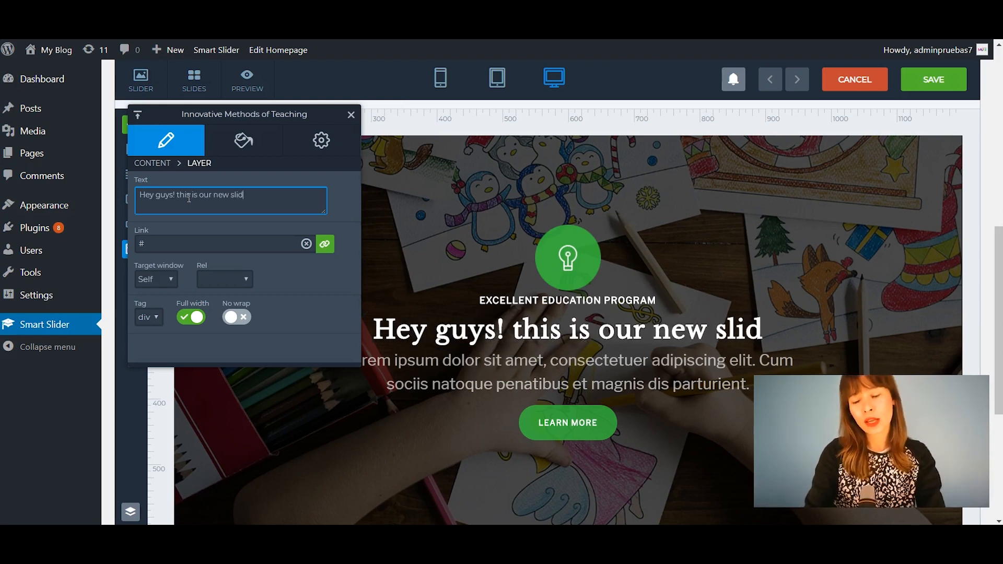
pyautogui.write('eshow')
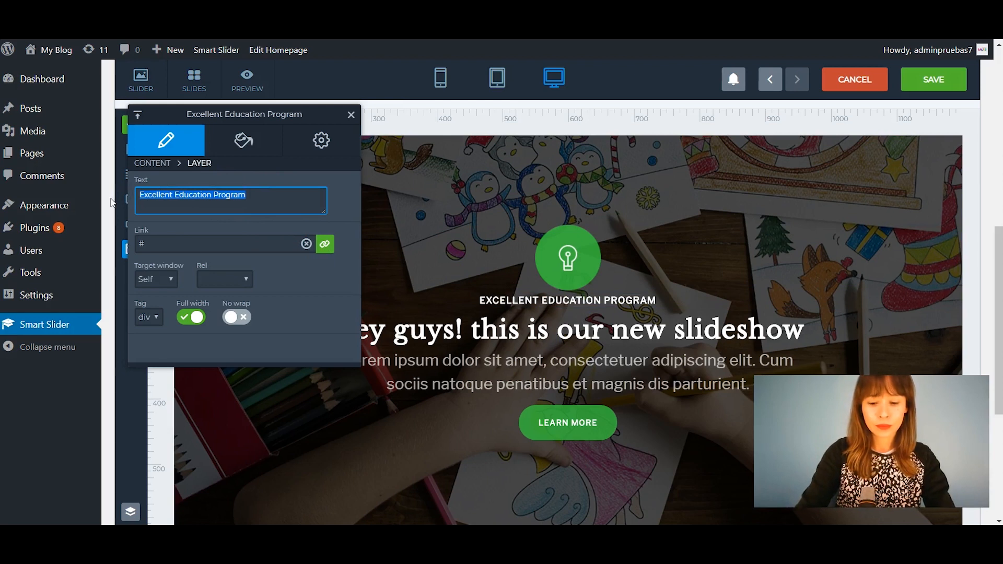
# - Change the label above the heading to read "Lots of new blocks"
pyautogui.write('lots of new b')
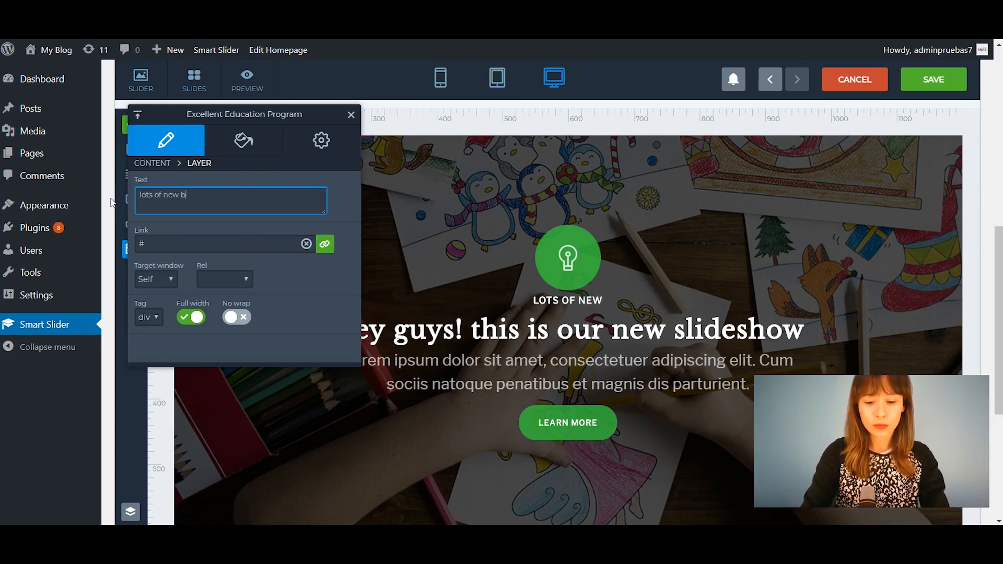
pyautogui.write('locks c')
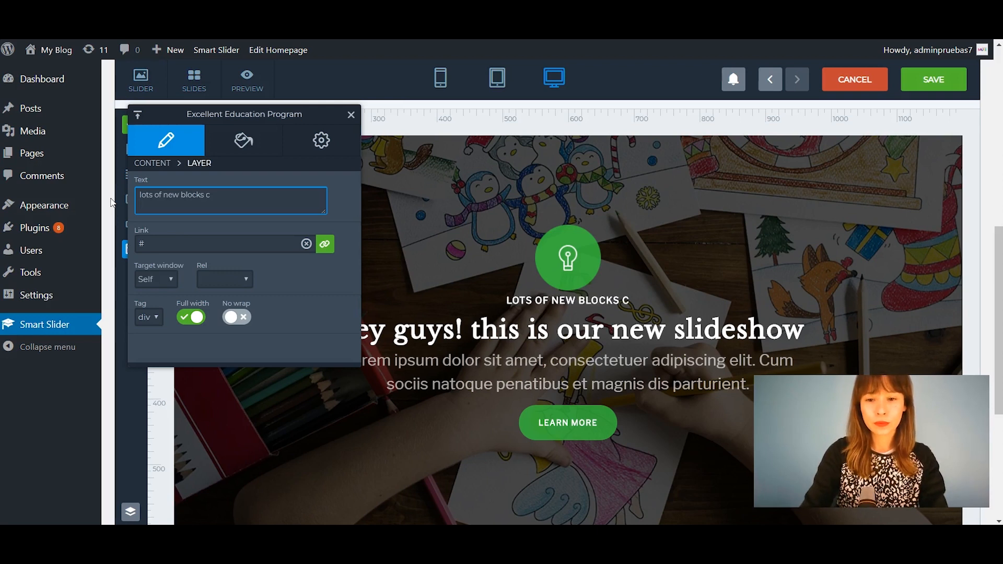
pyautogui.press('Backspace')
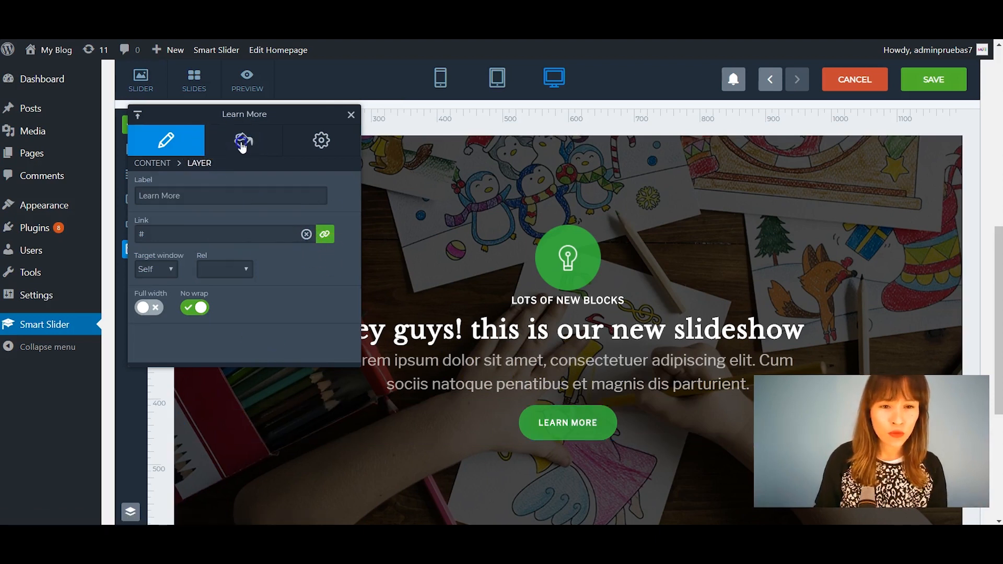
# - Set the Learn More button's background colour to yellow in its Style settings
pyautogui.click(243, 140)
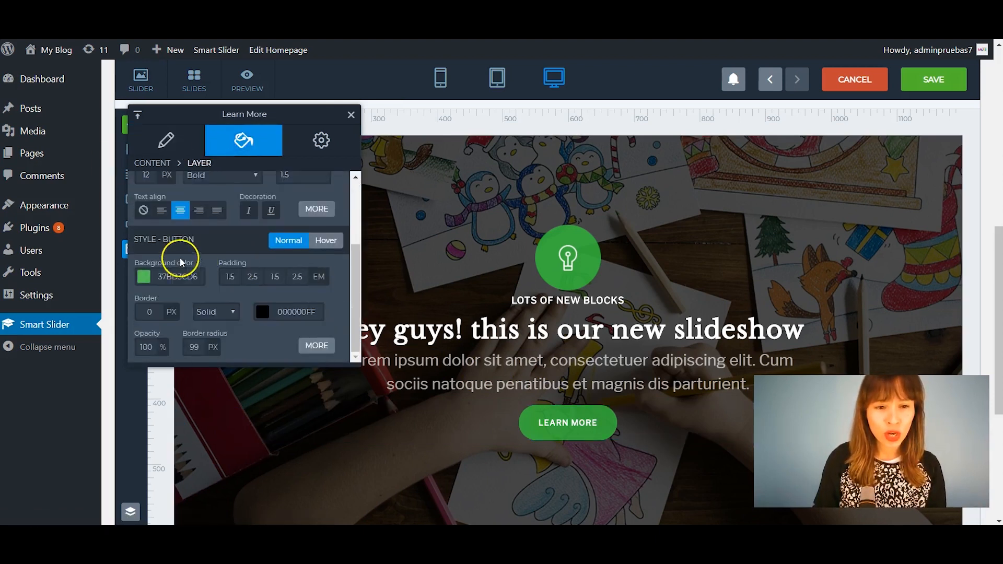
pyautogui.click(143, 276)
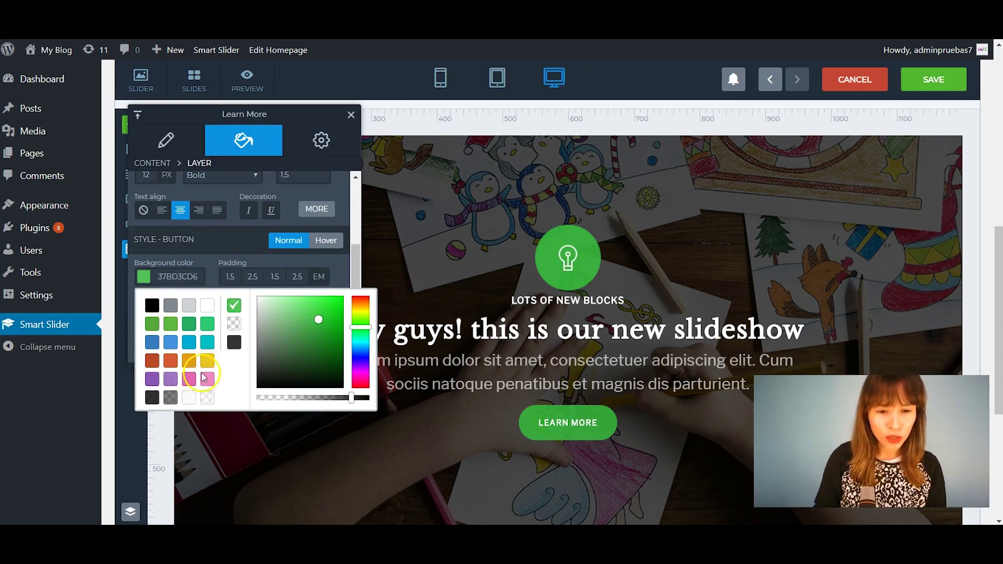
pyautogui.click(567, 258)
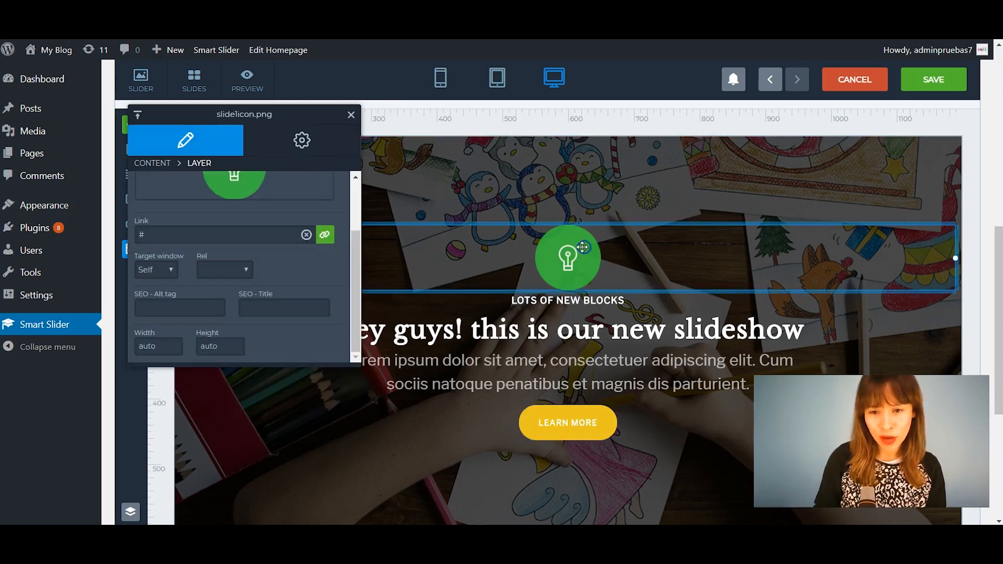
pyautogui.scroll(3)
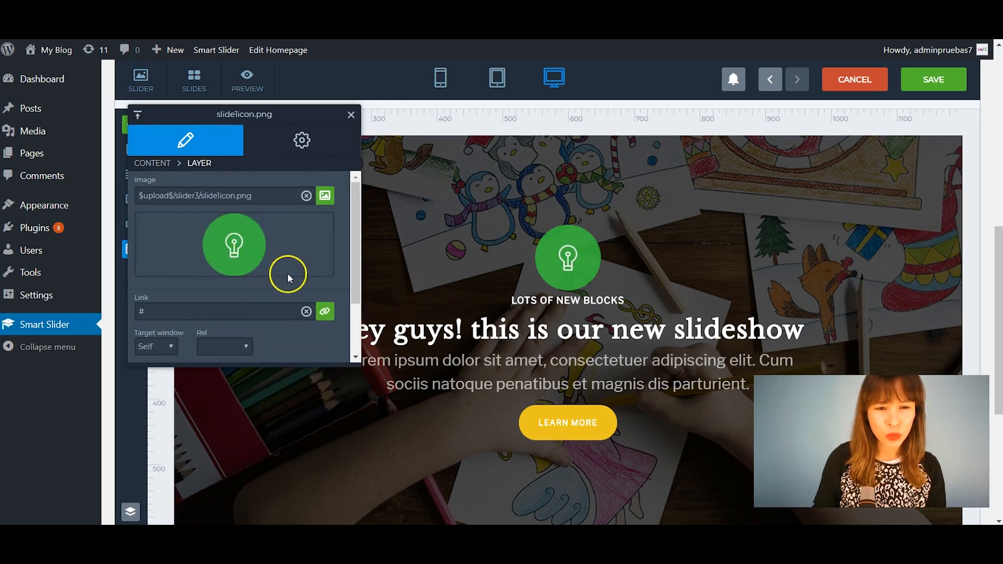
pyautogui.moveTo(312, 115)
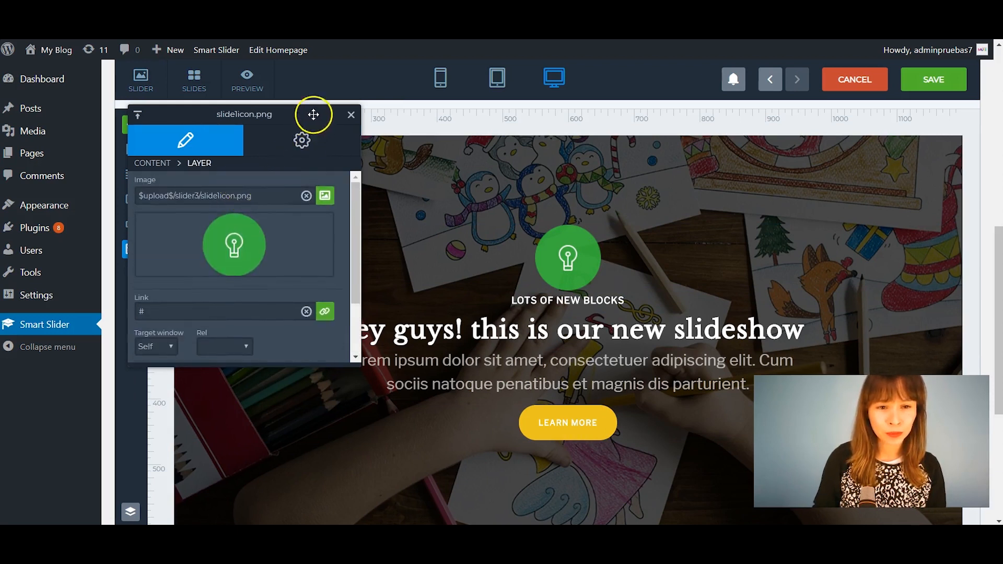
pyautogui.click(566, 258)
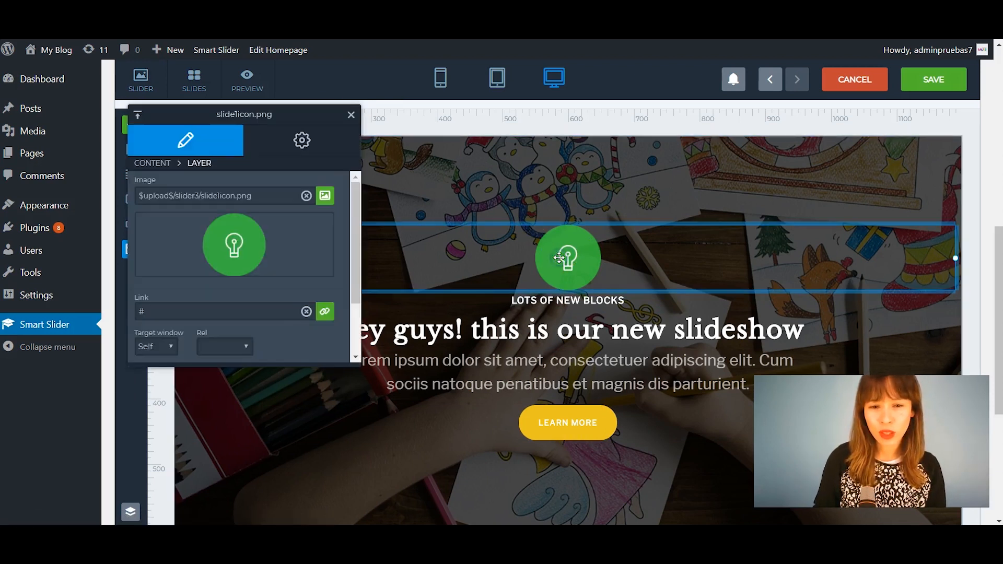
pyautogui.click(351, 115)
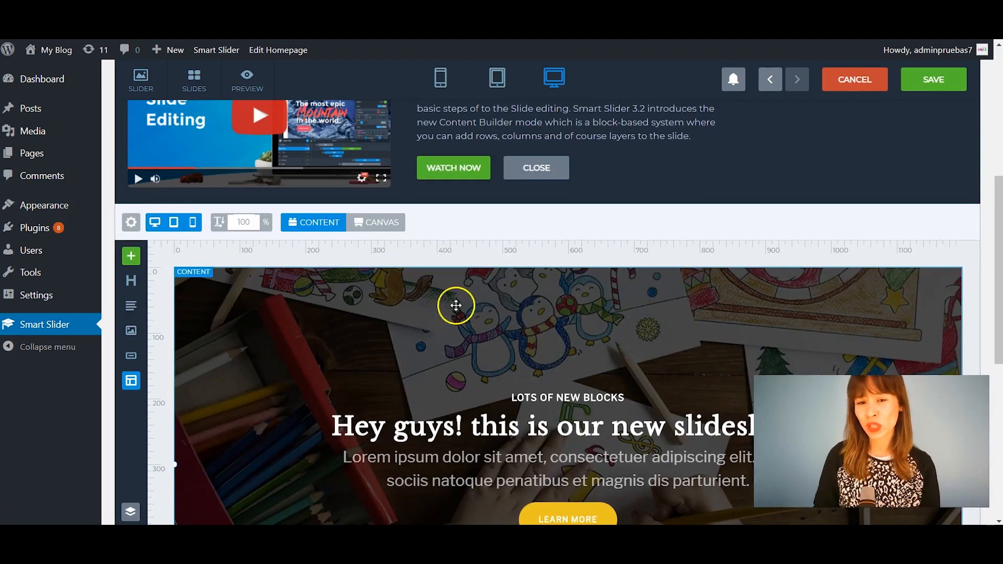
# - Select the Content container and start choosing a background image for it
pyautogui.click(535, 168)
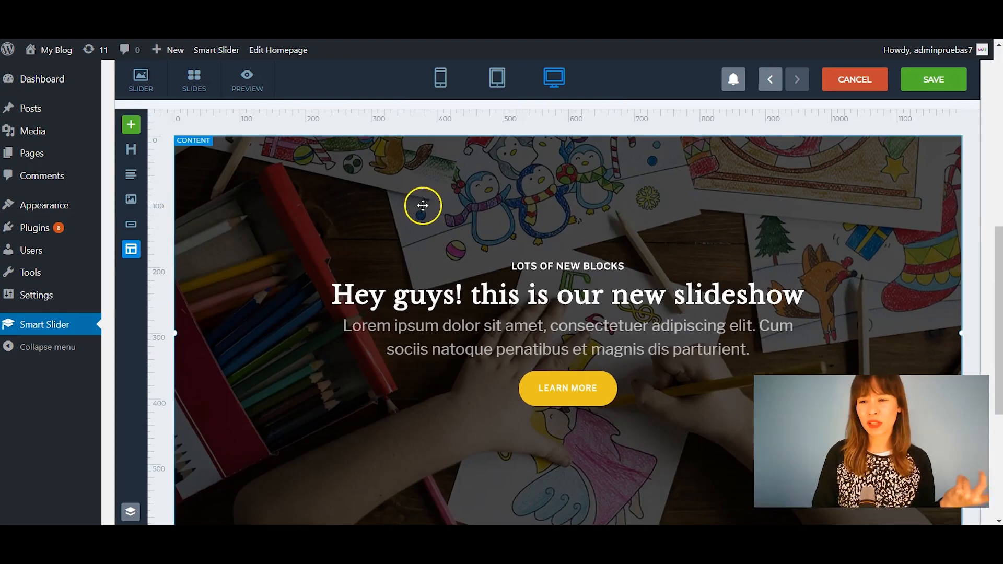
pyautogui.click(193, 140)
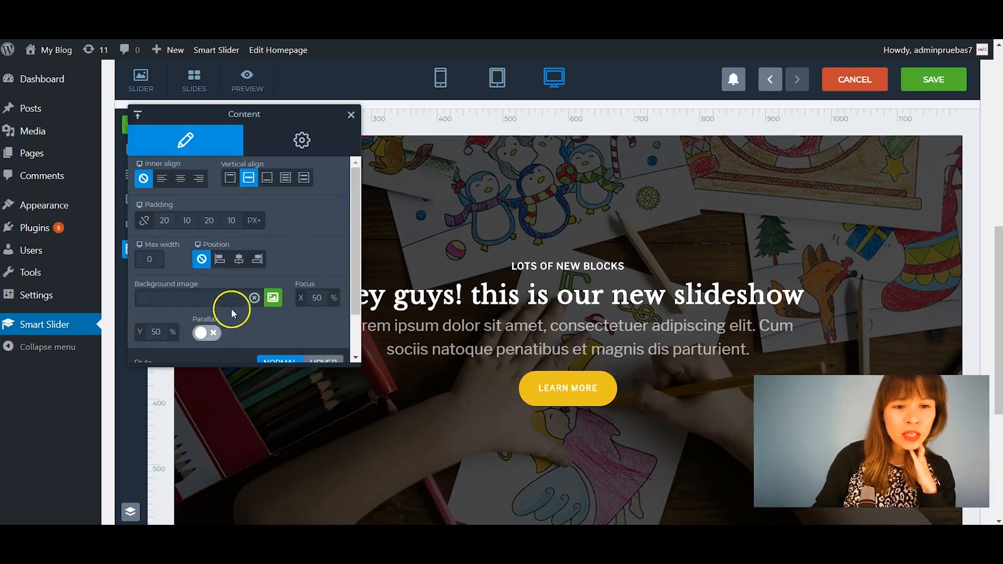
pyautogui.click(273, 297)
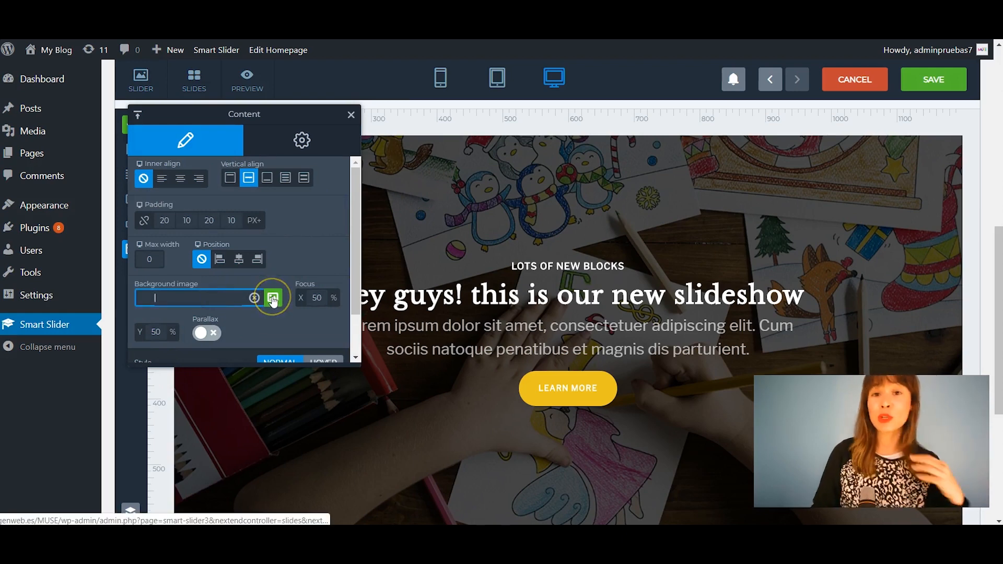
pyautogui.click(272, 297)
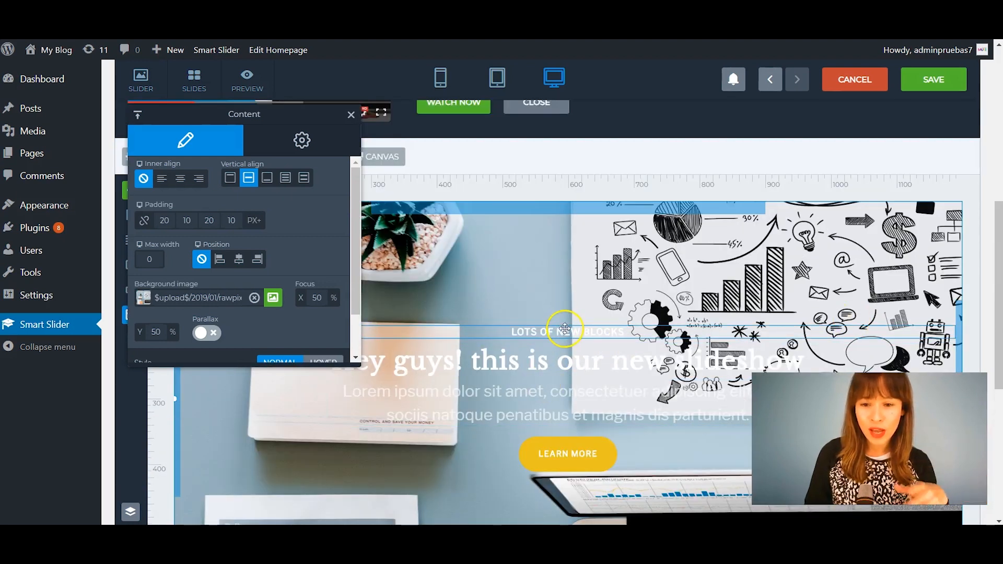
# - Set the 'Lots of new blocks' label's font colour to grey
pyautogui.click(565, 331)
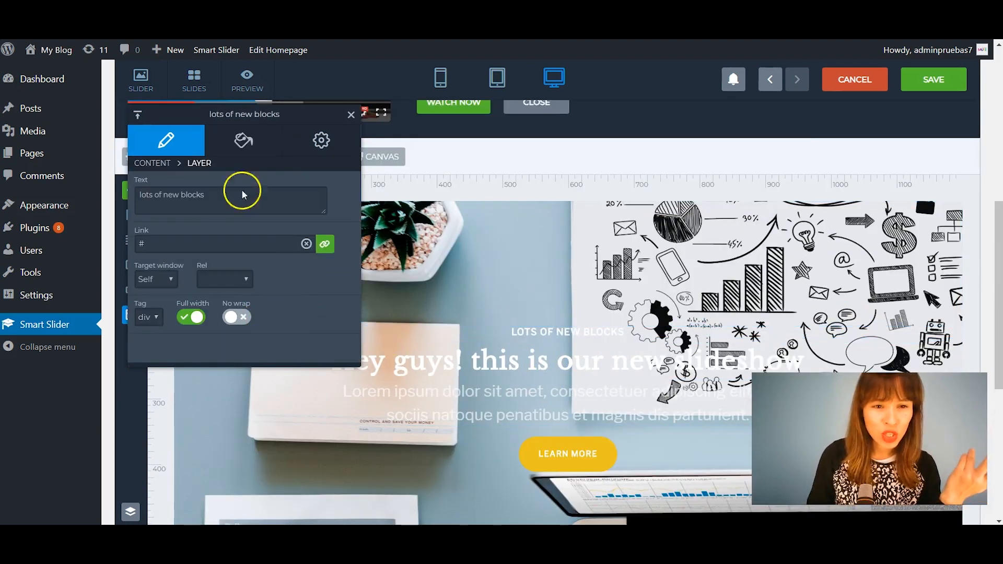
pyautogui.click(244, 140)
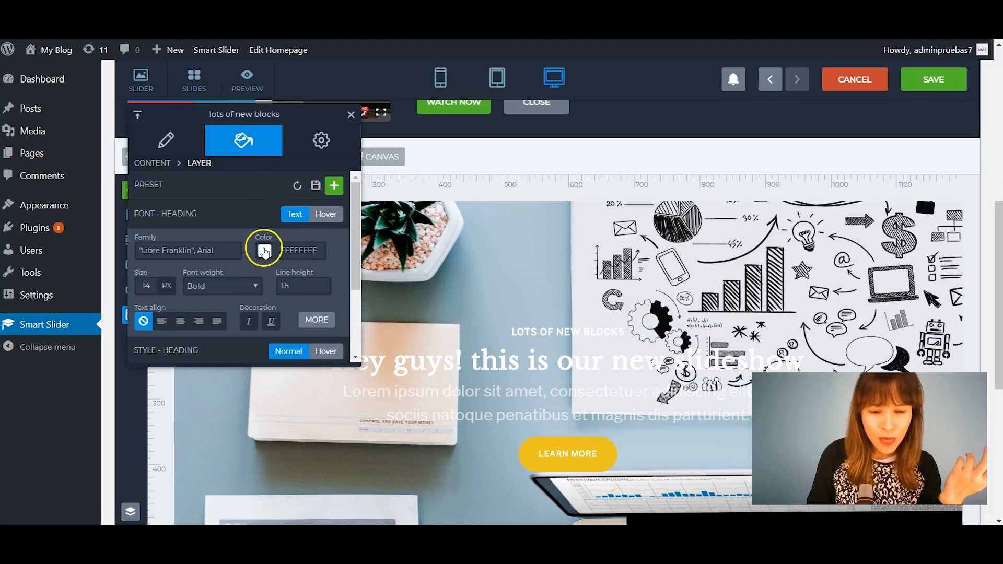
pyautogui.click(265, 250)
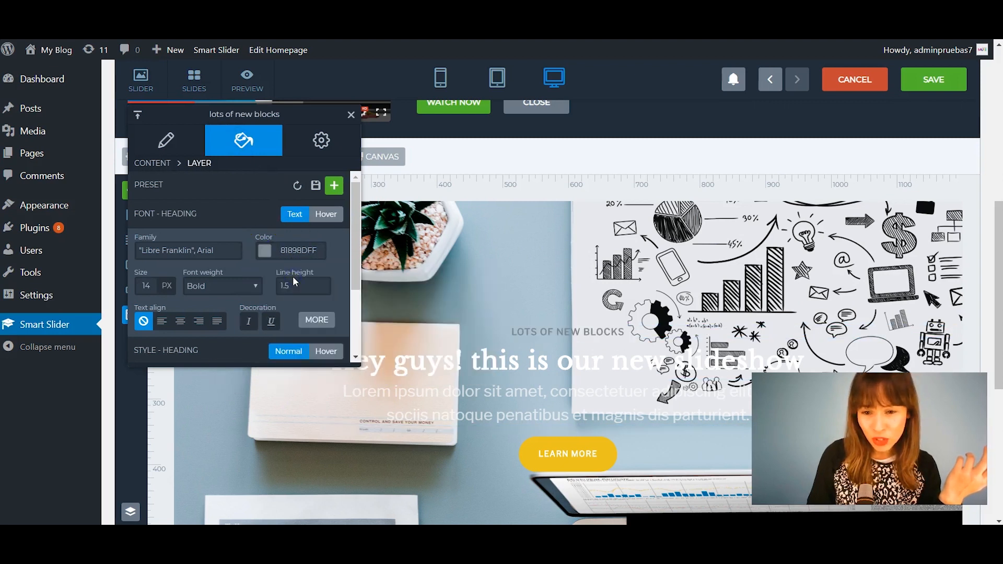
# - Recolour the 'Hey guys! this is our new slideshow' heading, ending on blue
pyautogui.click(515, 360)
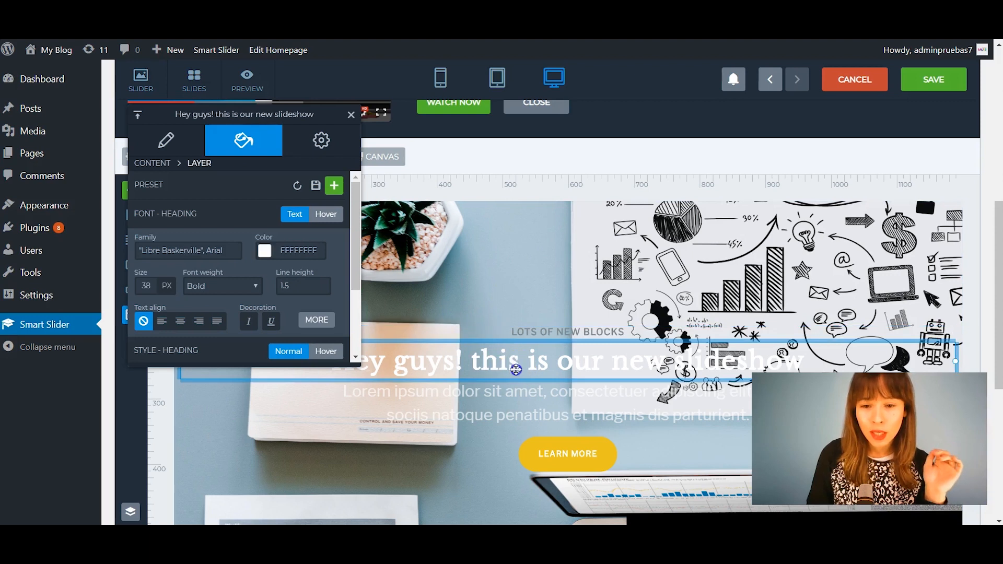
pyautogui.click(264, 249)
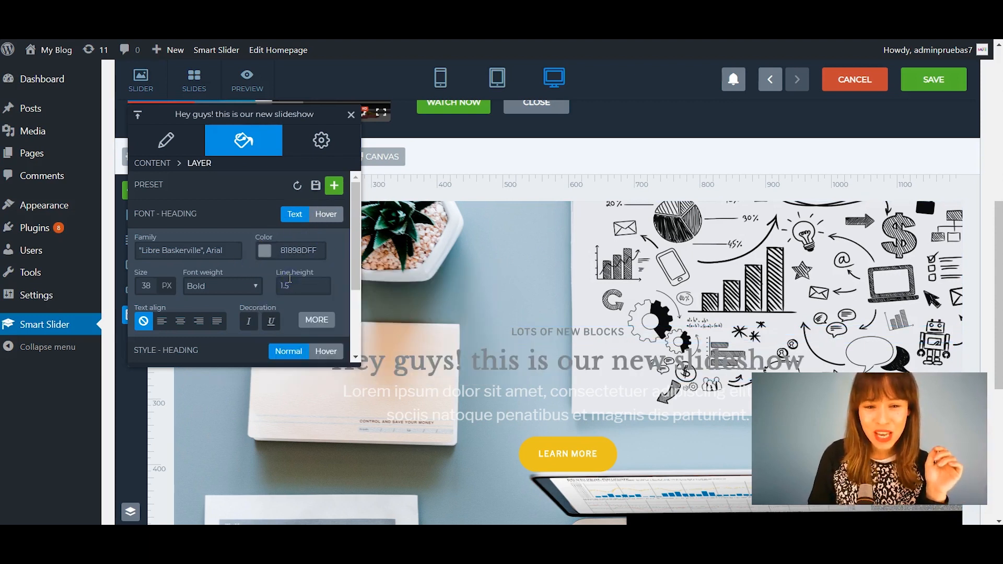
pyautogui.click(264, 249)
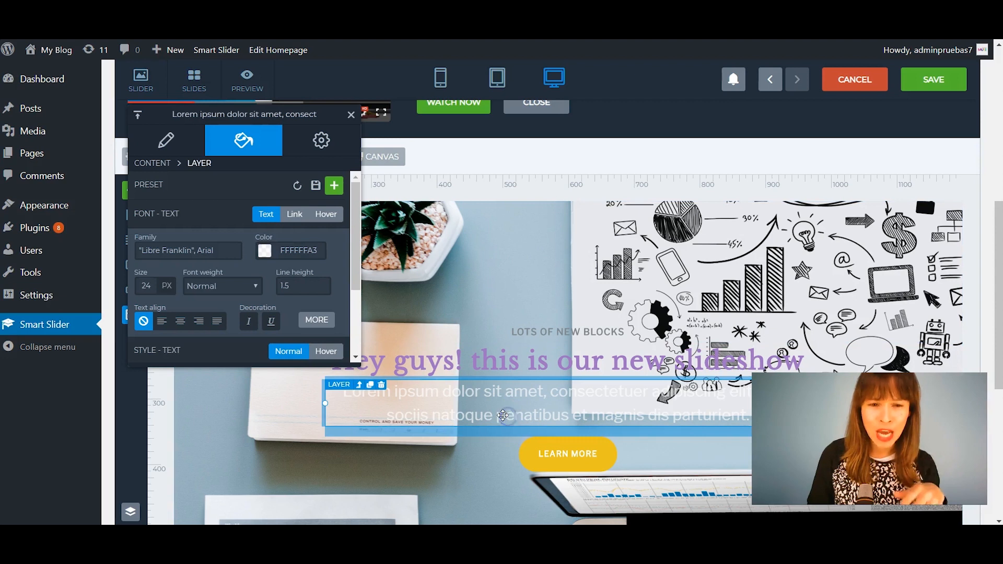
pyautogui.click(264, 249)
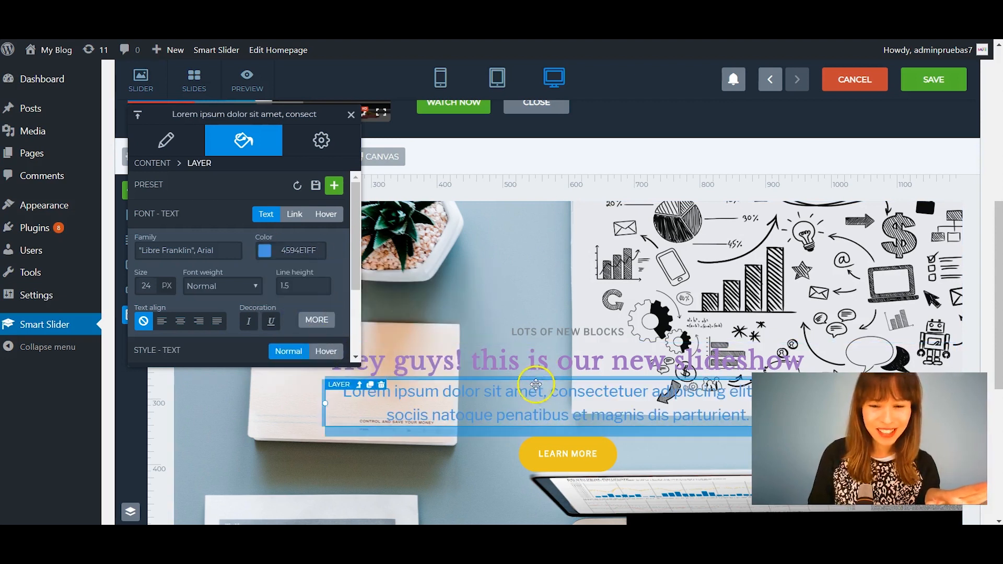
pyautogui.click(264, 249)
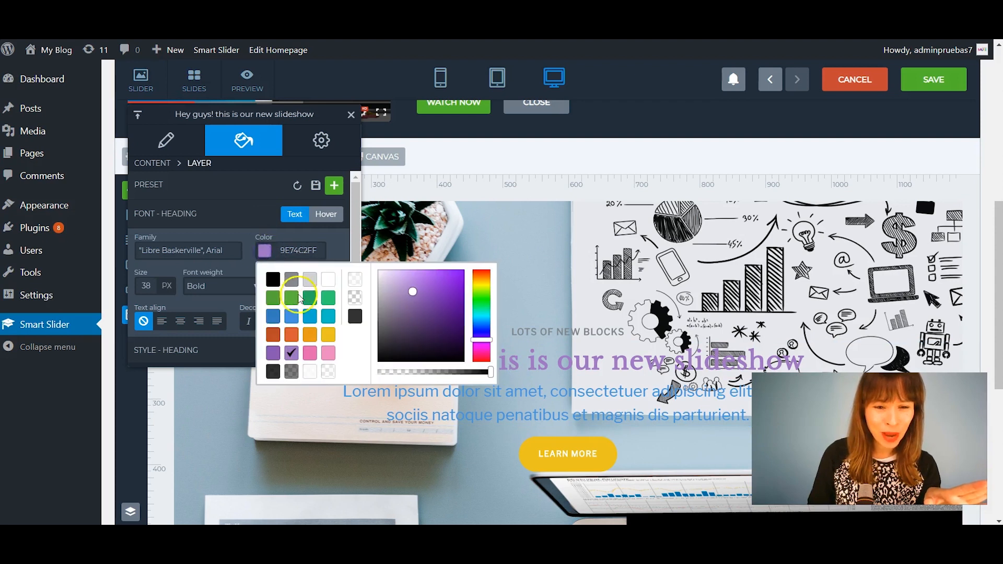
pyautogui.click(273, 315)
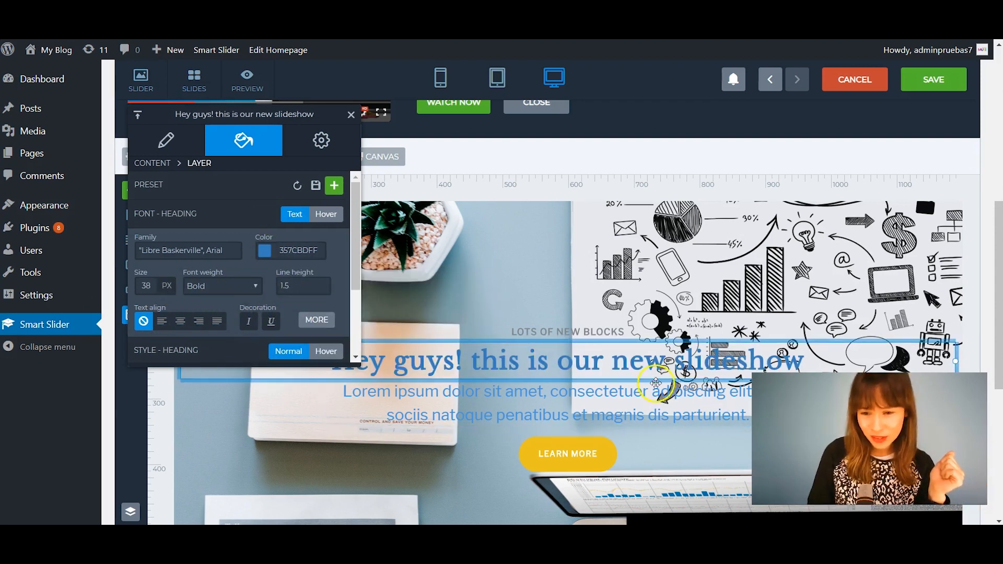
# - Give the heading a light grey background colour, then select the LOTS OF NEW BLOCKS label
pyautogui.scroll(-3)
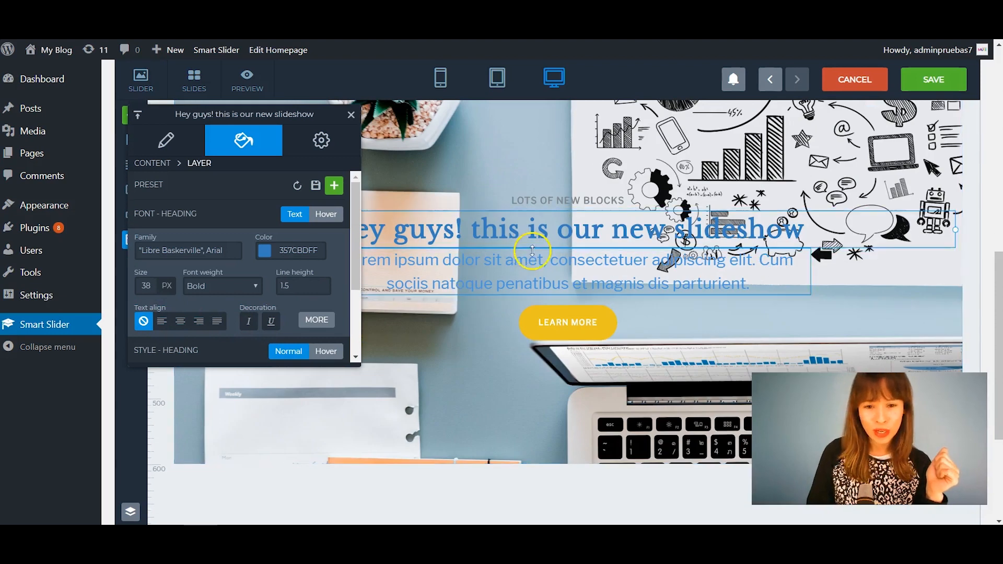
pyautogui.moveTo(186, 140)
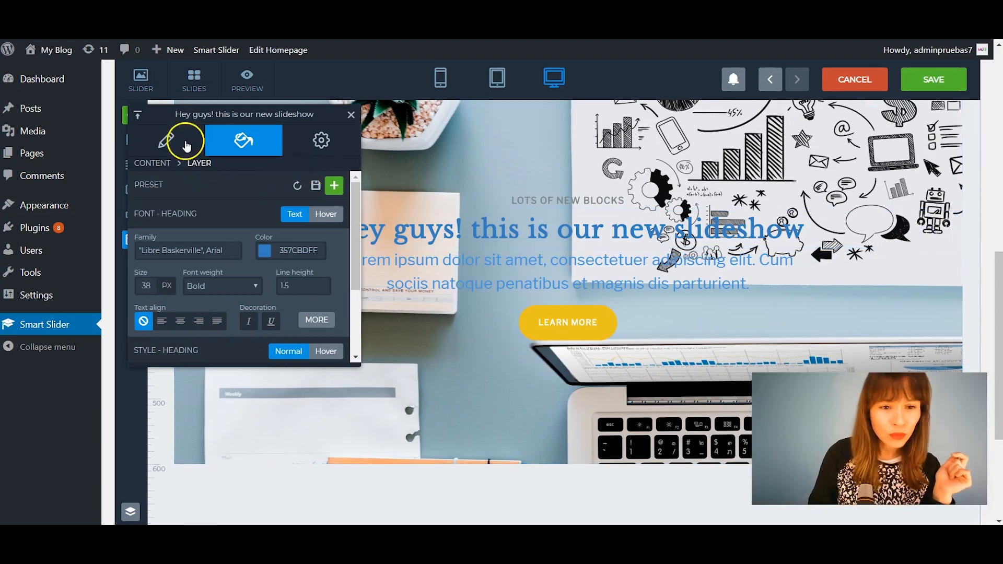
pyautogui.scroll(-3)
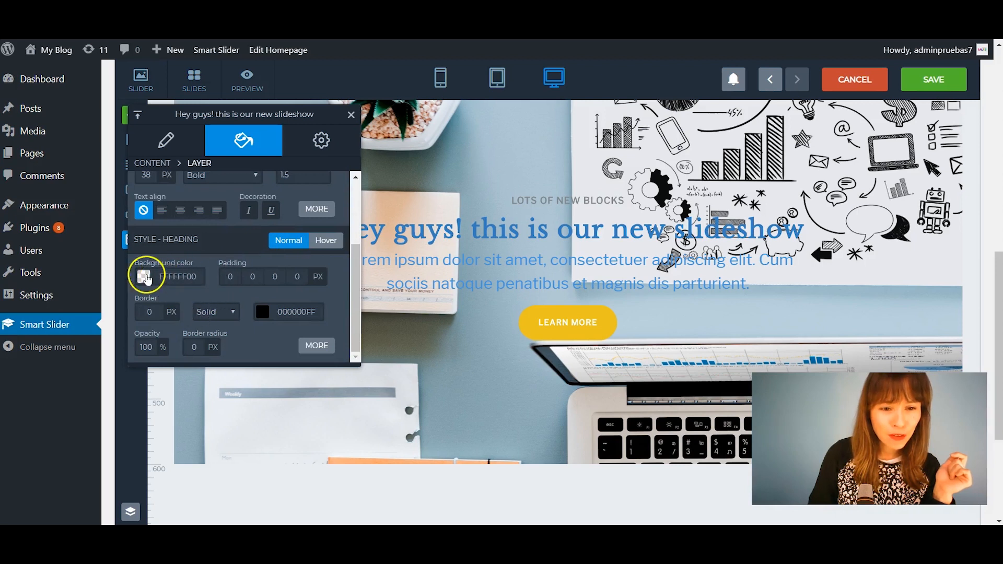
pyautogui.click(143, 276)
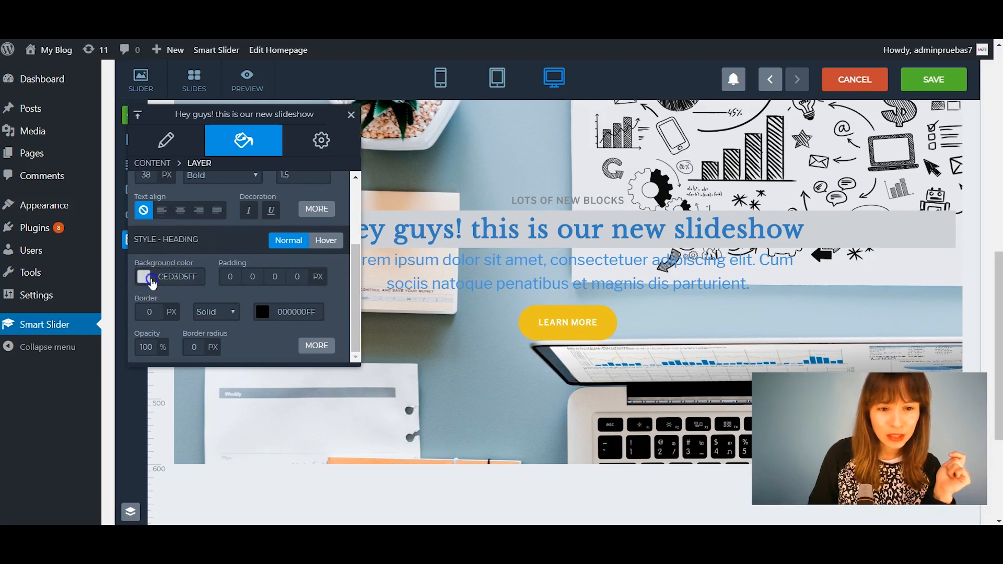
pyautogui.click(143, 276)
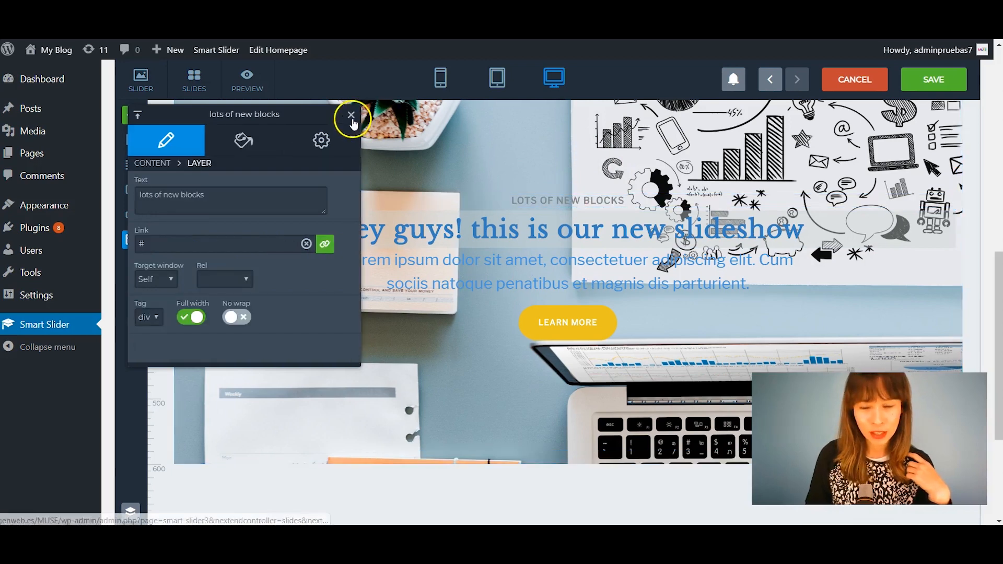
# - Set the LOTS OF NEW BLOCKS label's font colour to green
pyautogui.click(351, 119)
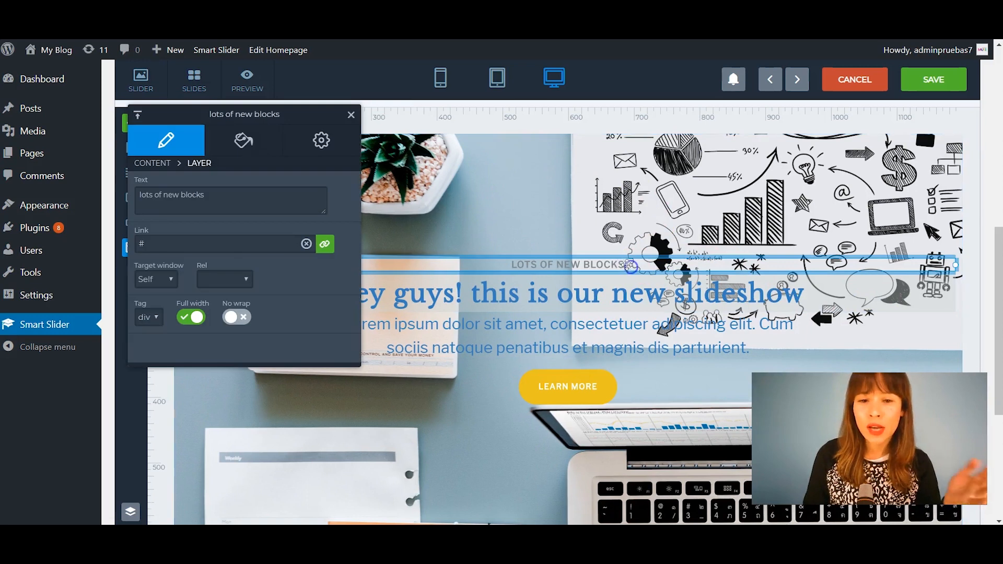
pyautogui.click(243, 140)
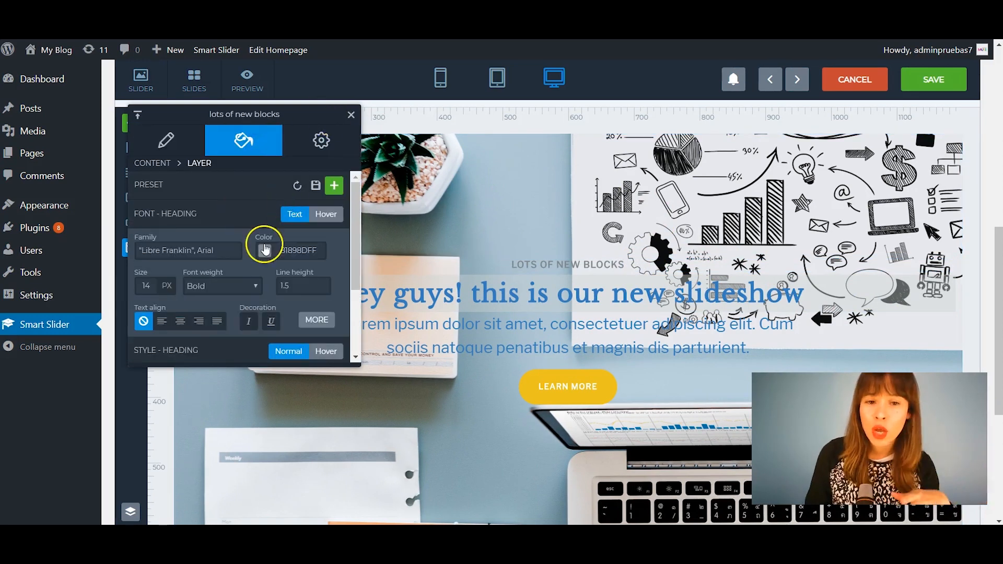
pyautogui.click(264, 249)
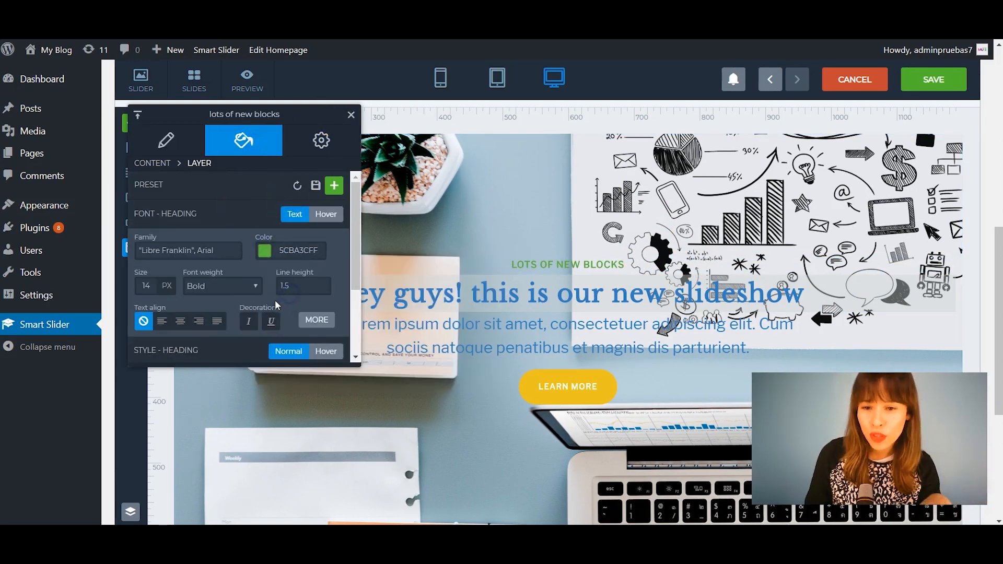
# - Make the Lorem ipsum paragraph 700 Bold with a green hover colour and close its settings
pyautogui.click(351, 115)
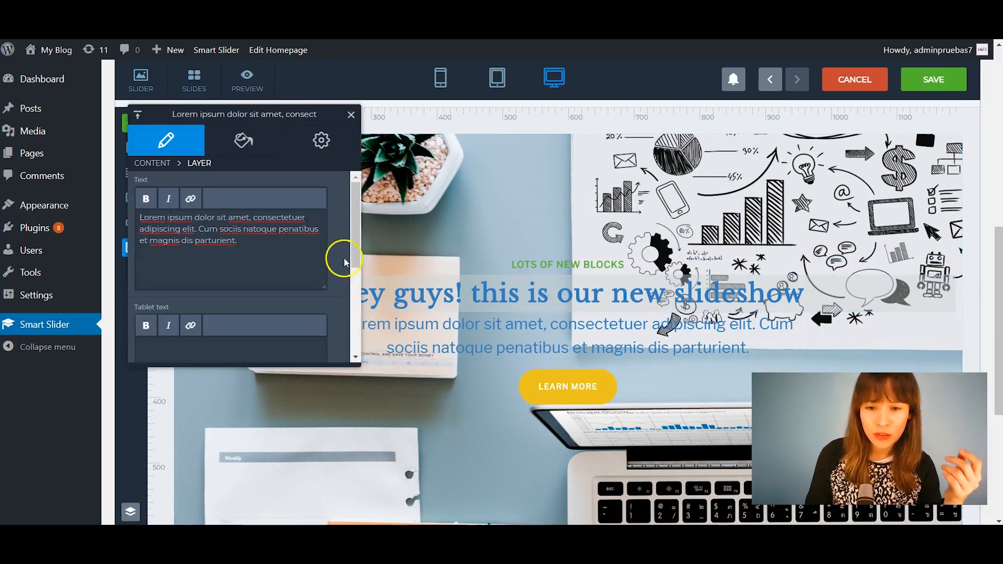
pyautogui.click(242, 140)
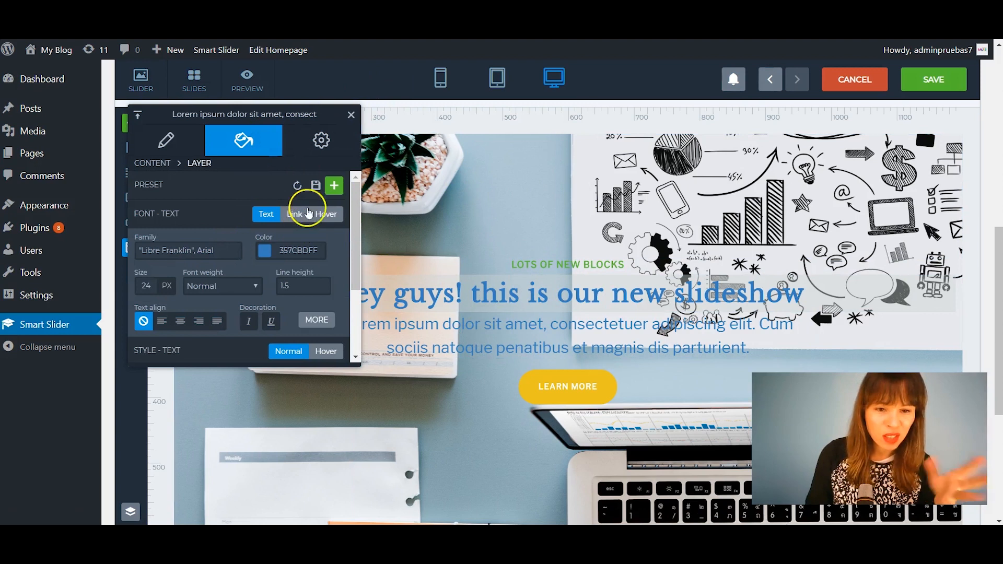
pyautogui.scroll(-3)
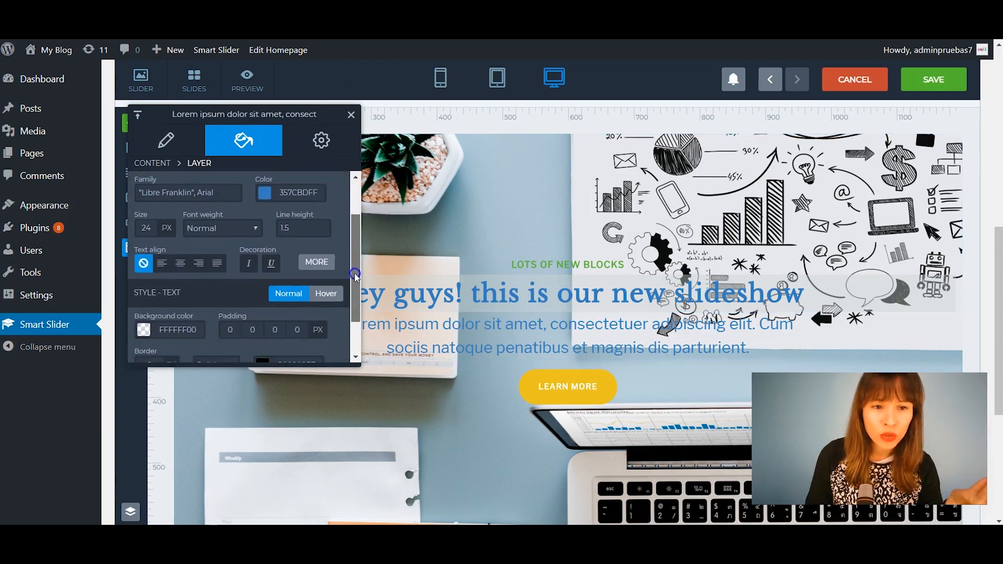
pyautogui.scroll(-3)
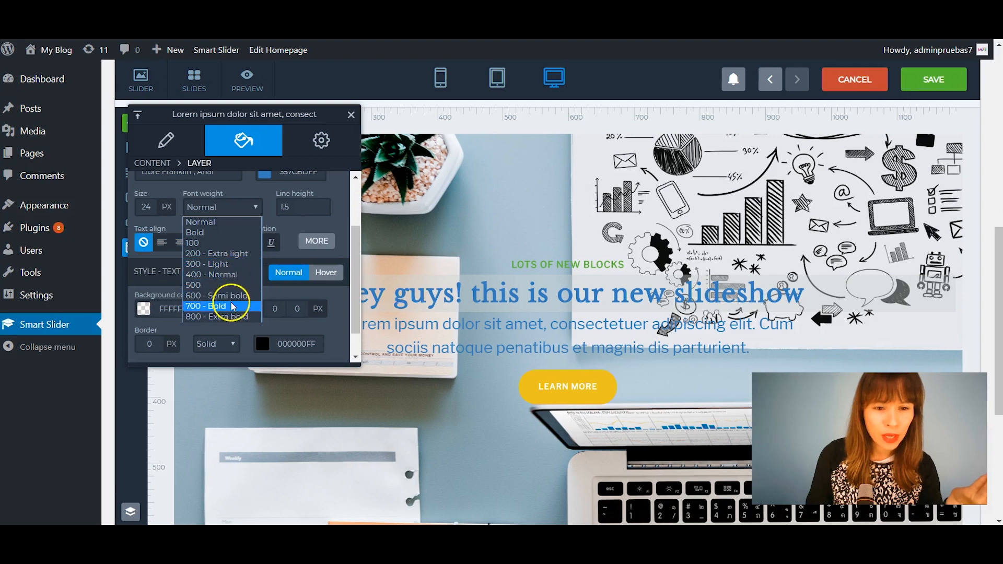
pyautogui.click(217, 306)
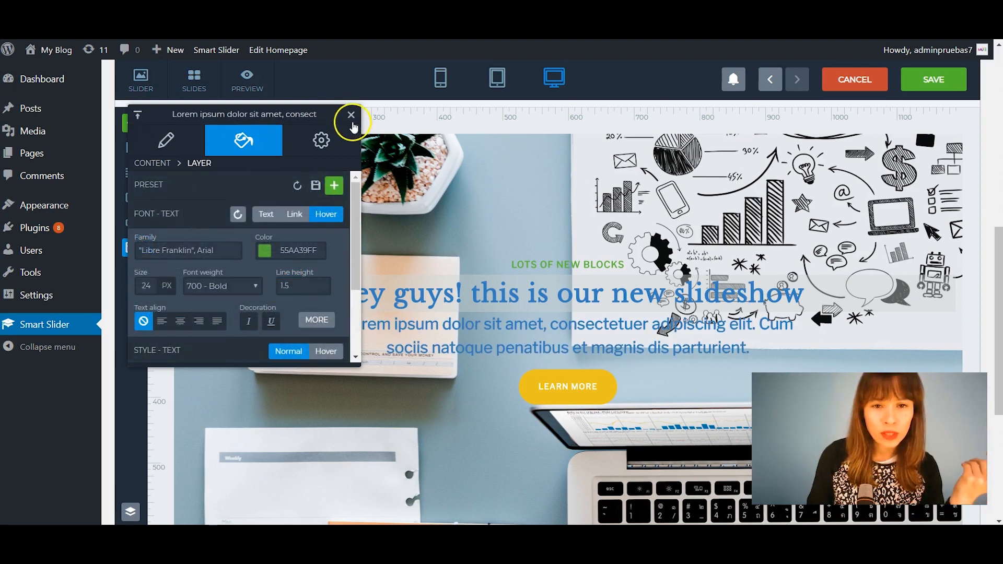
pyautogui.click(351, 115)
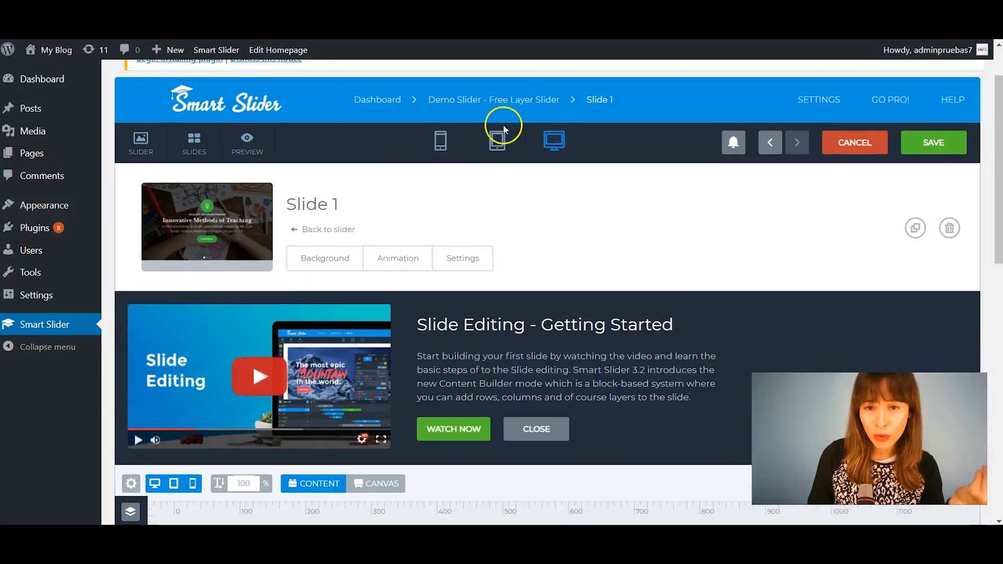
# - Preview the slide at tablet and phone sizes, then save the slide
pyautogui.click(535, 428)
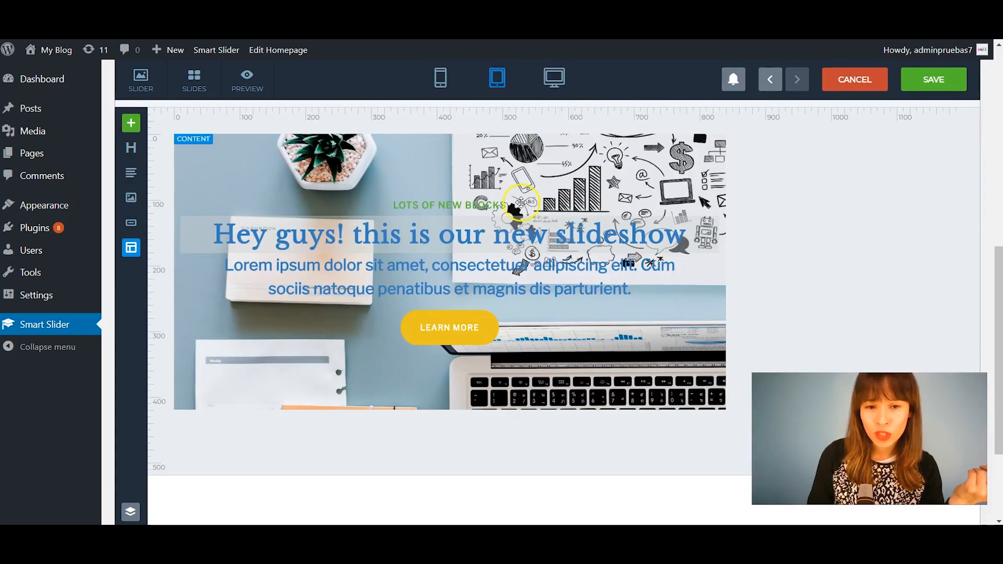
pyautogui.click(440, 78)
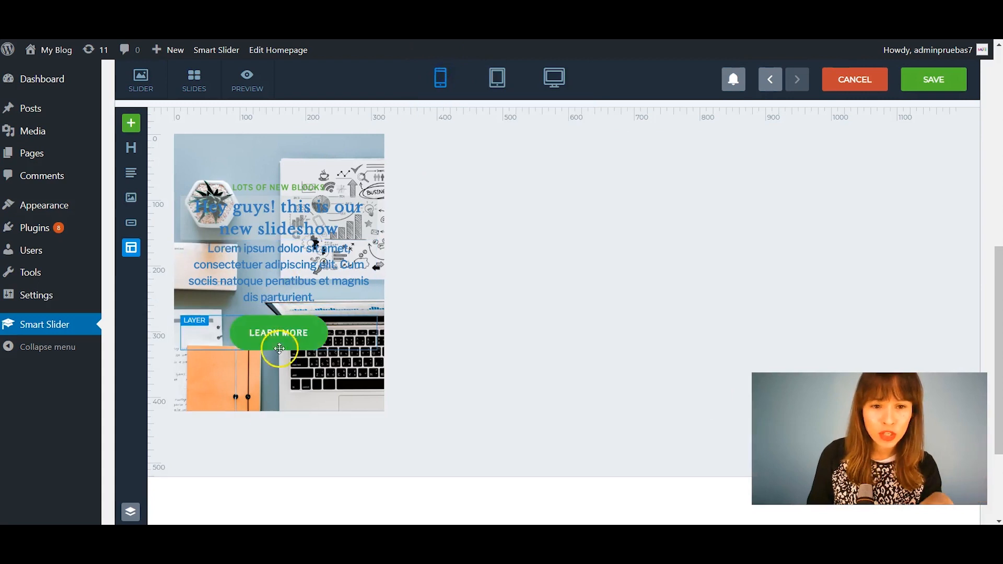
pyautogui.click(553, 78)
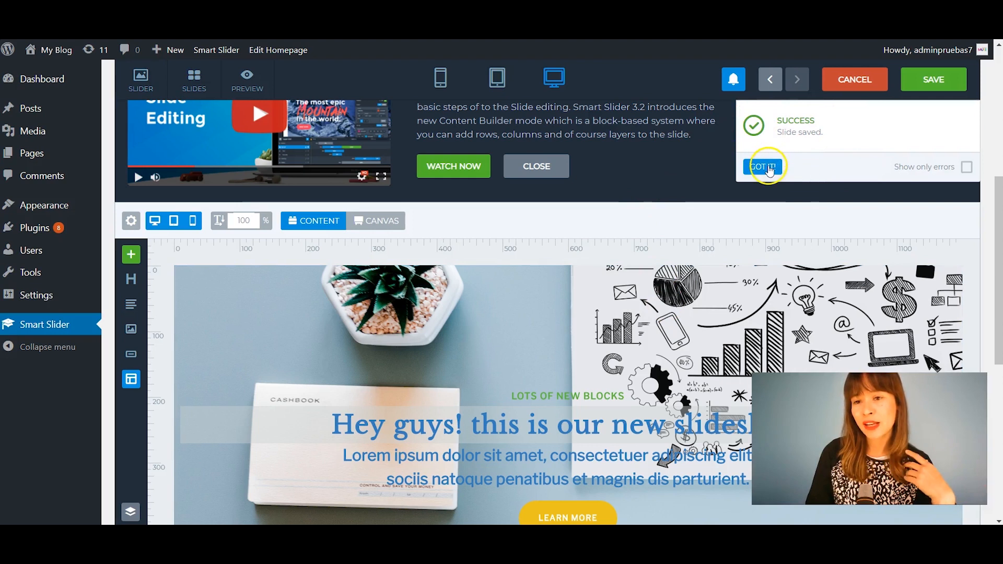
# - Dismiss the saved notice and return to the Themes Generator slider overview
pyautogui.click(763, 166)
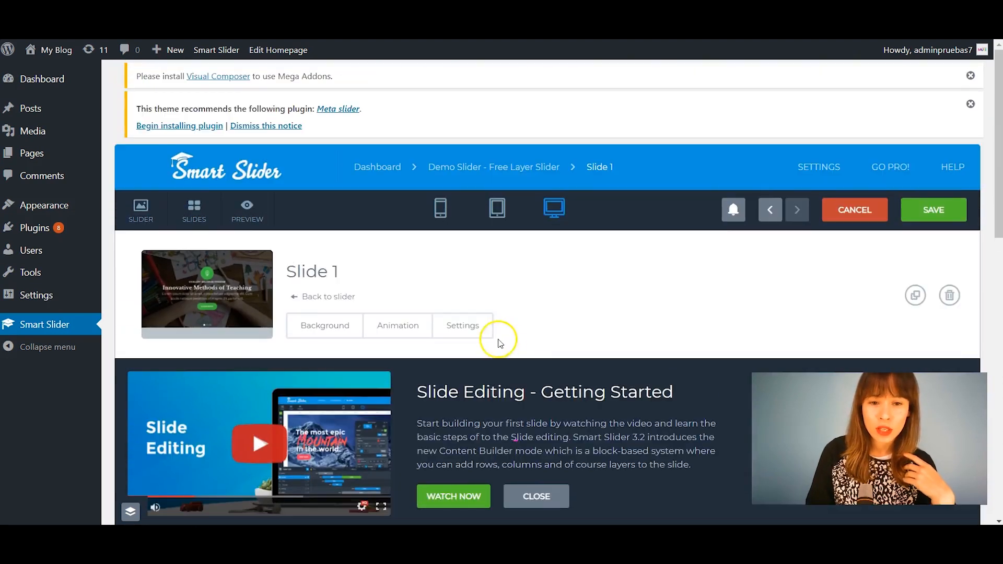
pyautogui.click(328, 296)
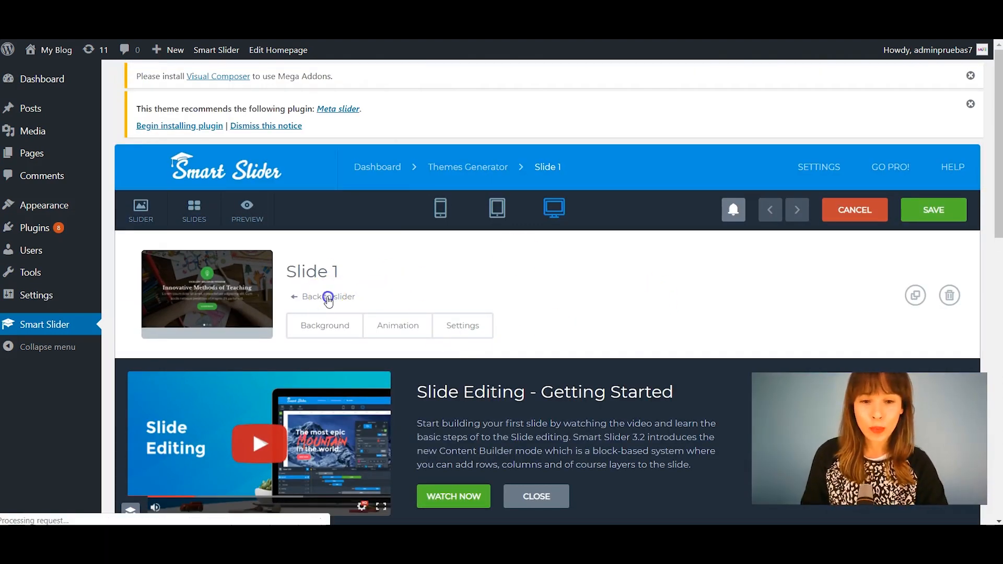
pyautogui.click(328, 296)
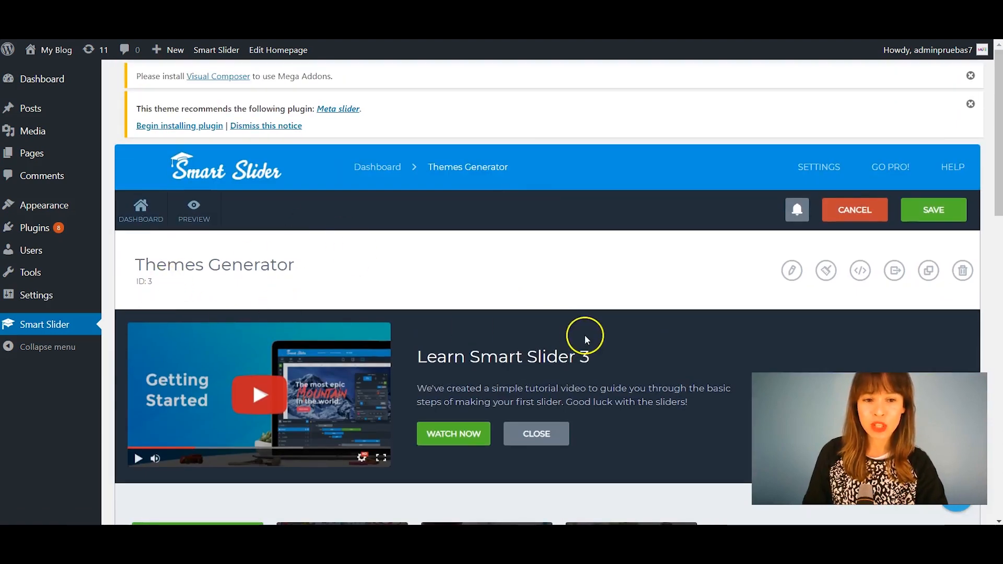
pyautogui.moveTo(583, 337)
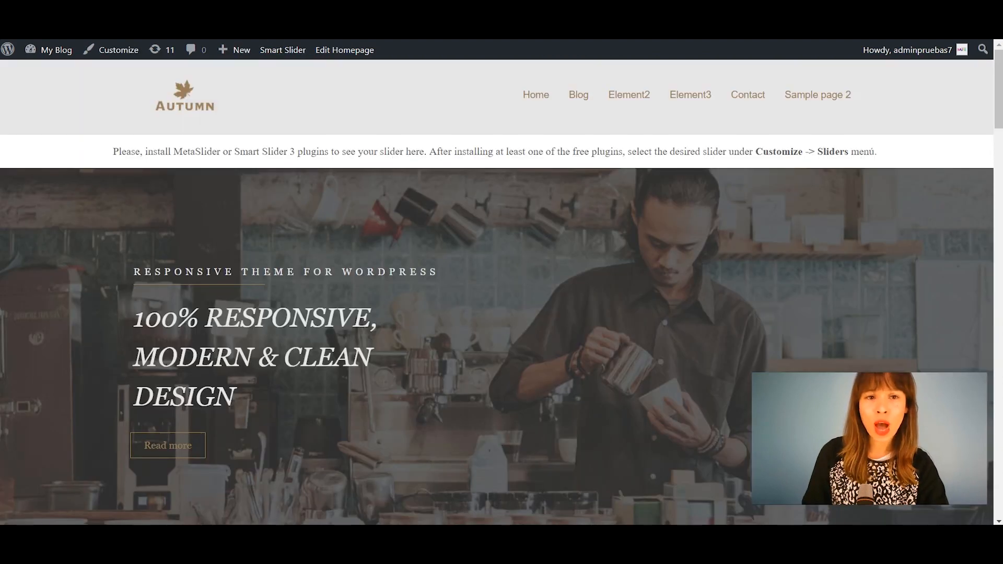
# - In the Customizer's Sliders section, choose Smart Slider: Themes Generator for the front page
pyautogui.click(118, 50)
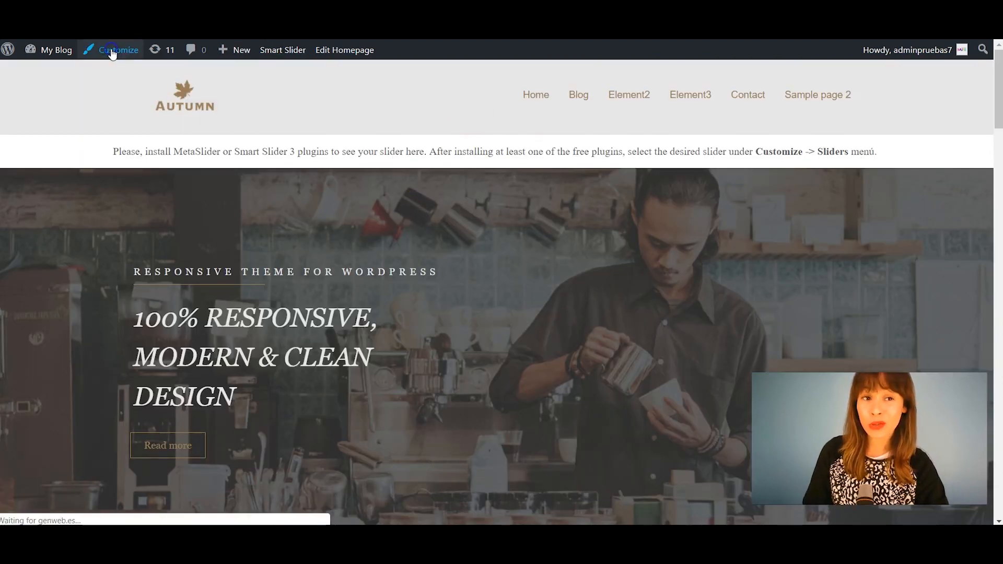
pyautogui.click(117, 50)
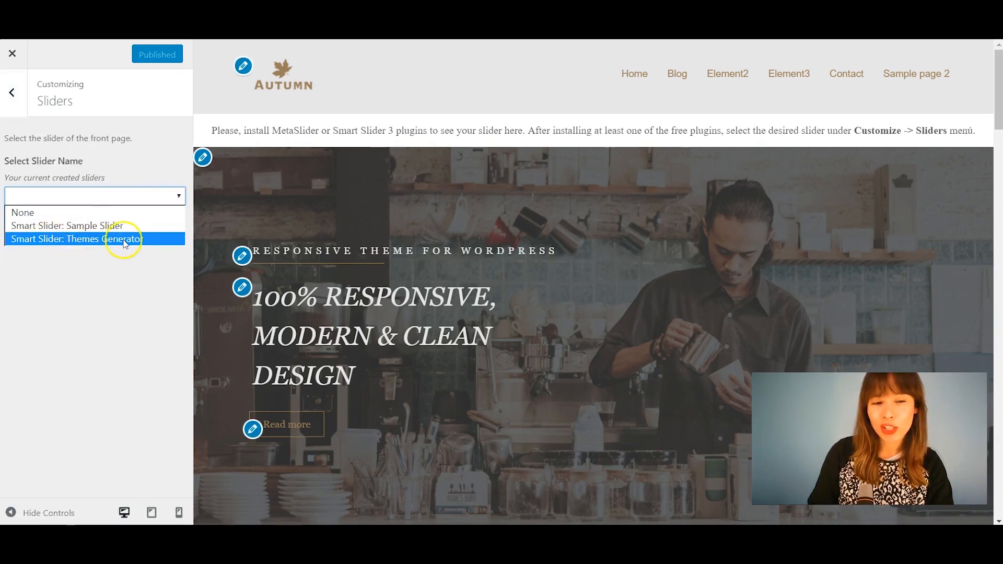
pyautogui.click(76, 238)
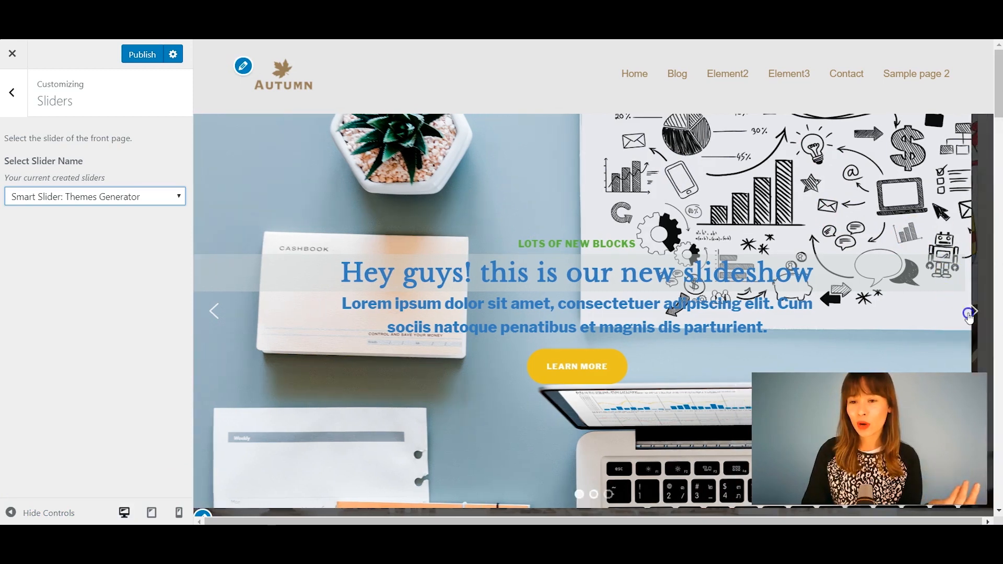
# - Flip through the slider preview and publish the front-page slider selection
pyautogui.click(968, 311)
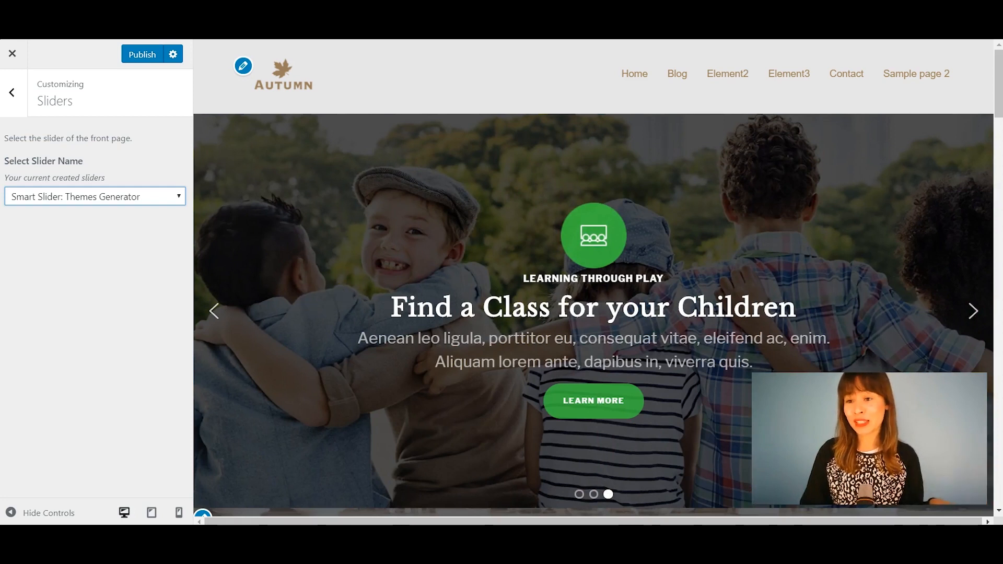
pyautogui.click(972, 311)
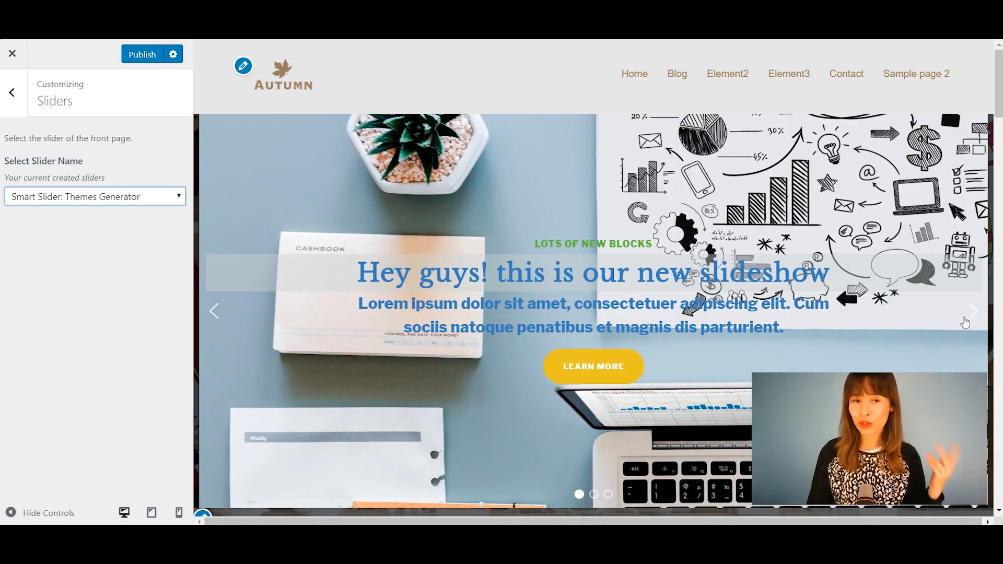
pyautogui.click(141, 54)
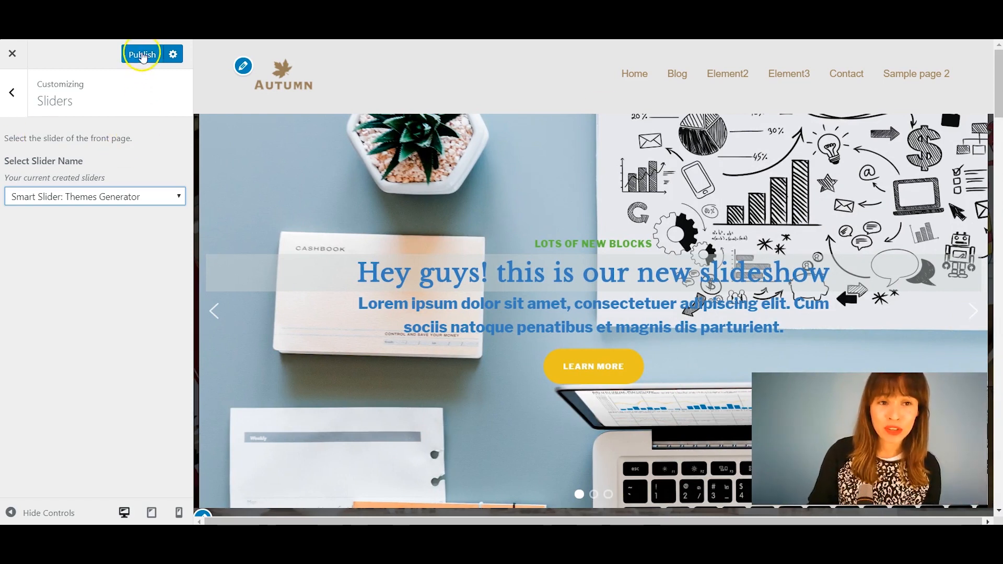
pyautogui.click(142, 53)
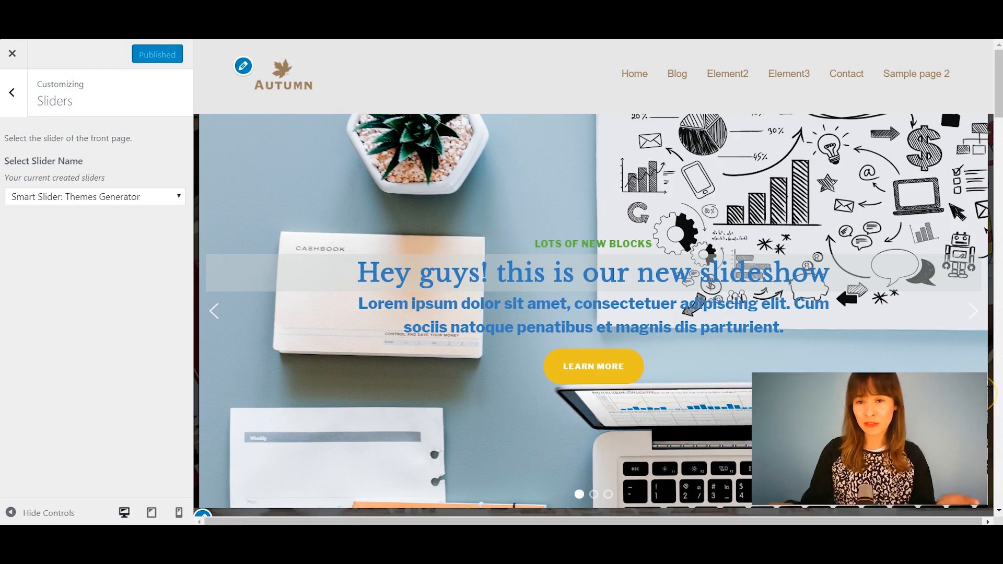